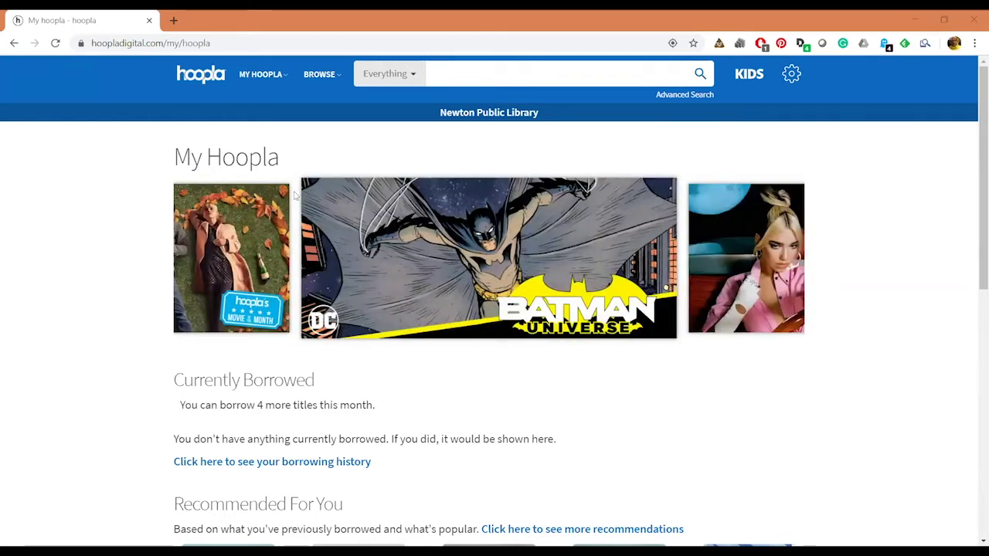
{"action": "mouse_move", "coordinate": [28, 157]}
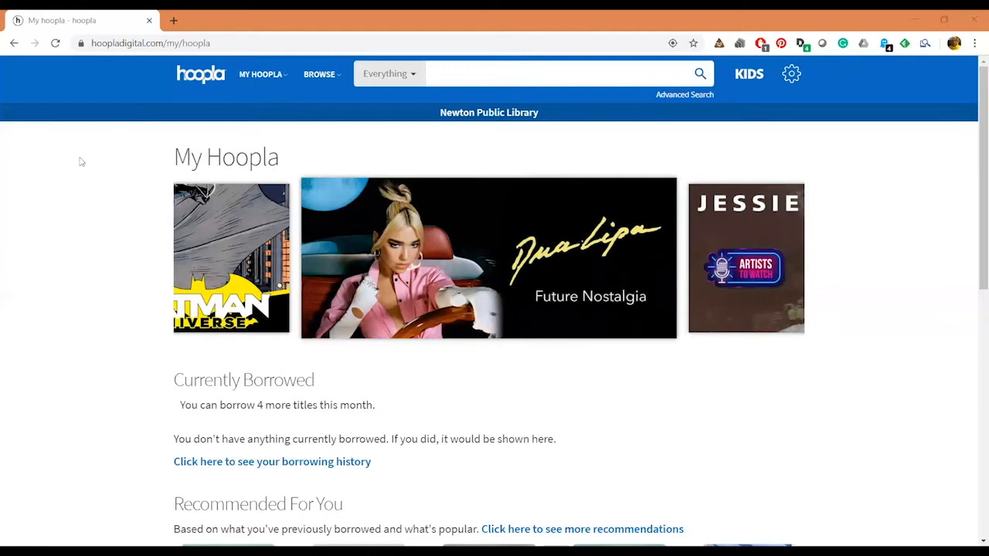
{"action": "mouse_move", "coordinate": [571, 360]}
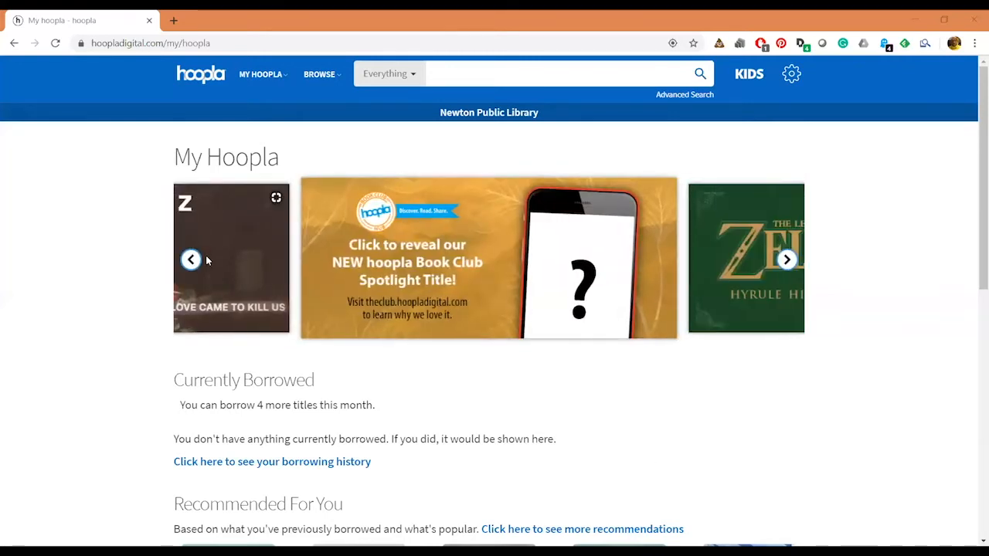
{"action": "mouse_move", "coordinate": [631, 269]}
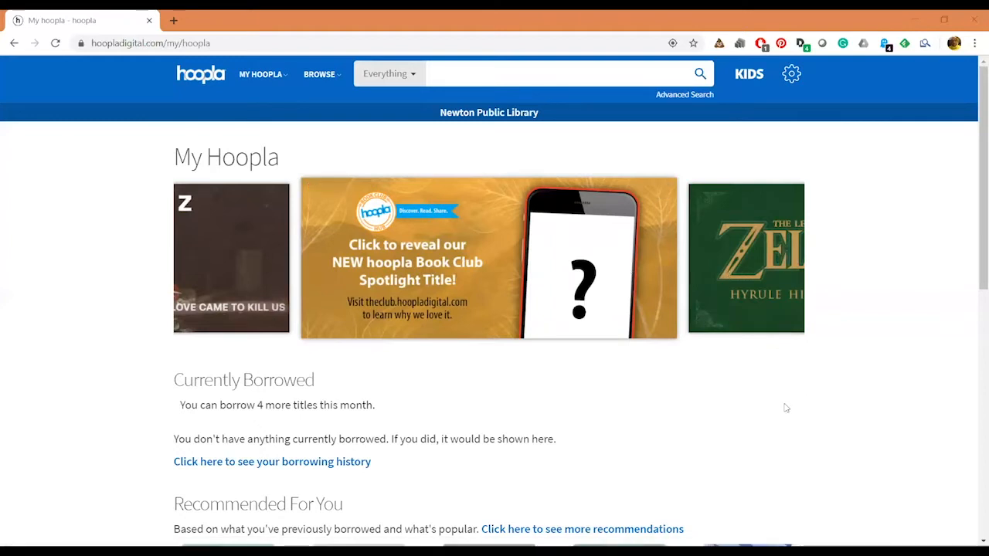
{"action": "mouse_move", "coordinate": [731, 414]}
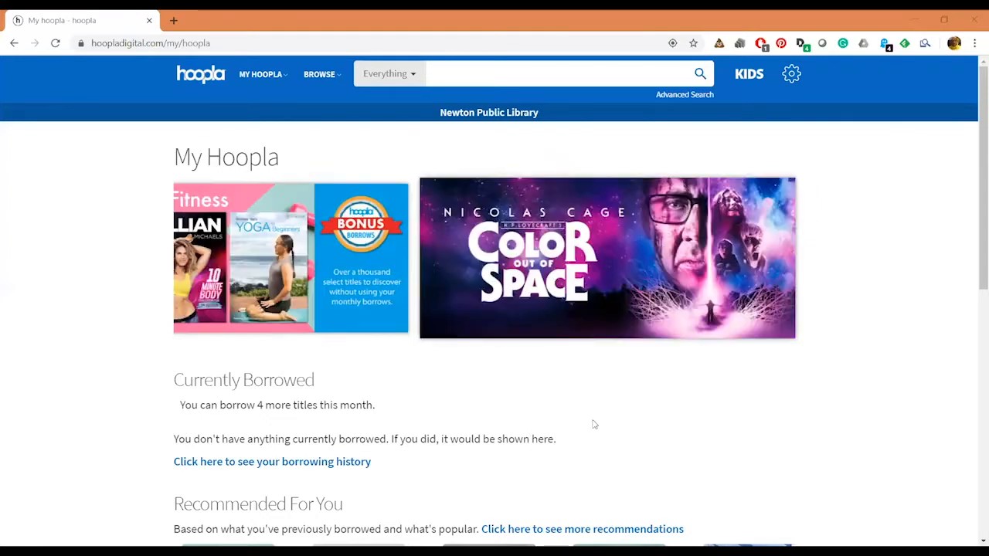
- Scroll through the page and glance at the My Hoopla and Browse menus in the top bar
{"action": "scroll", "scroll_direction": "down", "scroll_amount": 3}
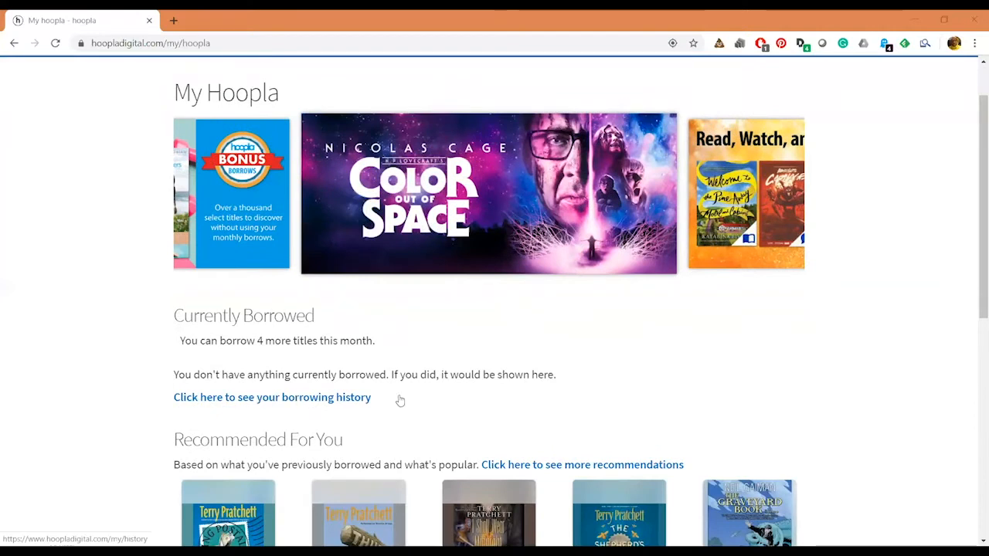
{"action": "scroll", "scroll_direction": "down", "scroll_amount": 3}
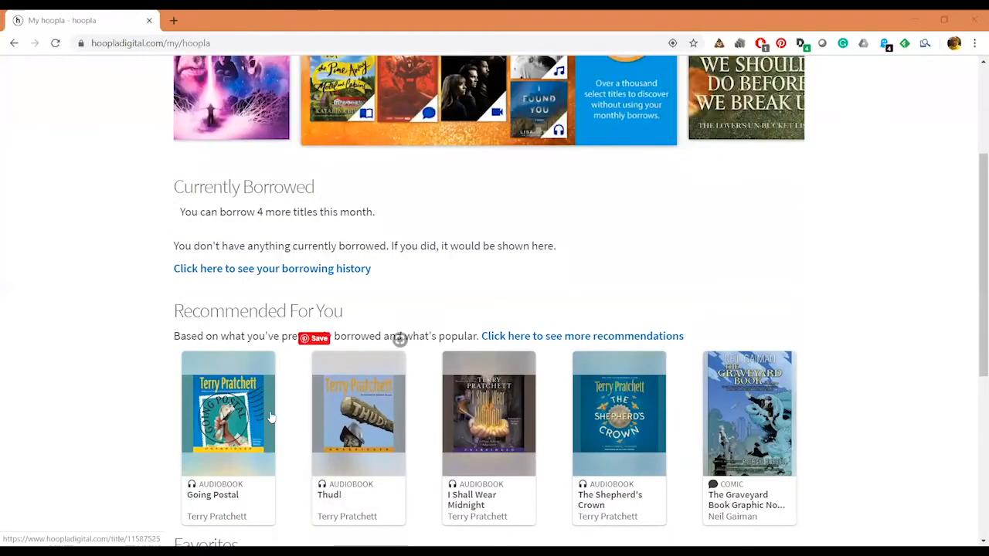
{"action": "scroll", "scroll_direction": "down", "scroll_amount": 3}
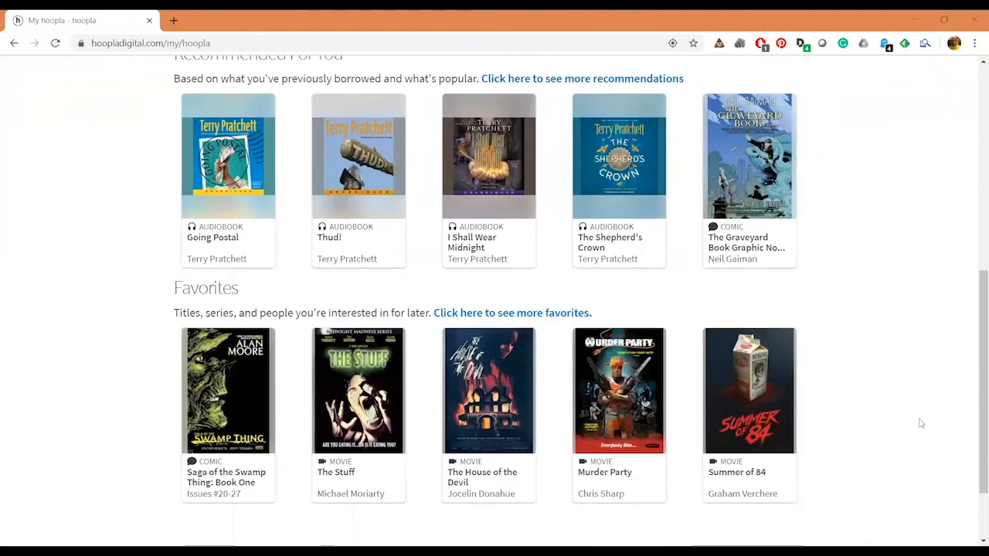
{"action": "mouse_move", "coordinate": [864, 392]}
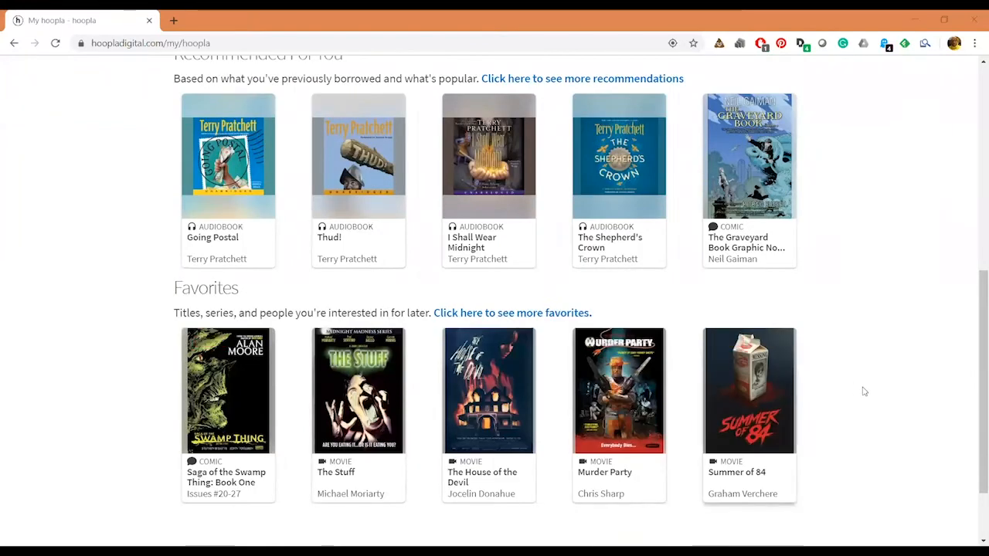
{"action": "mouse_move", "coordinate": [822, 458]}
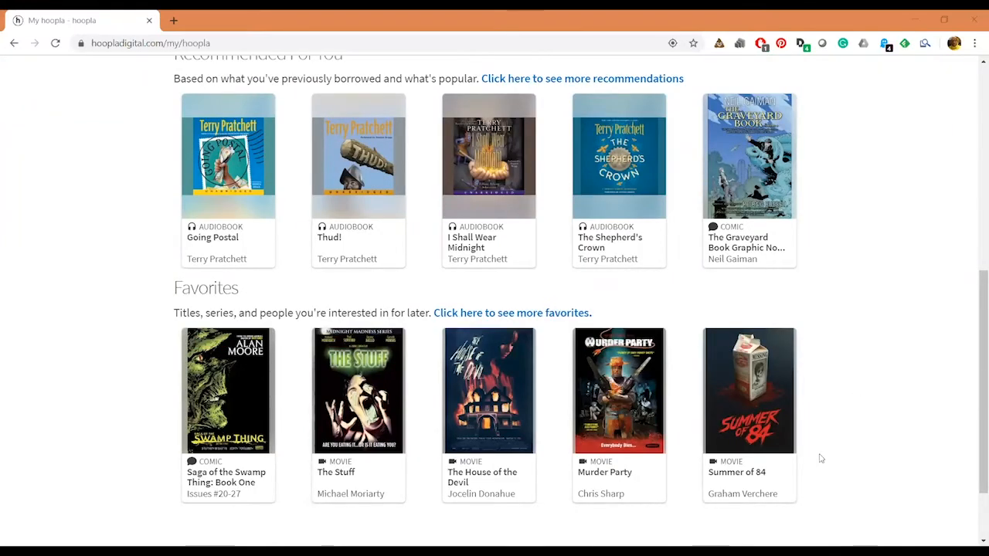
{"action": "scroll", "scroll_direction": "up", "scroll_amount": 3}
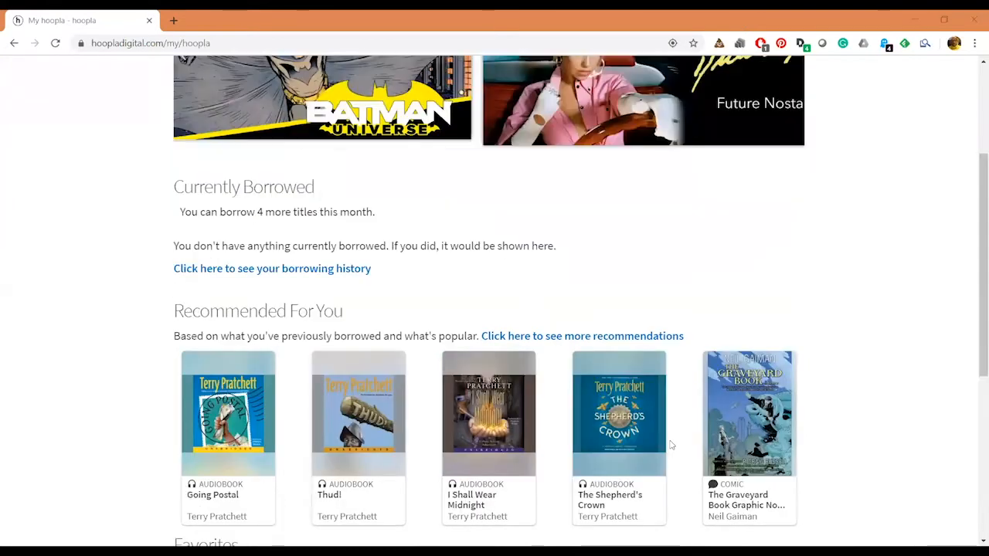
{"action": "scroll", "scroll_direction": "up", "scroll_amount": 3}
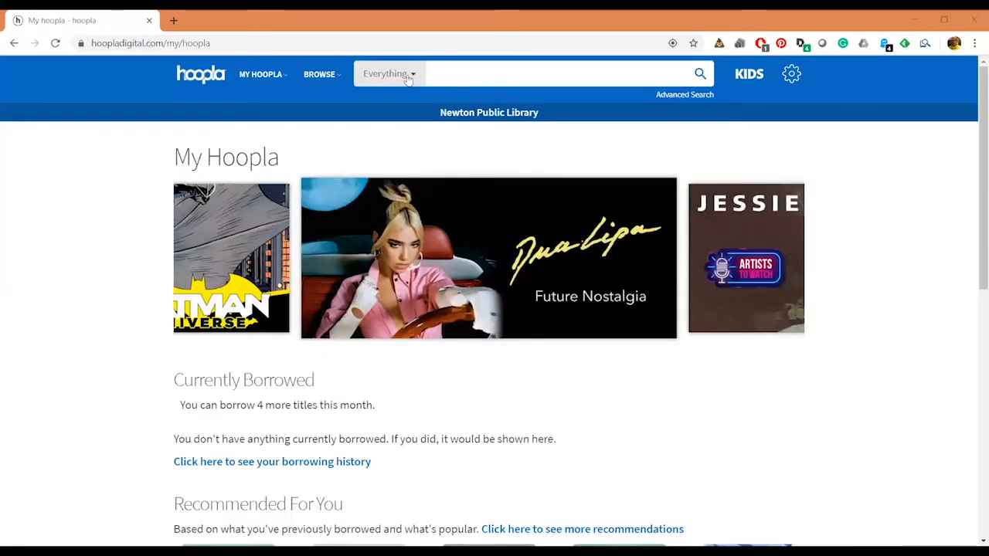
{"action": "mouse_move", "coordinate": [184, 105]}
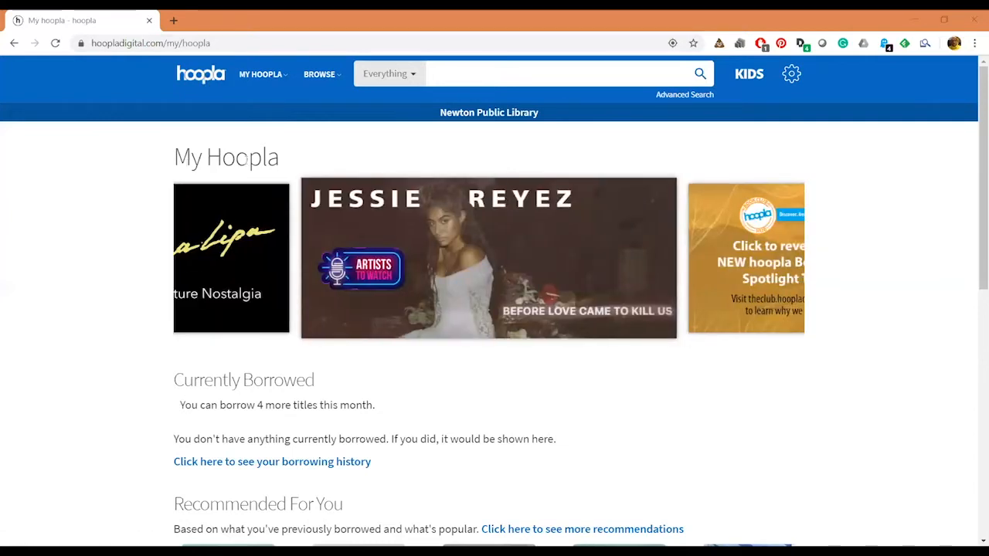
{"action": "left_click", "coordinate": [259, 75]}
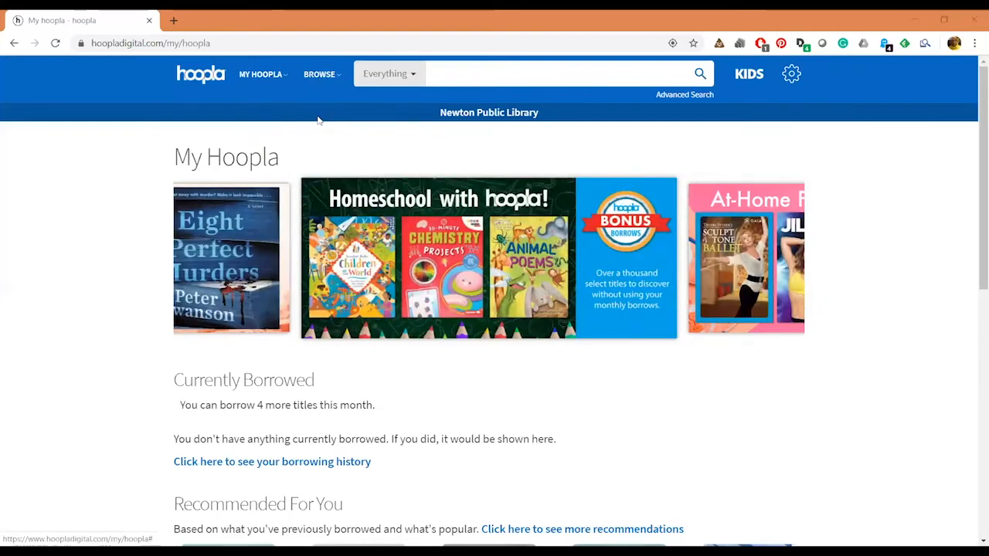
{"action": "left_click", "coordinate": [319, 74]}
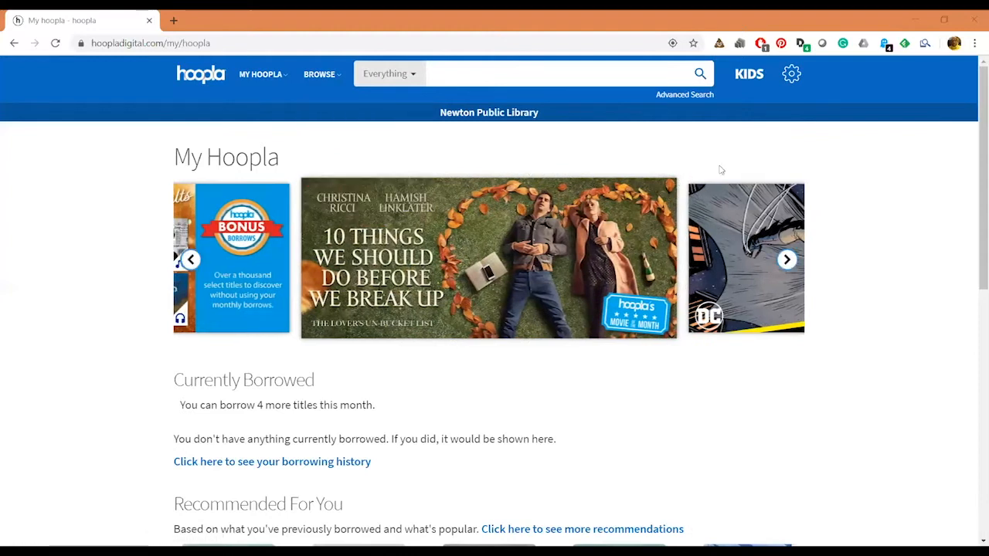
{"action": "mouse_move", "coordinate": [748, 83]}
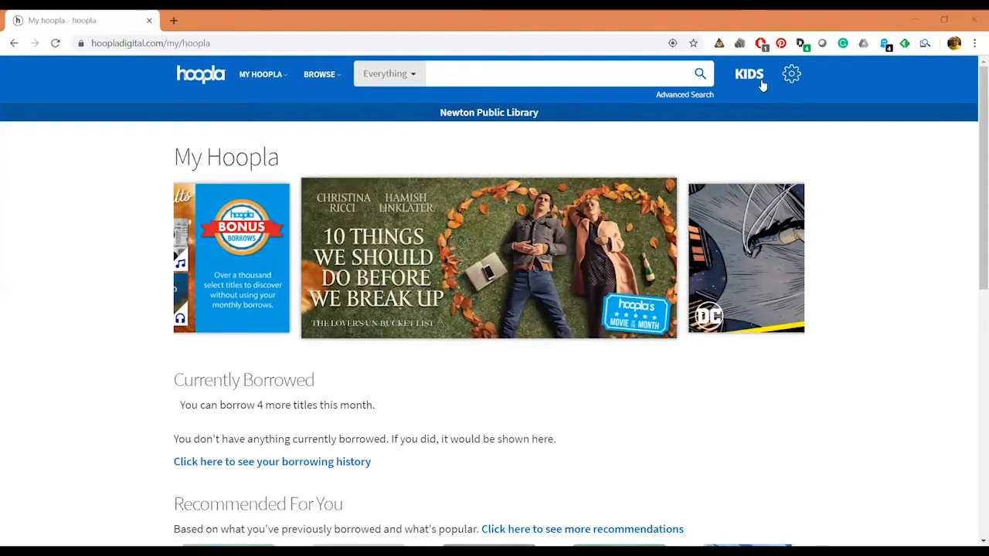
- Toggle kids mode on and off, then show the Library settings with Newton Public Library selected
{"action": "left_click", "coordinate": [748, 74]}
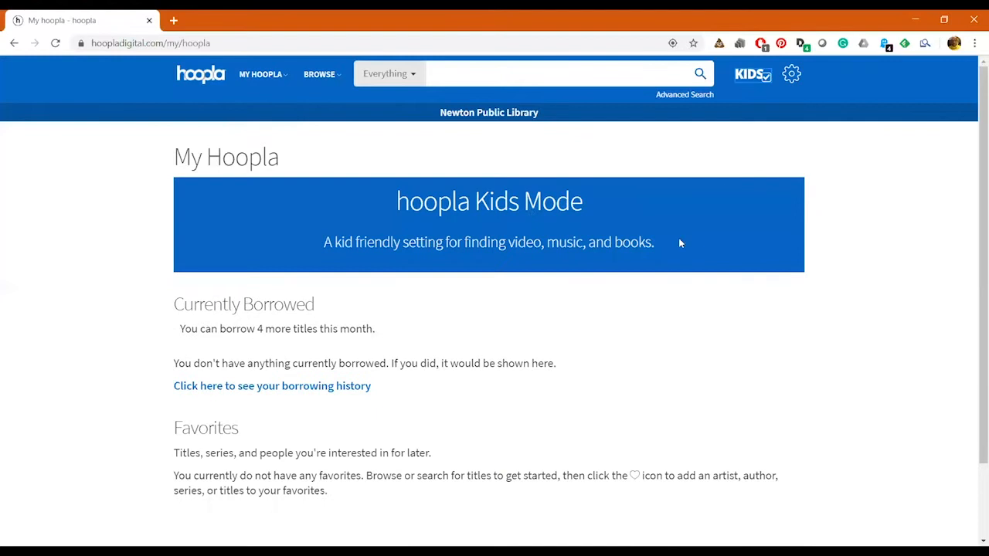
{"action": "mouse_move", "coordinate": [619, 210]}
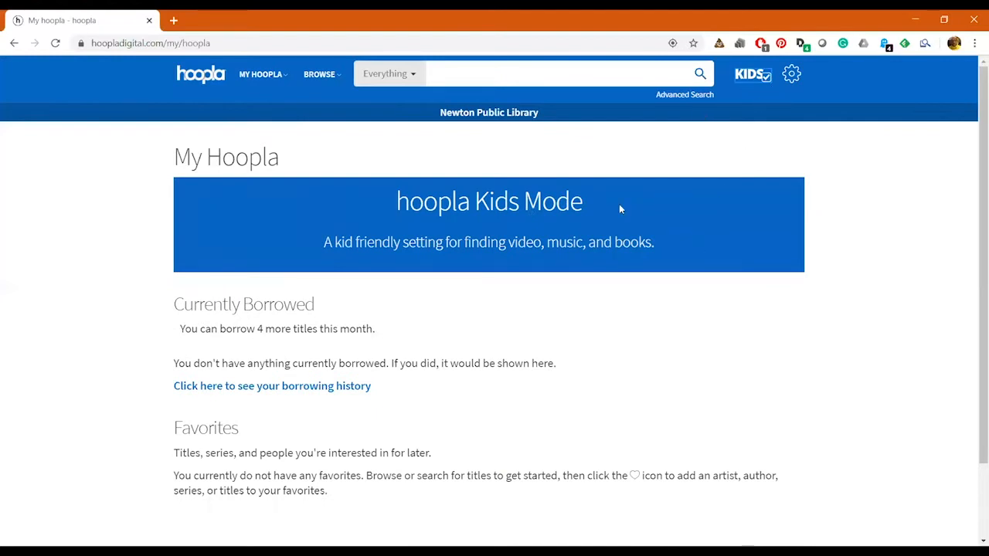
{"action": "mouse_move", "coordinate": [399, 215]}
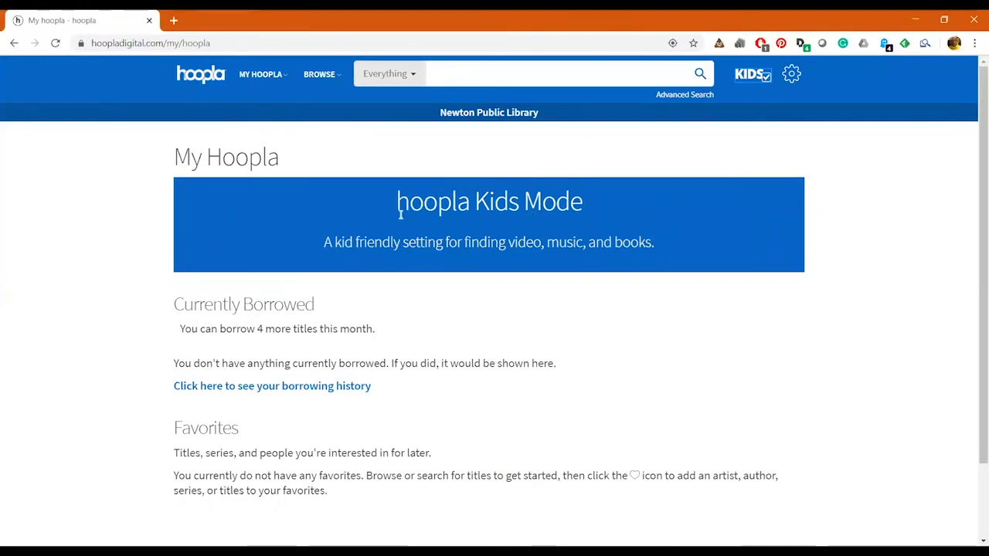
{"action": "mouse_move", "coordinate": [631, 250]}
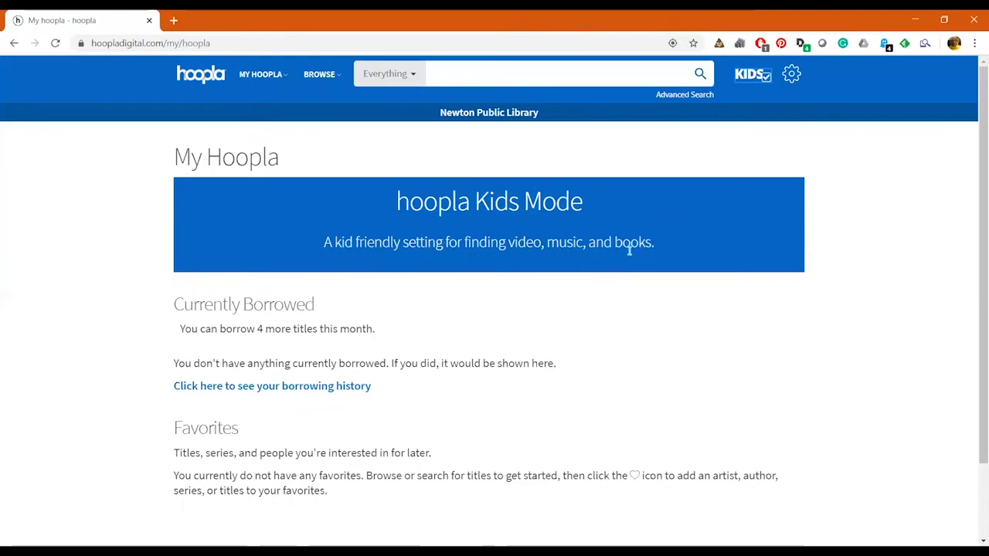
{"action": "mouse_move", "coordinate": [436, 234]}
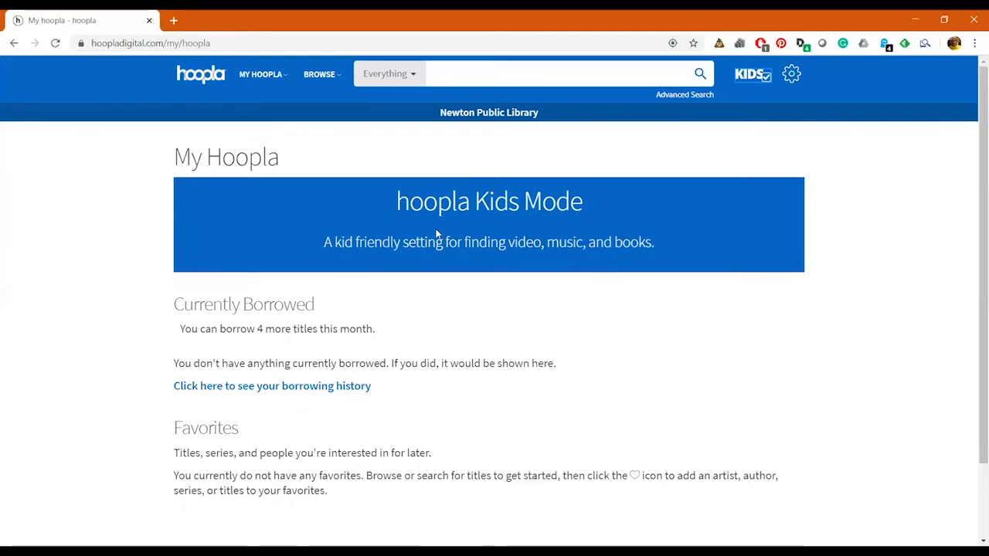
{"action": "mouse_move", "coordinate": [718, 145]}
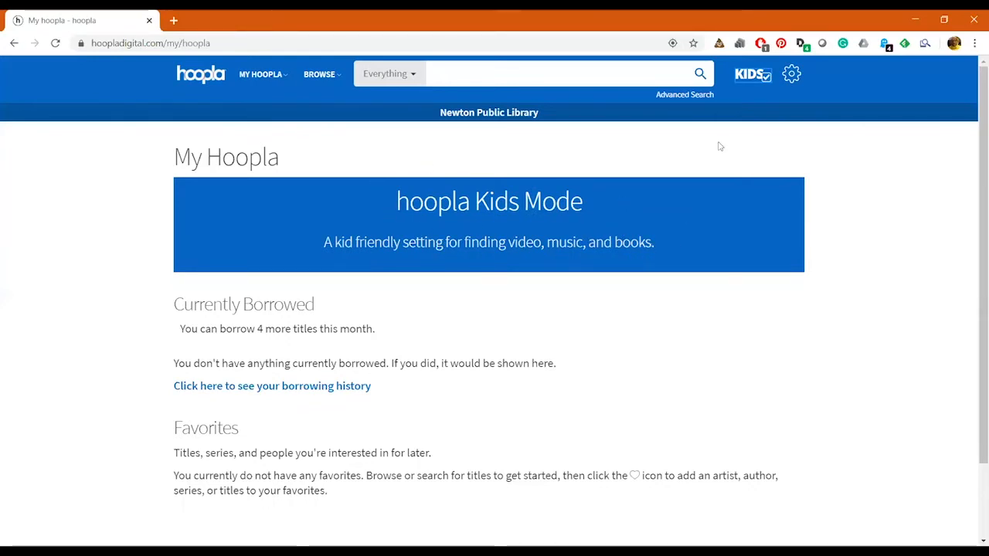
{"action": "mouse_move", "coordinate": [680, 207]}
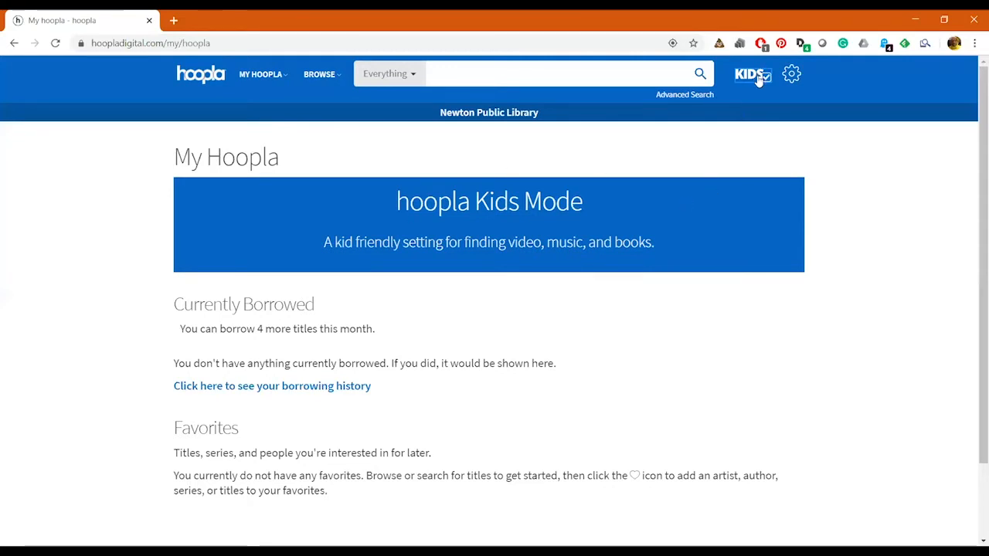
{"action": "left_click", "coordinate": [748, 74]}
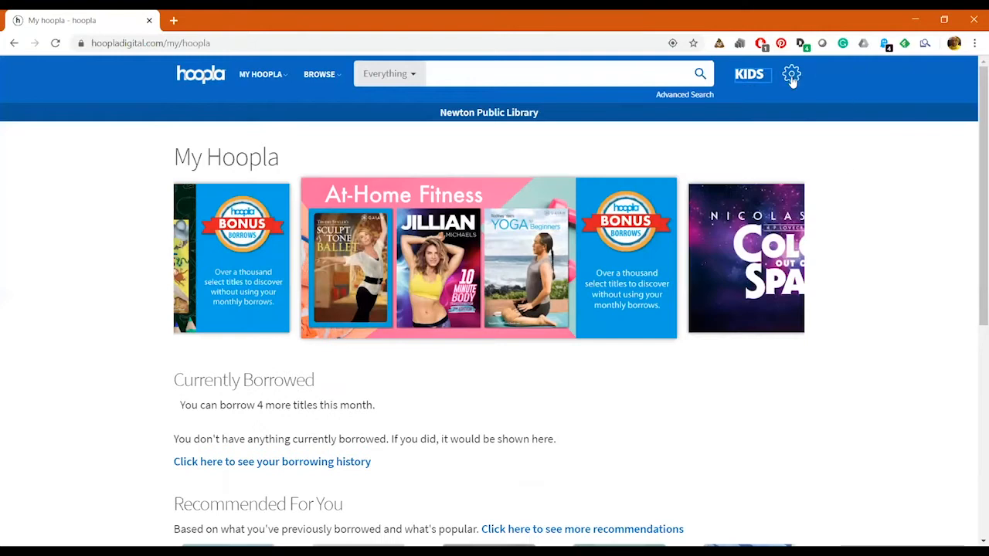
{"action": "left_click", "coordinate": [791, 74]}
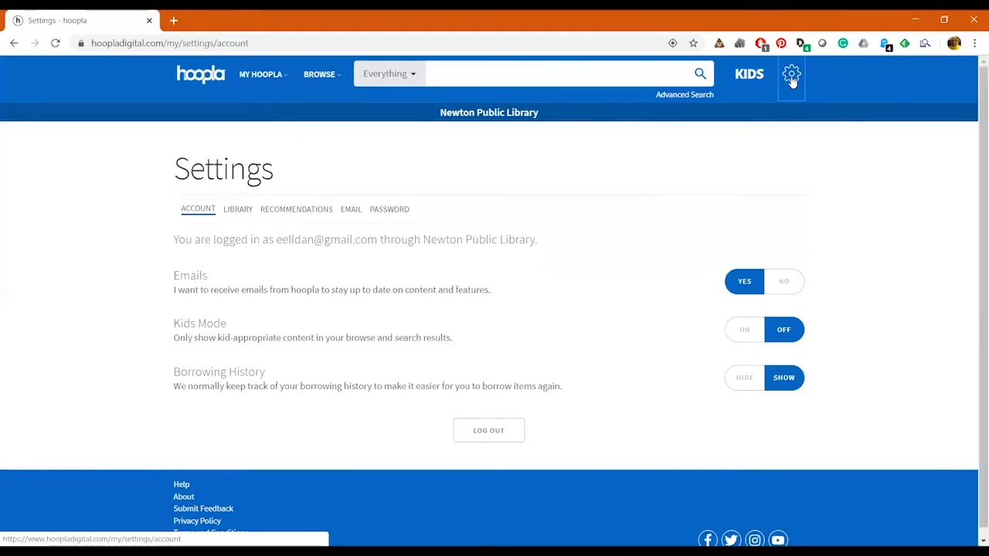
{"action": "mouse_move", "coordinate": [170, 291]}
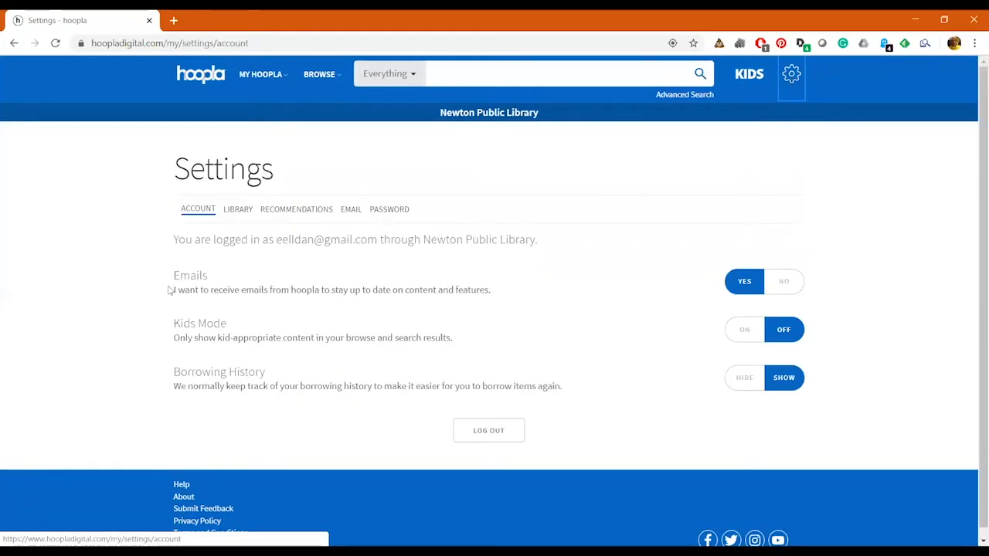
{"action": "mouse_move", "coordinate": [688, 289]}
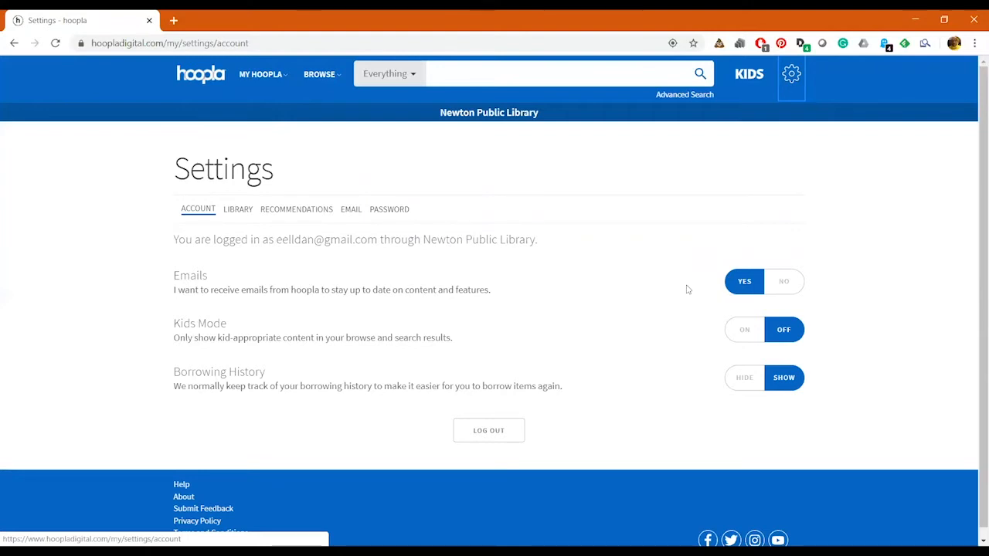
{"action": "mouse_move", "coordinate": [739, 335]}
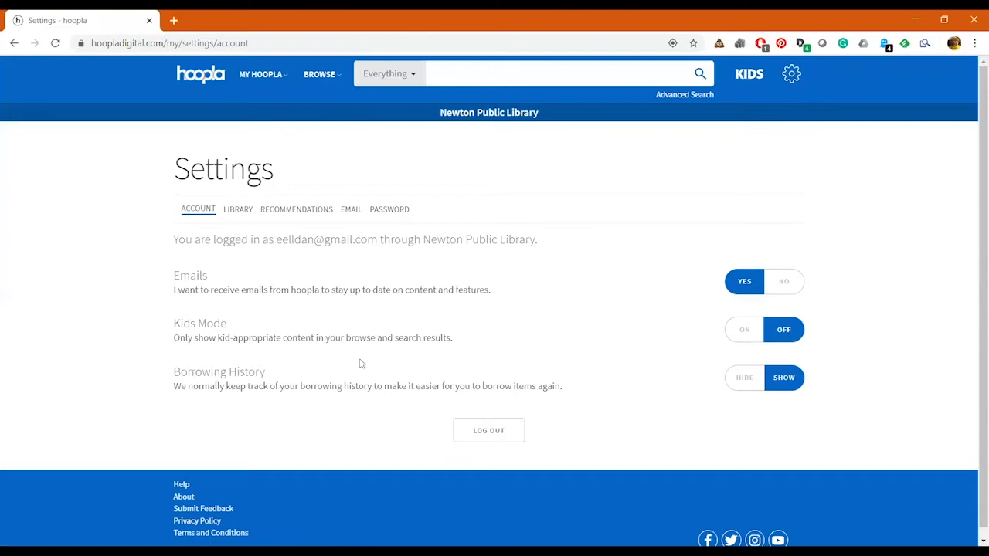
{"action": "mouse_move", "coordinate": [744, 377]}
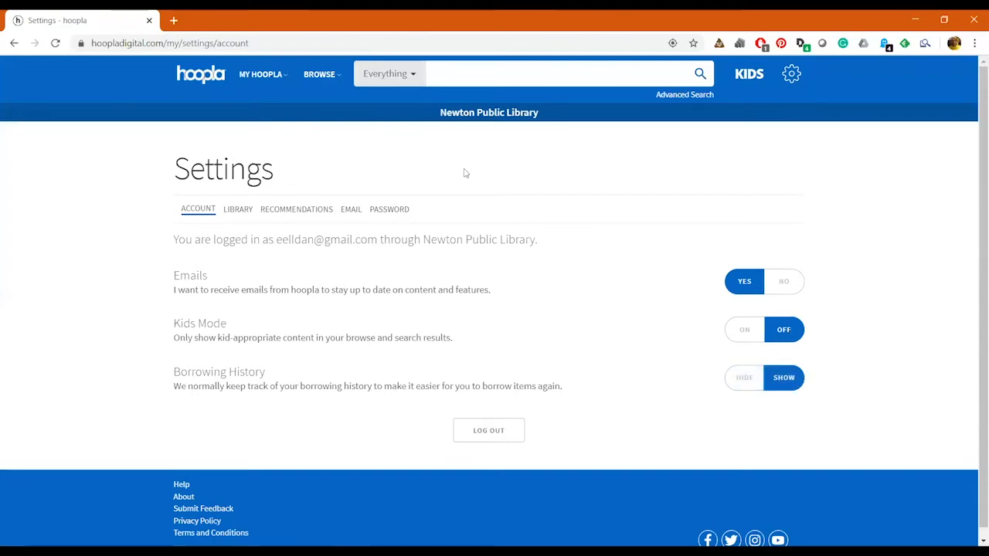
{"action": "left_click", "coordinate": [238, 209]}
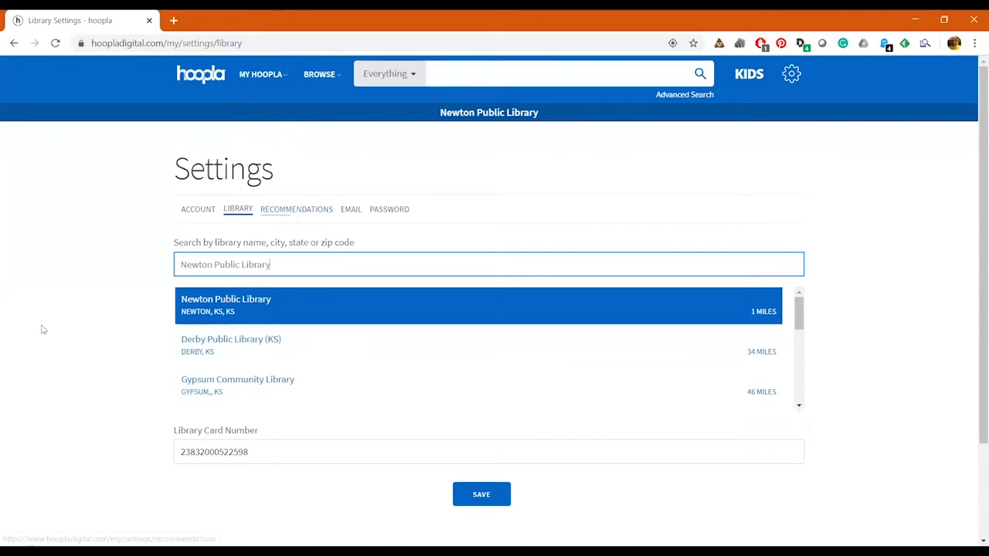
{"action": "mouse_move", "coordinate": [297, 210]}
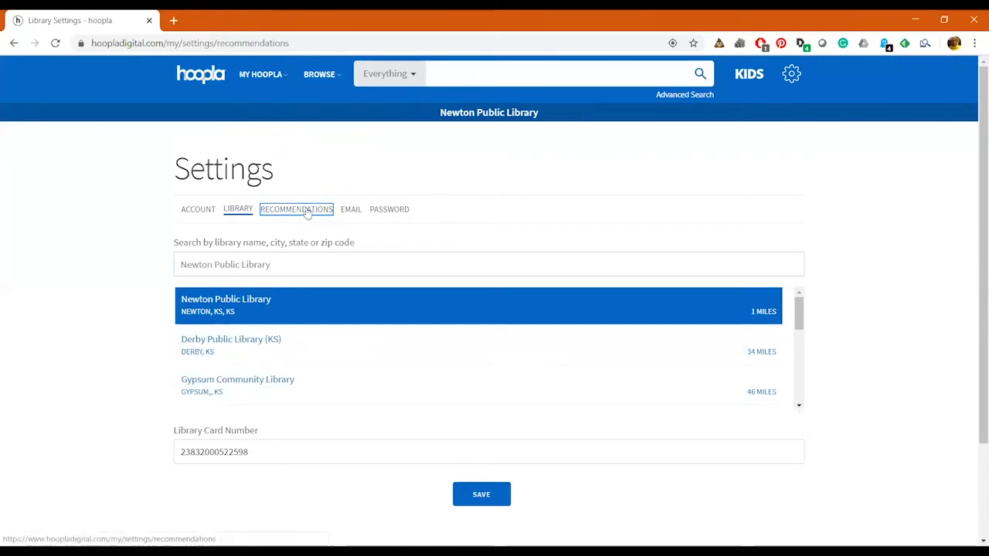
- Review the chosen recommendation genres in the Recommendations settings
{"action": "left_click", "coordinate": [297, 209]}
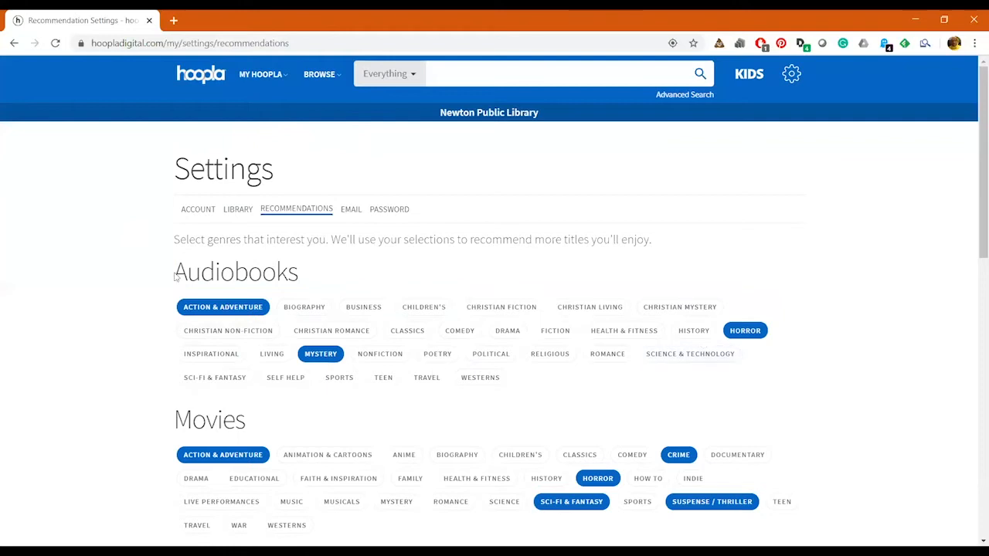
{"action": "scroll", "scroll_direction": "down", "scroll_amount": 3}
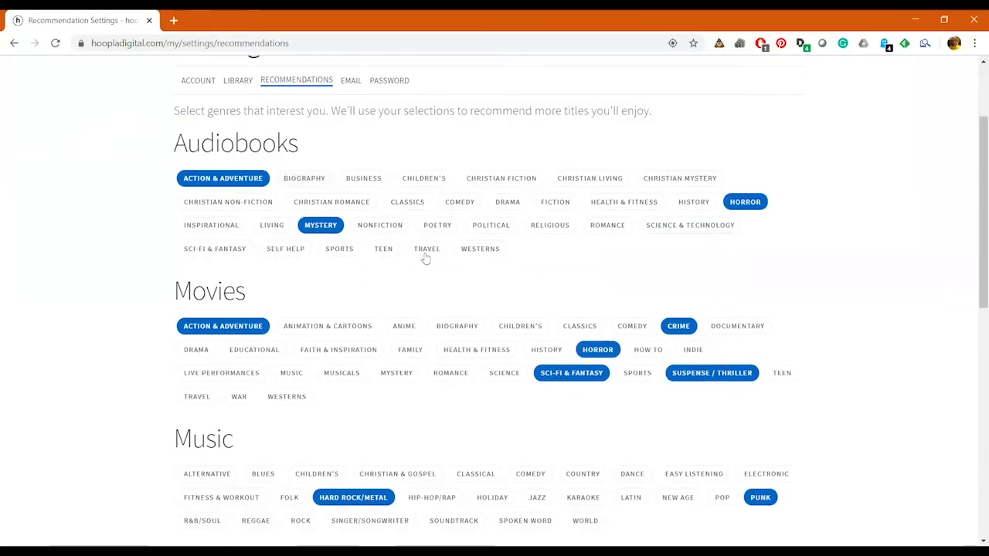
{"action": "scroll", "scroll_direction": "down", "scroll_amount": 3}
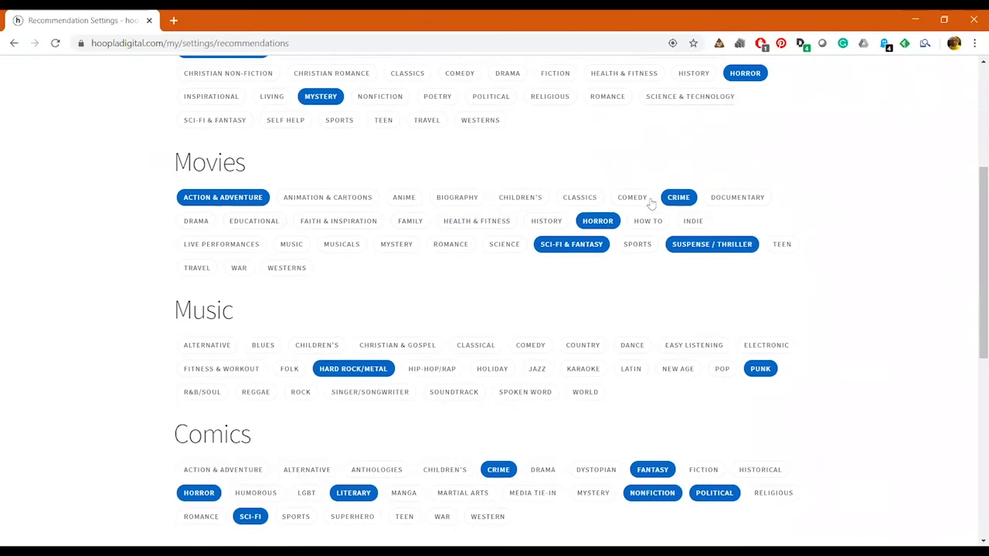
{"action": "scroll", "scroll_direction": "down", "scroll_amount": 3}
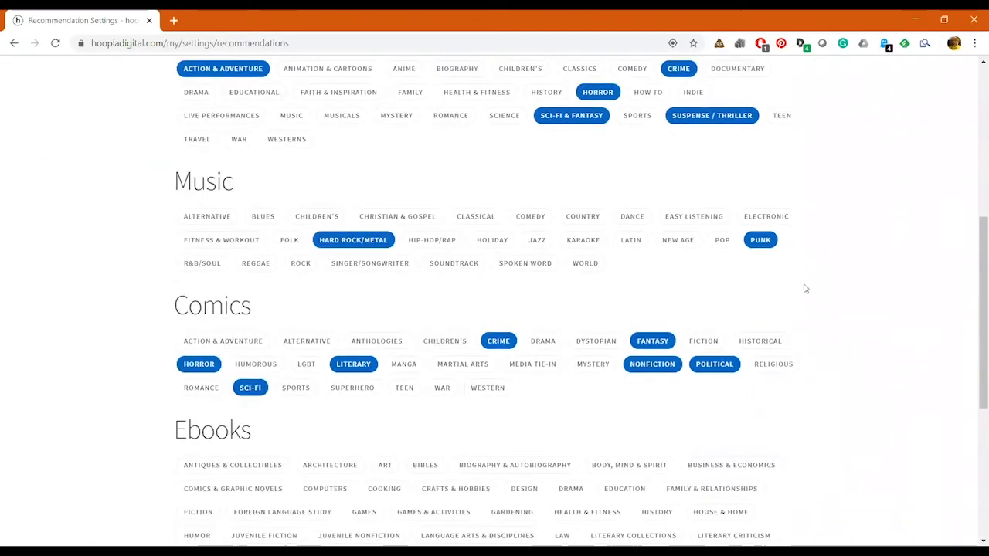
{"action": "scroll", "scroll_direction": "down", "scroll_amount": 3}
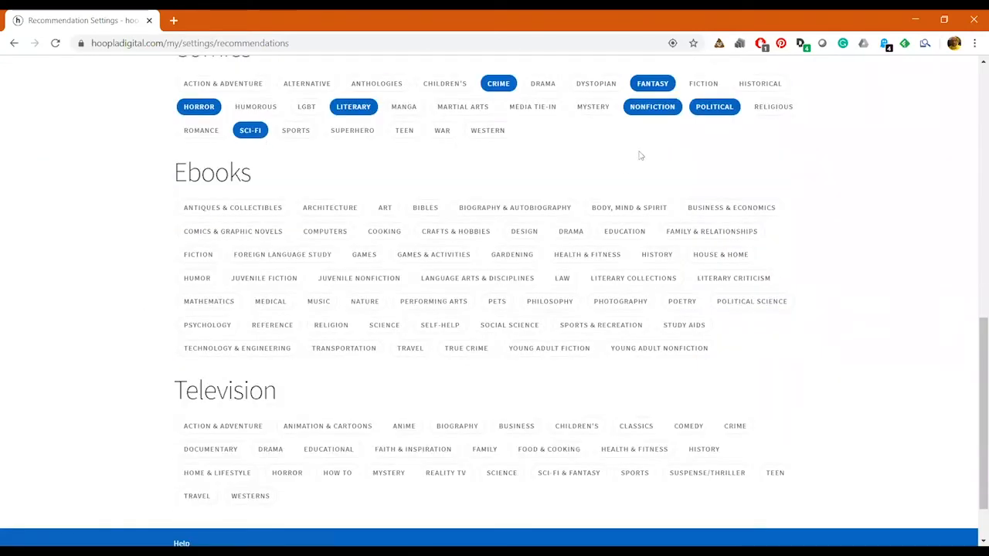
{"action": "scroll", "scroll_direction": "up", "scroll_amount": 3}
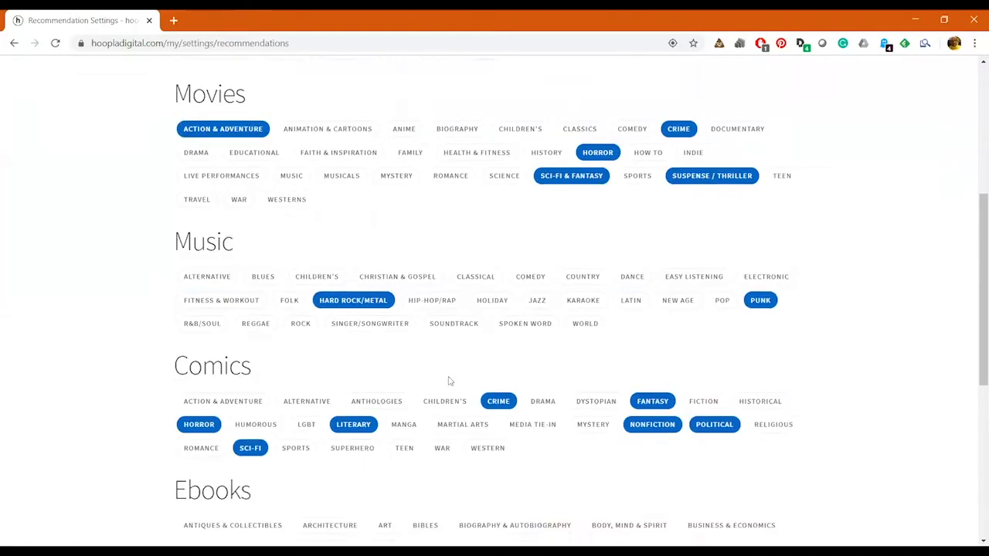
{"action": "scroll", "scroll_direction": "up", "scroll_amount": 3}
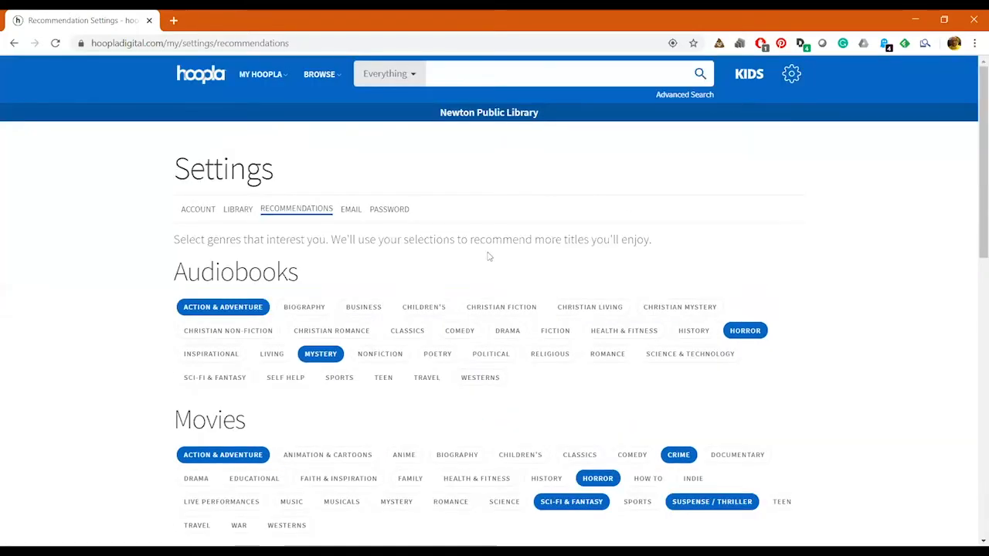
- View the Email and Password settings, return to Account settings, and show the My Hoopla menu
{"action": "left_click", "coordinate": [350, 210]}
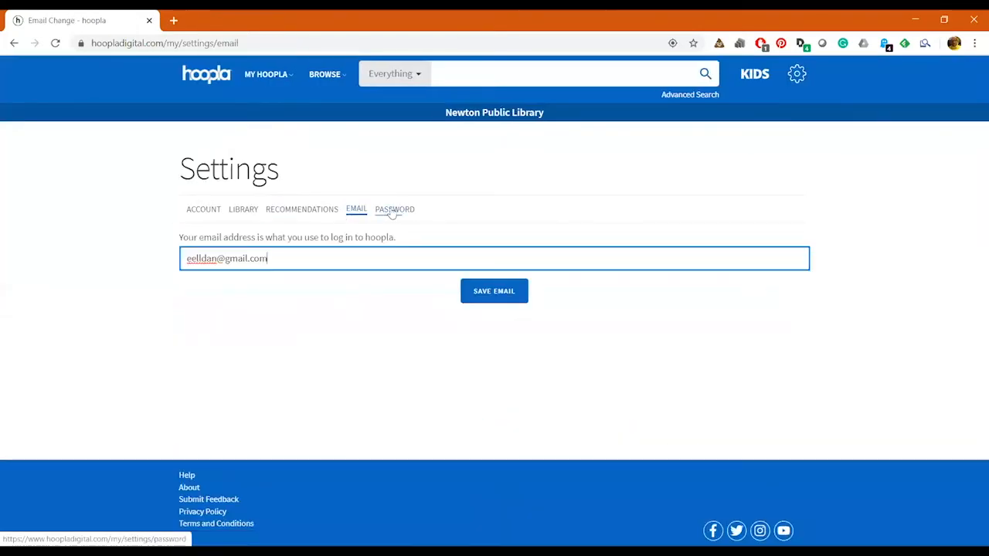
{"action": "left_click", "coordinate": [394, 210]}
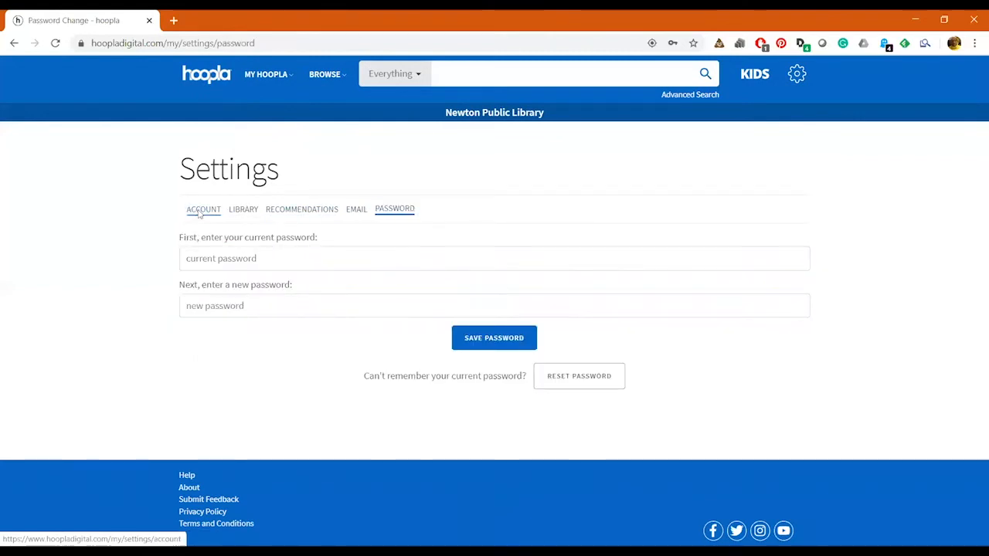
{"action": "left_click", "coordinate": [204, 210]}
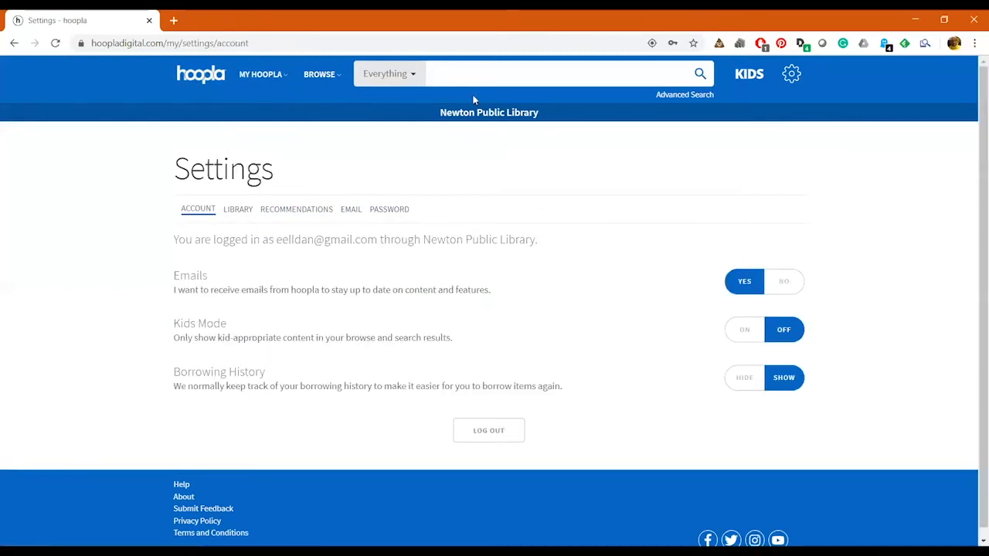
{"action": "left_click", "coordinate": [261, 74]}
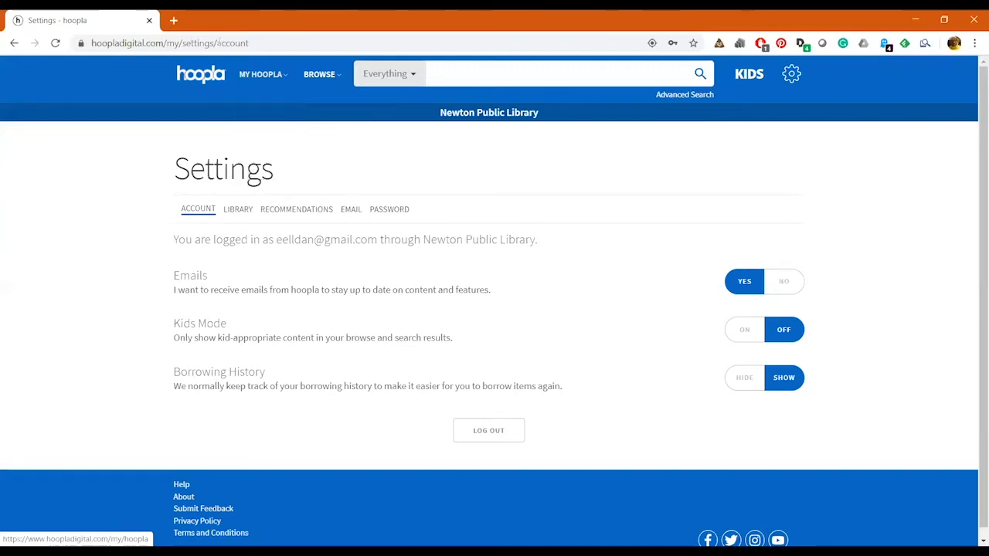
{"action": "mouse_move", "coordinate": [497, 99]}
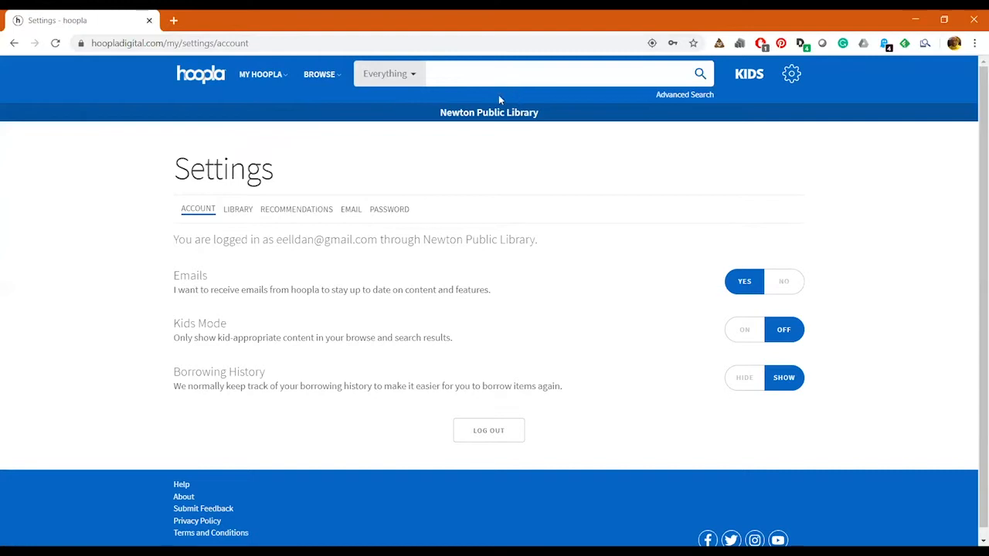
{"action": "left_click", "coordinate": [259, 75]}
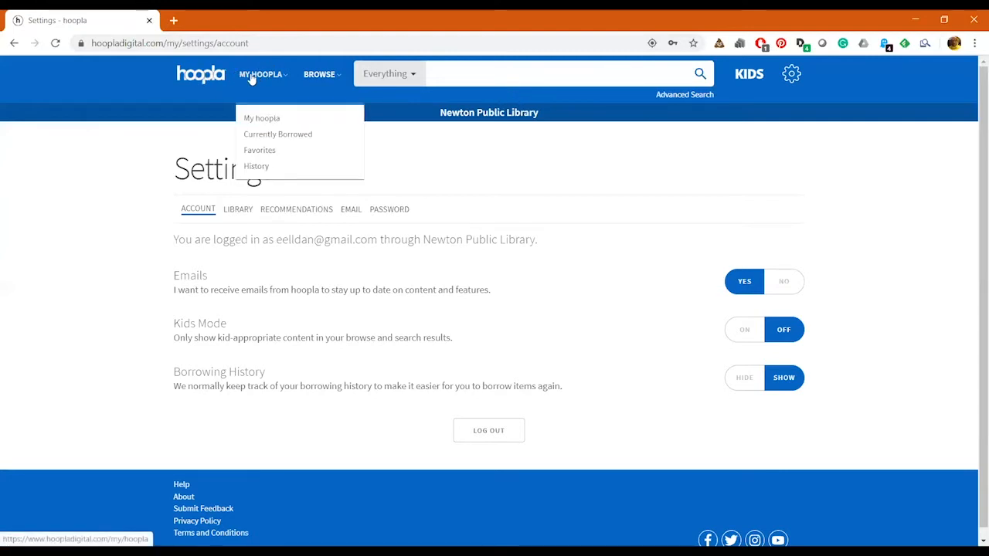
- From the My Hoopla banners, open the At-Home Fitness Bonus Borrows collection of 38 titles and browse it
{"action": "left_click", "coordinate": [261, 118]}
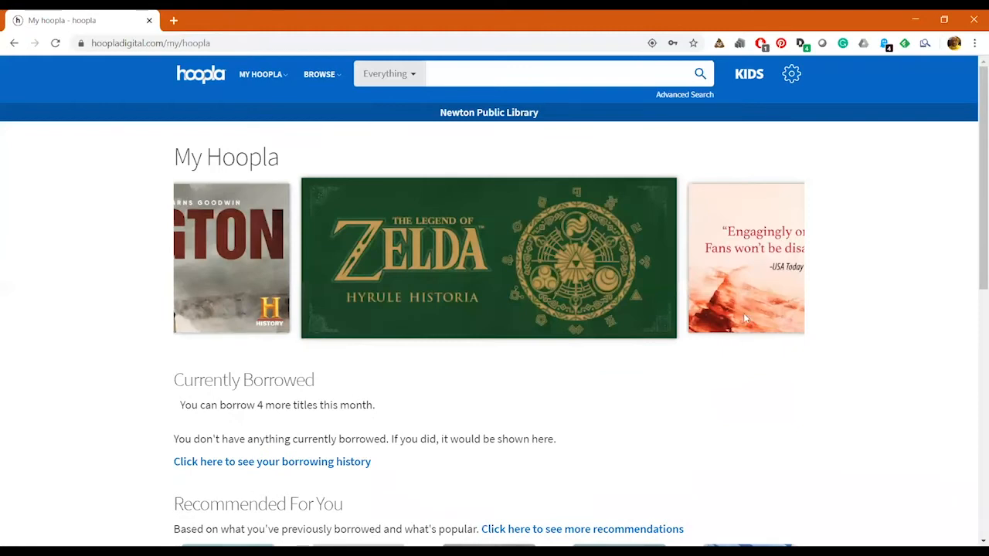
{"action": "left_click", "coordinate": [786, 259]}
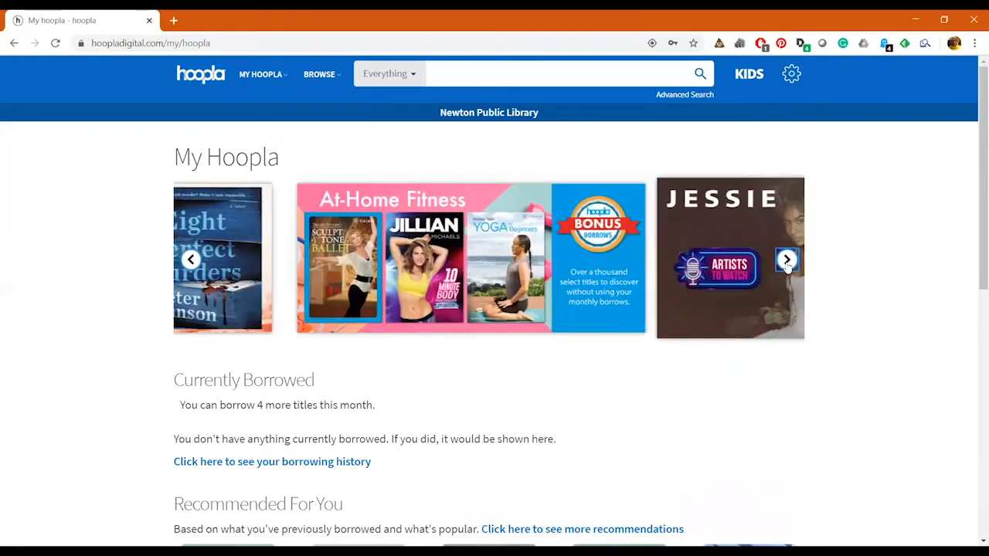
{"action": "left_click", "coordinate": [787, 260]}
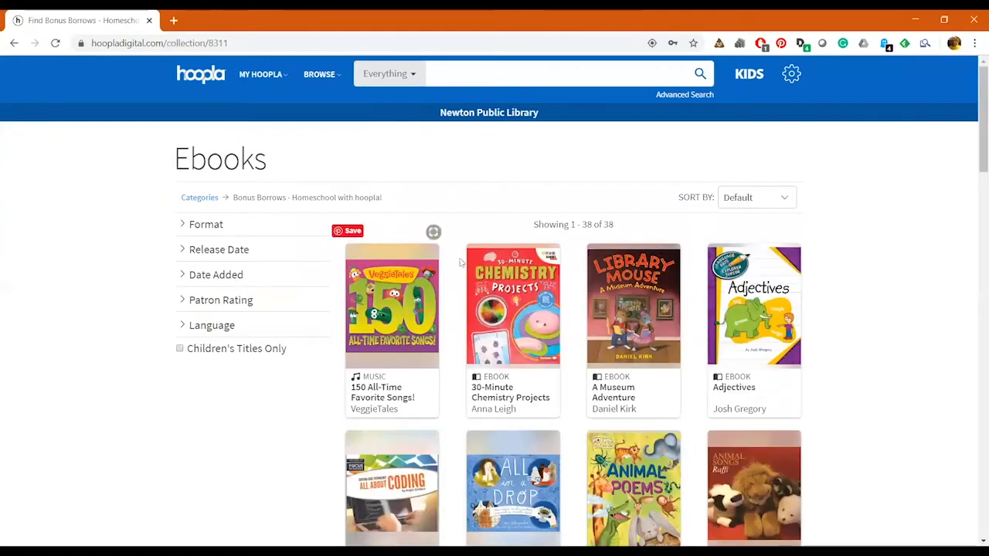
{"action": "mouse_move", "coordinate": [266, 207]}
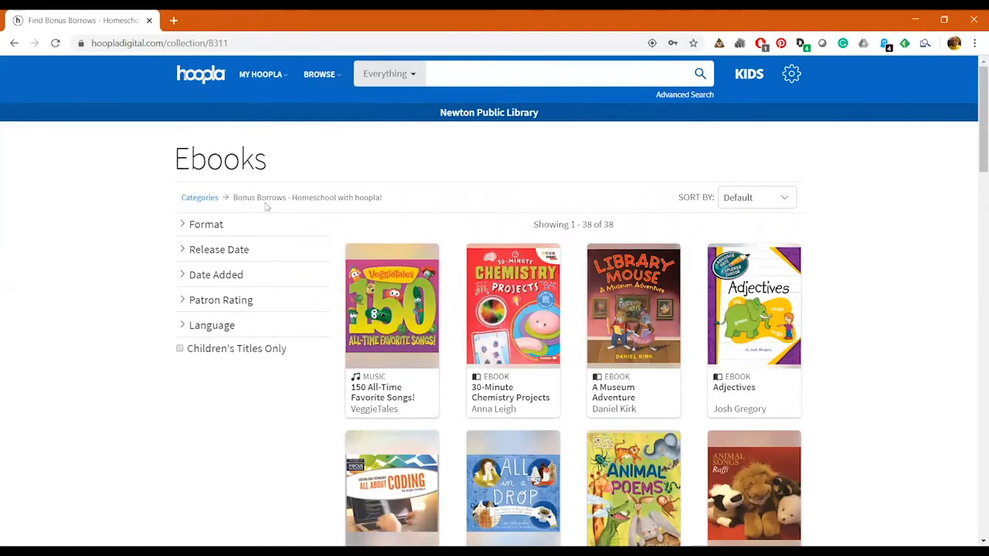
{"action": "scroll", "scroll_direction": "down", "scroll_amount": 3}
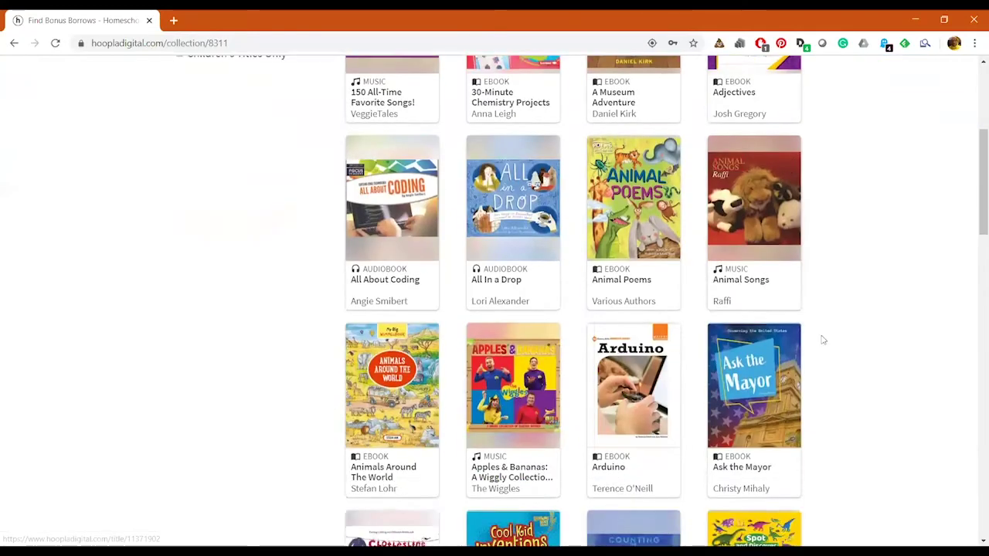
{"action": "scroll", "scroll_direction": "down", "scroll_amount": 3}
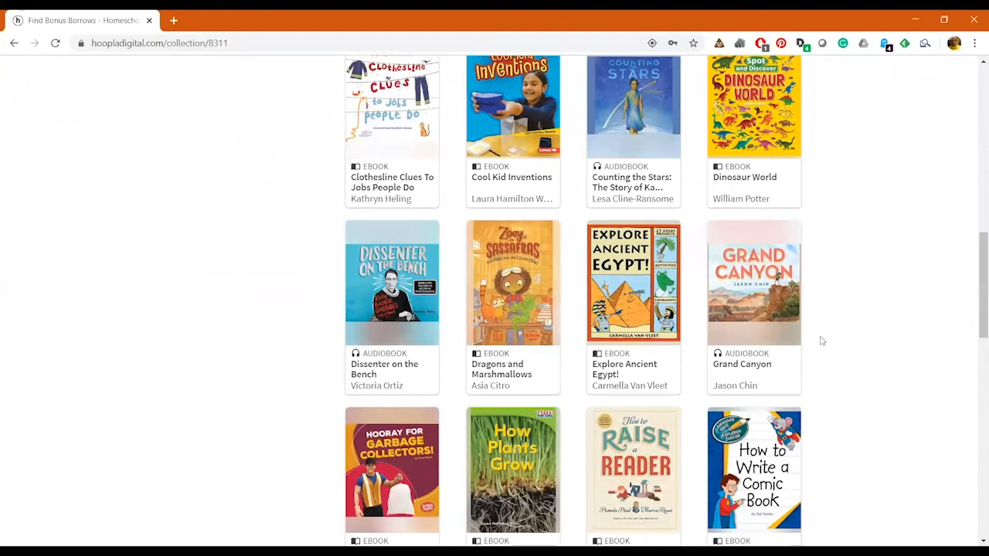
{"action": "scroll", "scroll_direction": "up", "scroll_amount": 3}
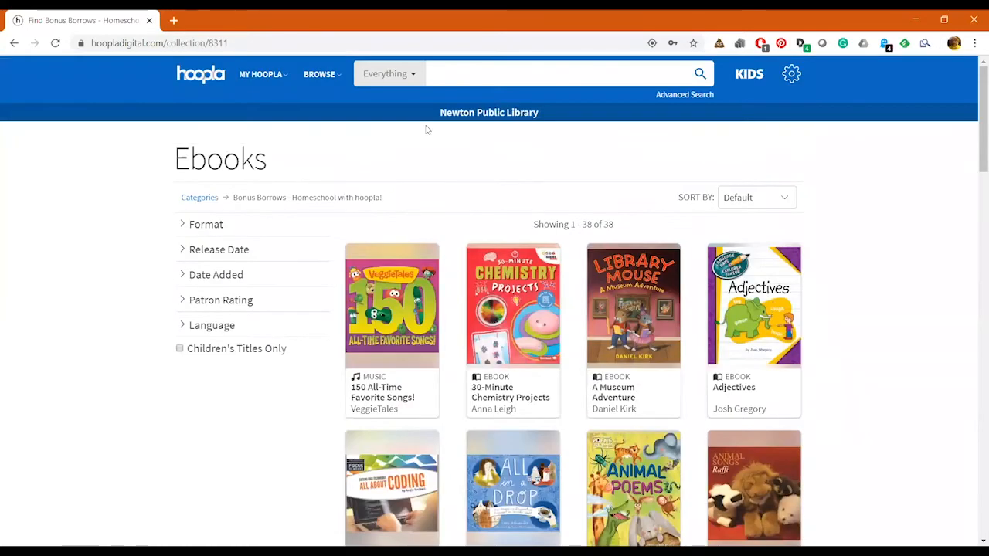
{"action": "mouse_move", "coordinate": [306, 126]}
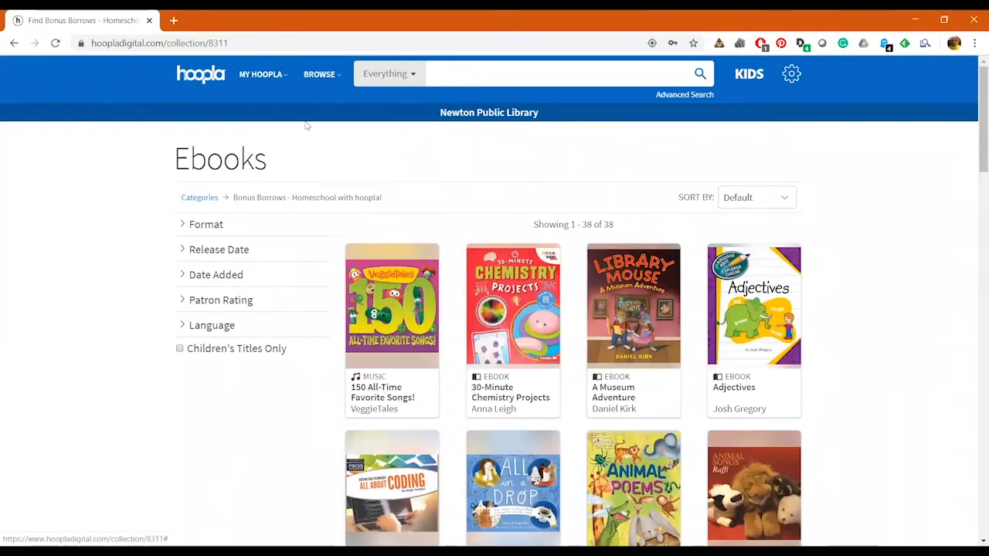
- Browse the popular ebooks list of 103,755 titles and expand then collapse the Format filter
{"action": "left_click", "coordinate": [318, 74]}
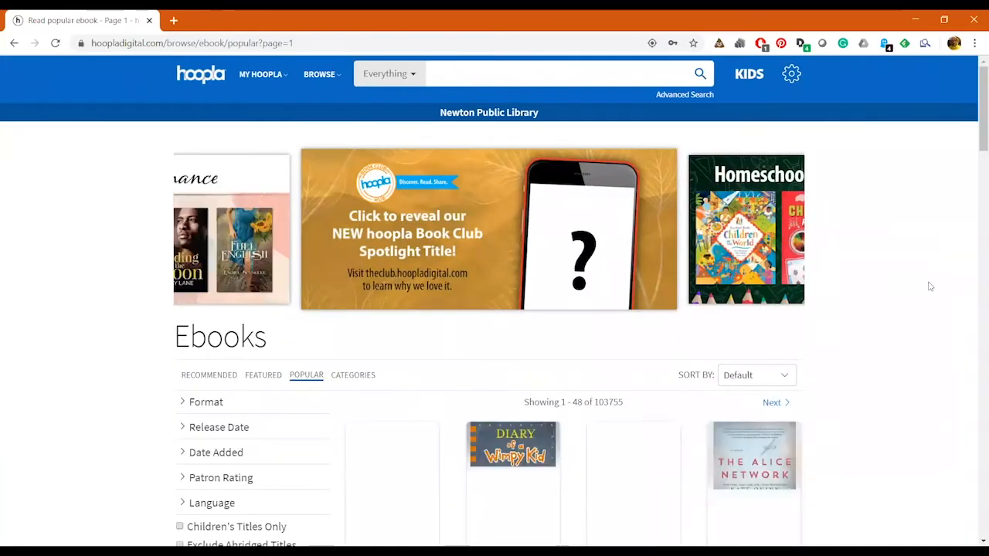
{"action": "scroll", "scroll_direction": "down", "scroll_amount": 3}
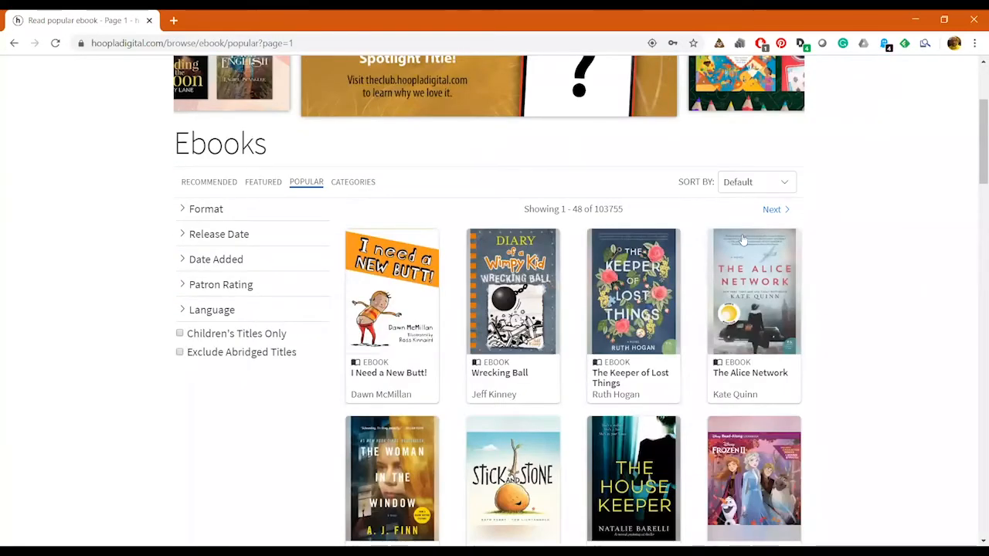
{"action": "left_click", "coordinate": [319, 74]}
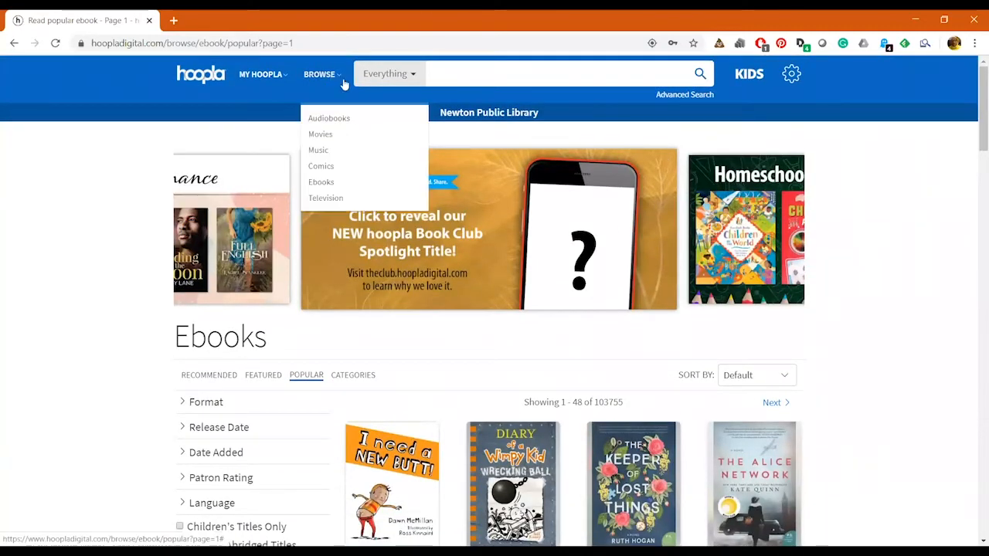
{"action": "scroll", "scroll_direction": "down", "scroll_amount": 3}
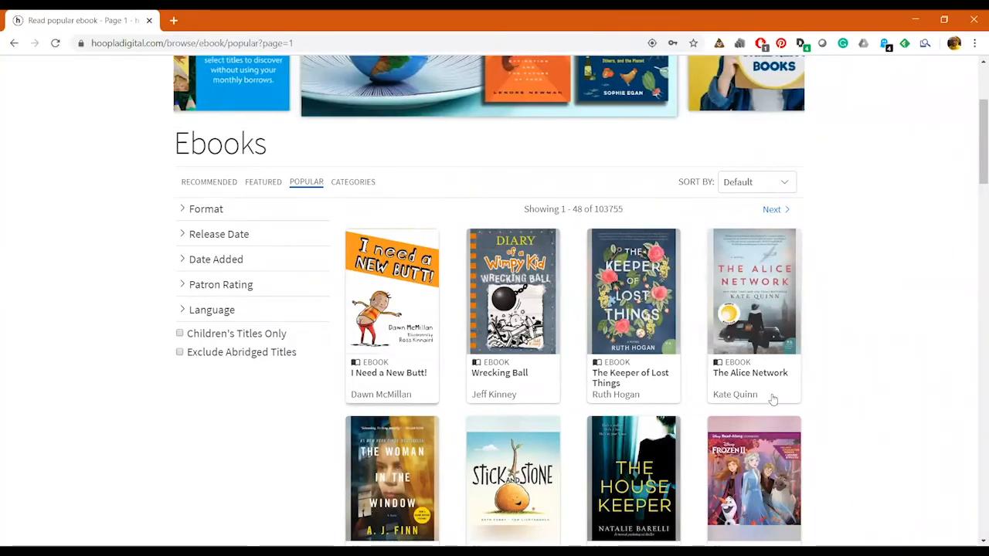
{"action": "mouse_move", "coordinate": [201, 402]}
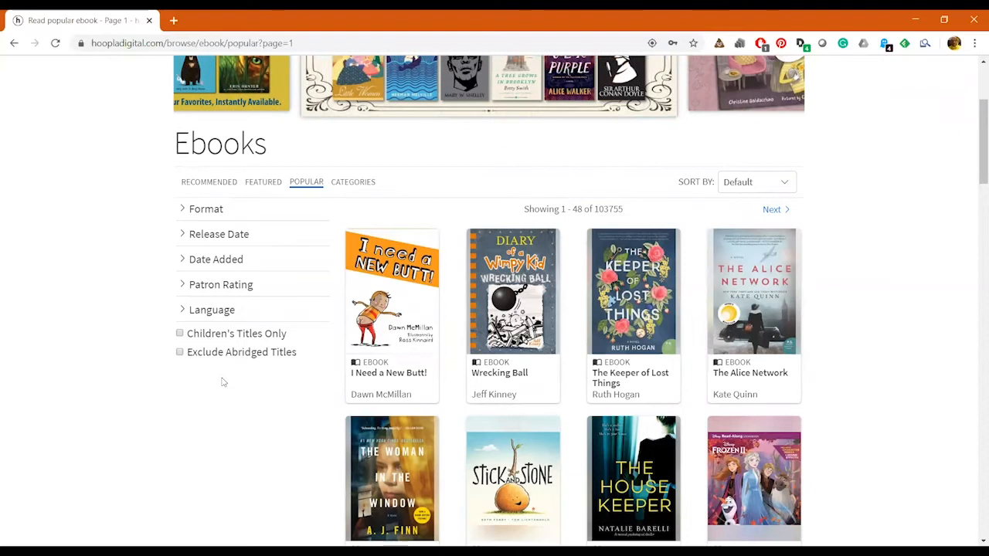
{"action": "mouse_move", "coordinate": [165, 217]}
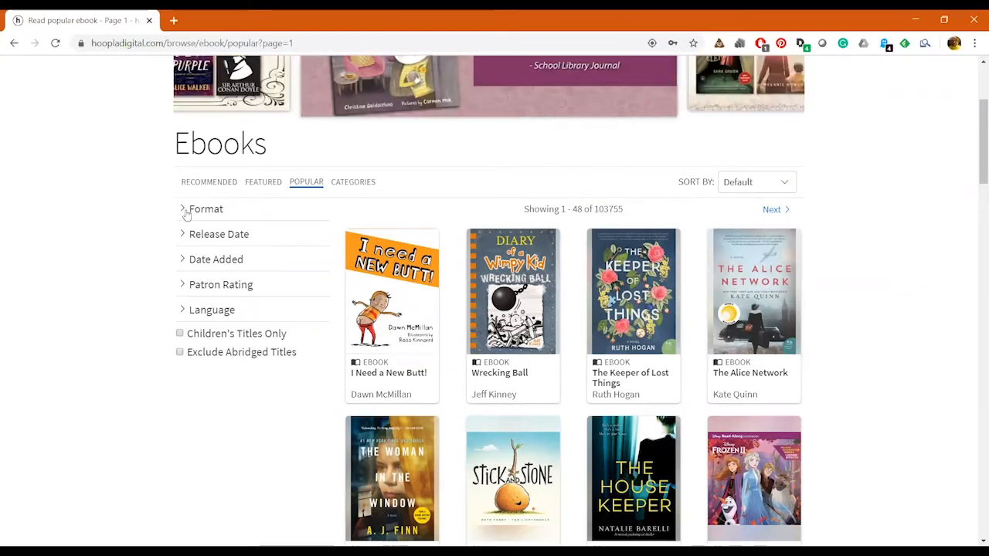
{"action": "left_click", "coordinate": [207, 209]}
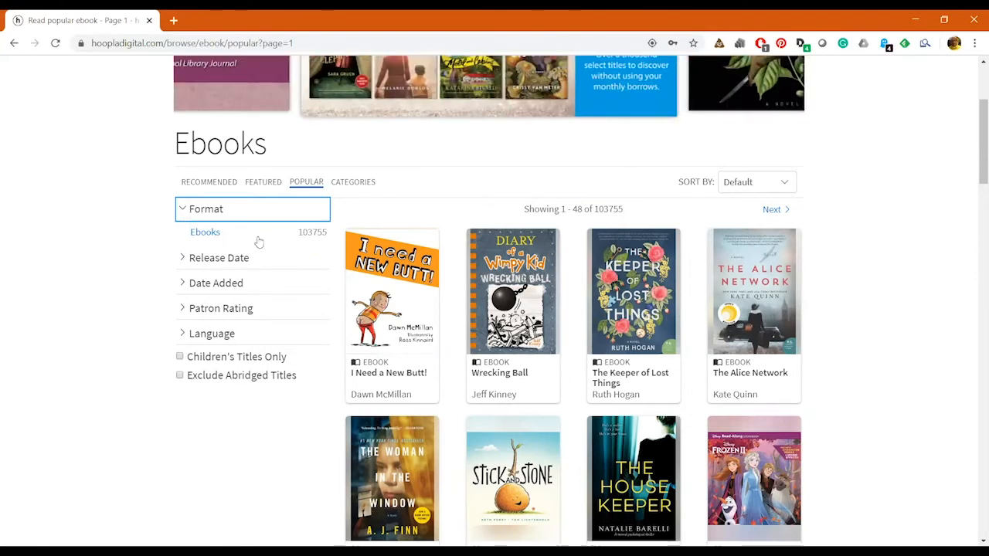
{"action": "mouse_move", "coordinate": [323, 241]}
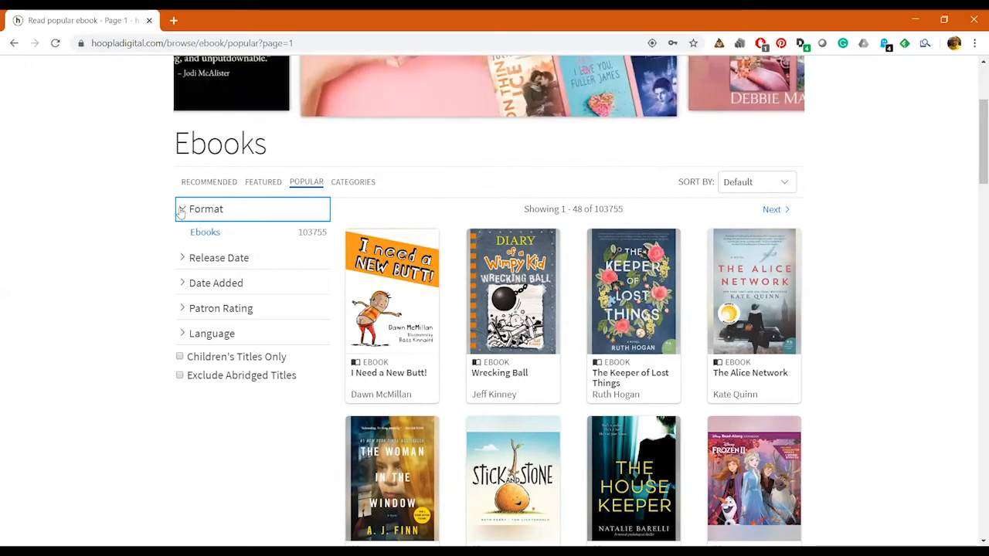
{"action": "left_click", "coordinate": [206, 208]}
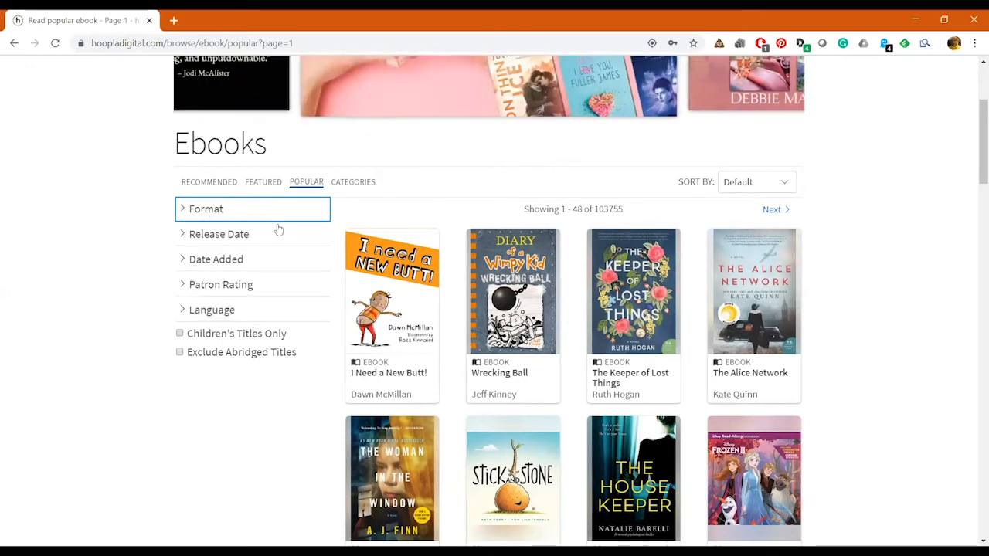
- Limit the popular ebooks to those released in the last 7 days and browse the results
{"action": "left_click", "coordinate": [219, 235]}
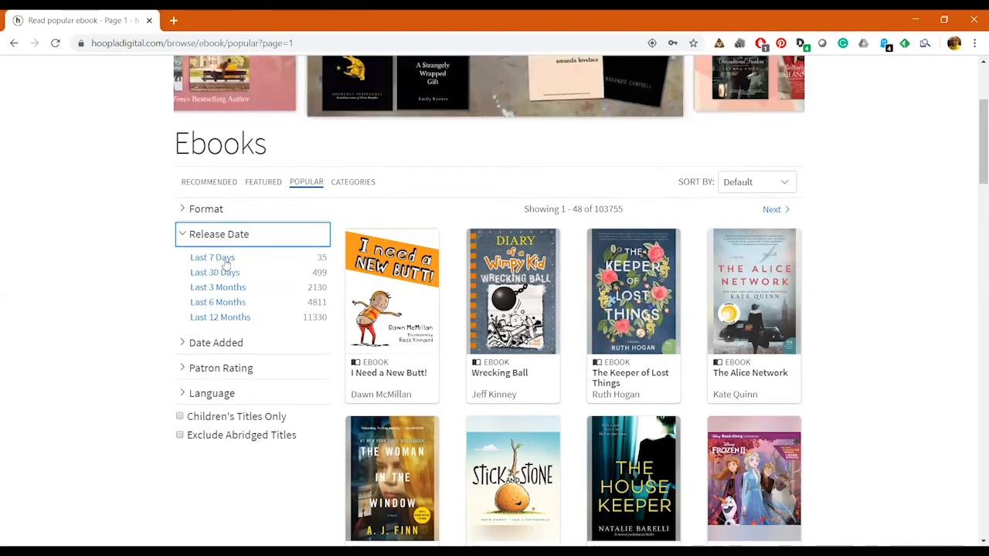
{"action": "left_click", "coordinate": [214, 256]}
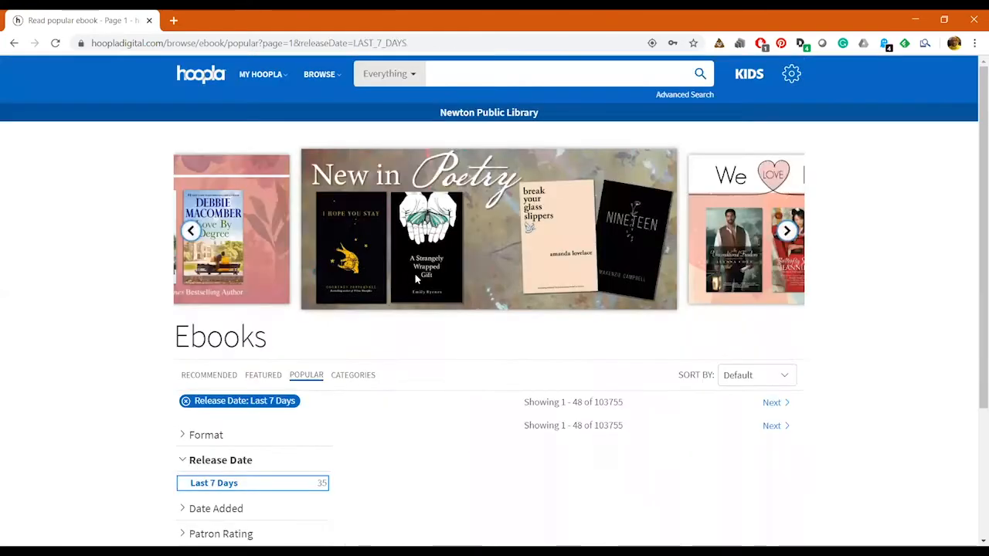
{"action": "scroll", "scroll_direction": "down", "scroll_amount": 3}
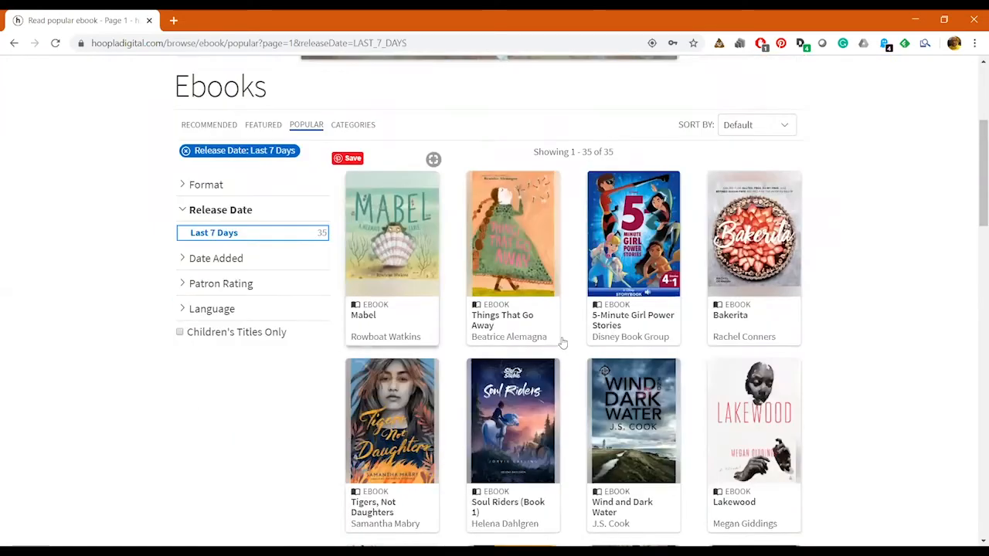
{"action": "scroll", "scroll_direction": "down", "scroll_amount": 3}
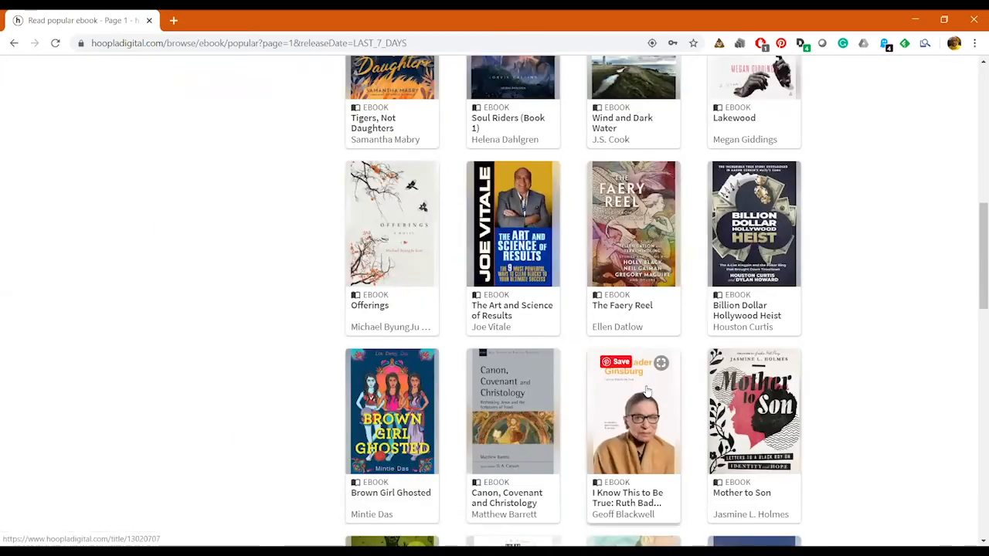
{"action": "scroll", "scroll_direction": "up", "scroll_amount": 3}
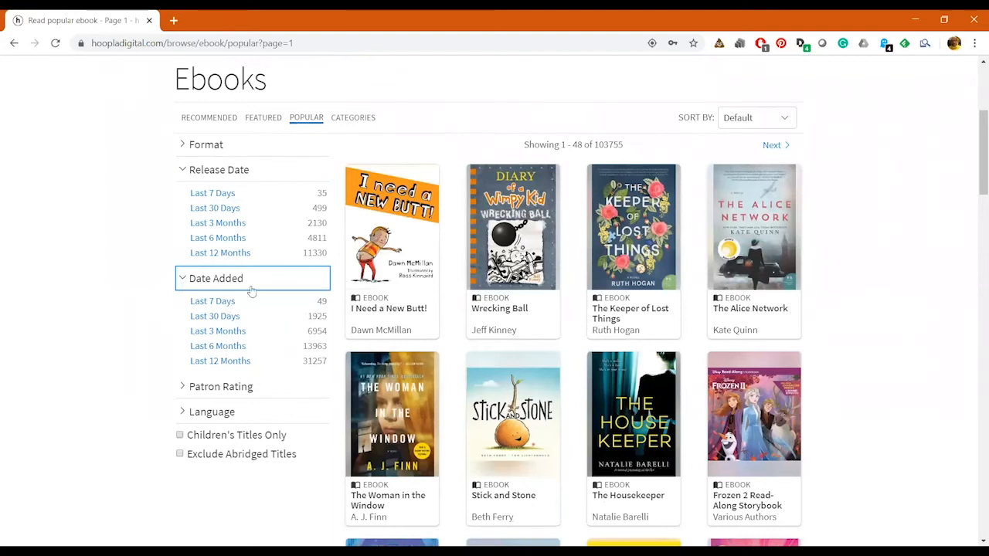
{"action": "mouse_move", "coordinate": [238, 250]}
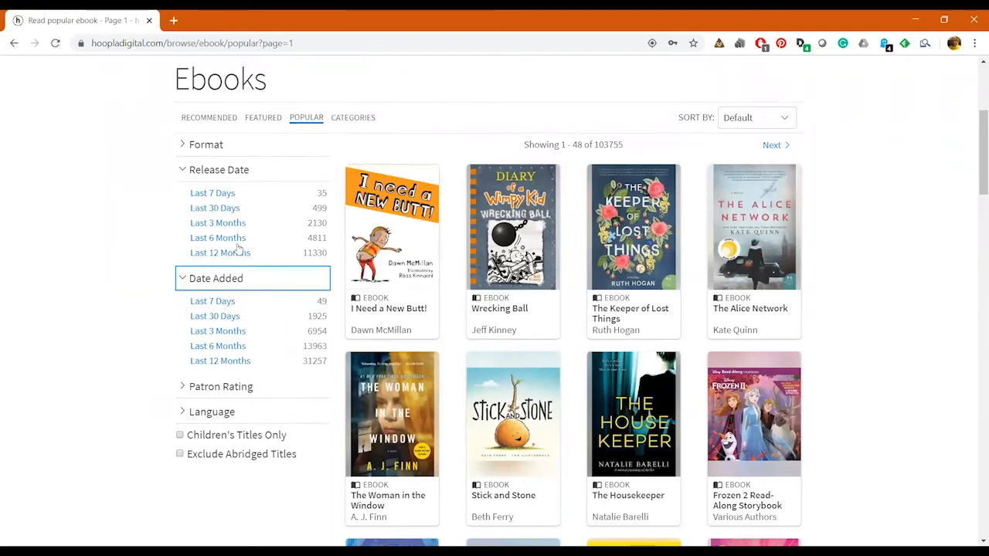
{"action": "mouse_move", "coordinate": [312, 349]}
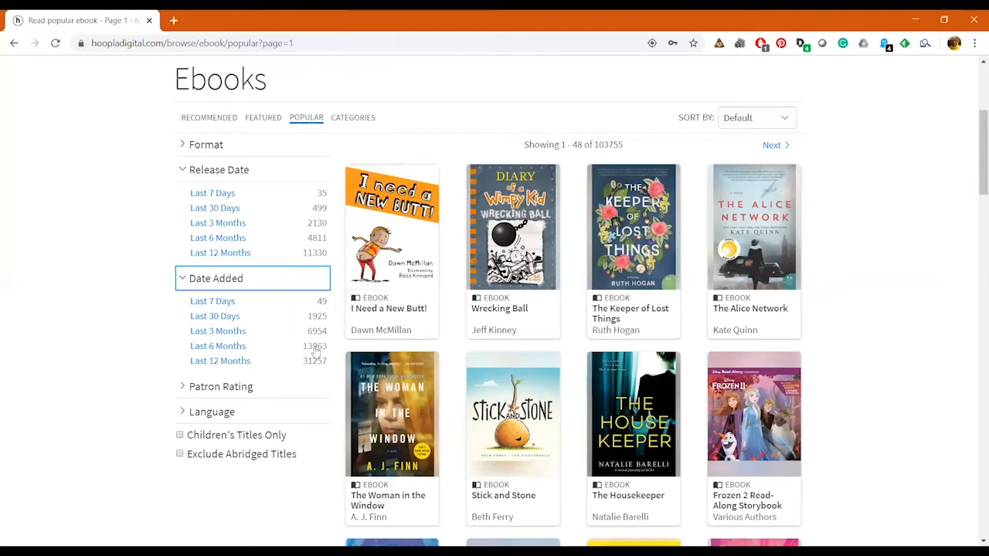
{"action": "mouse_move", "coordinate": [269, 323]}
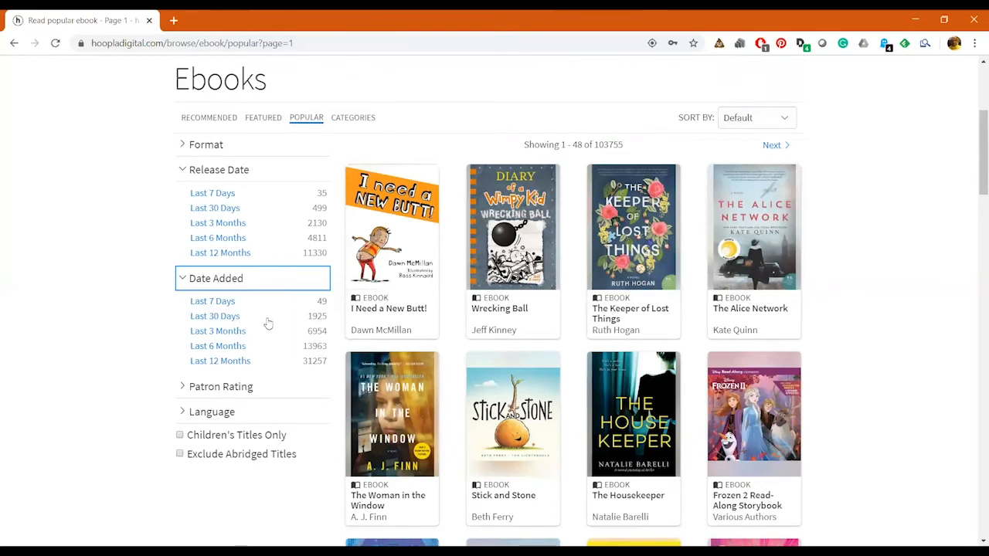
- Limit the popular ebooks to the 49 titles added in the last 7 days and browse them
{"action": "scroll", "scroll_direction": "down", "scroll_amount": 3}
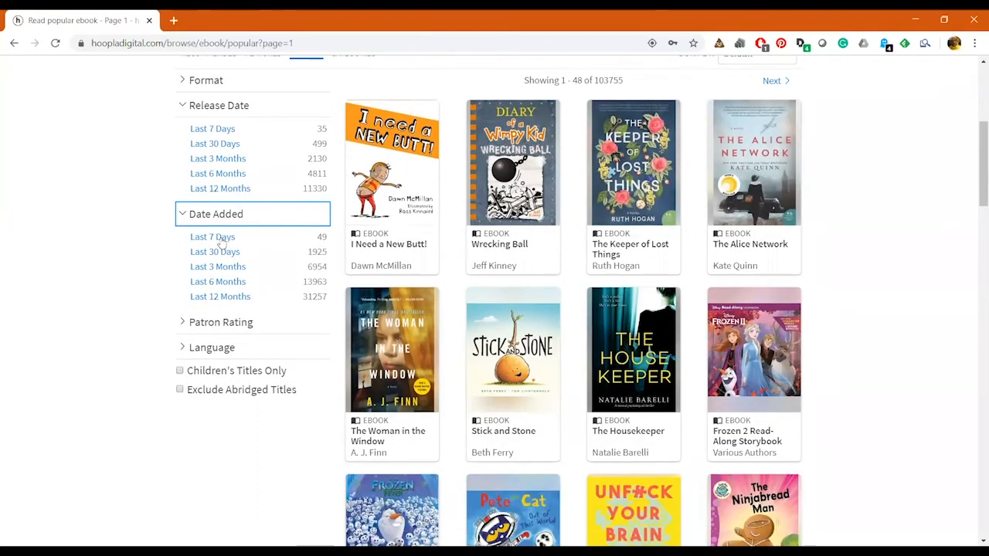
{"action": "left_click", "coordinate": [213, 236]}
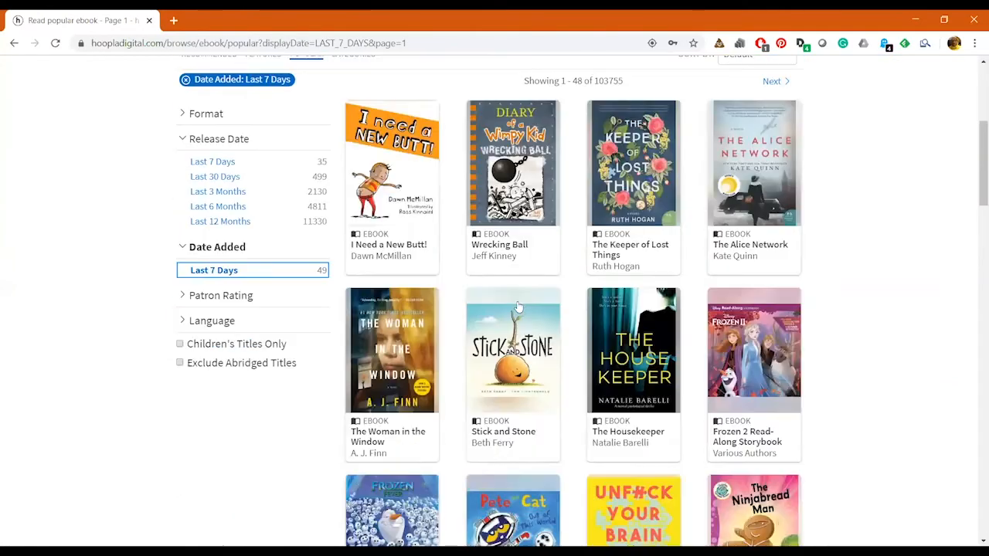
{"action": "scroll", "scroll_direction": "down", "scroll_amount": 3}
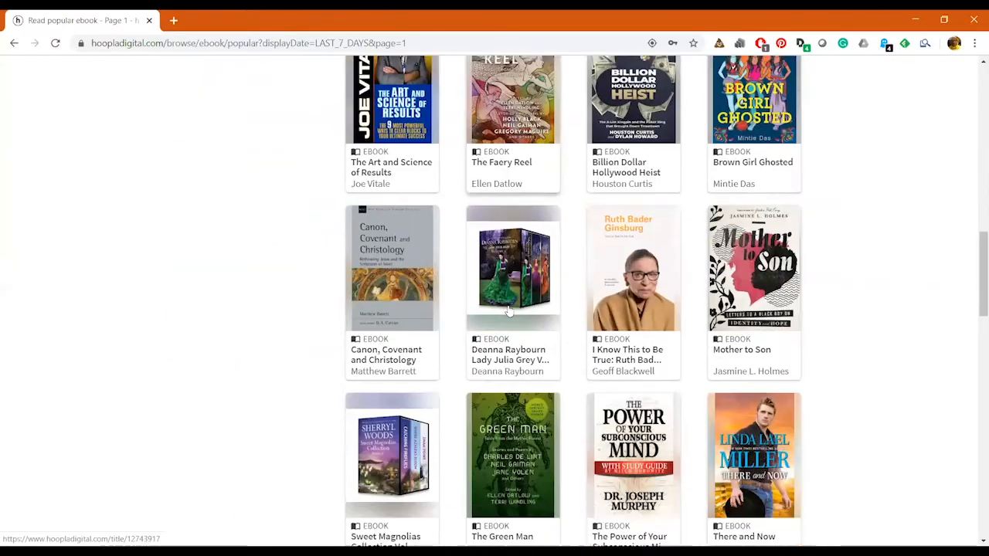
{"action": "scroll", "scroll_direction": "down", "scroll_amount": 3}
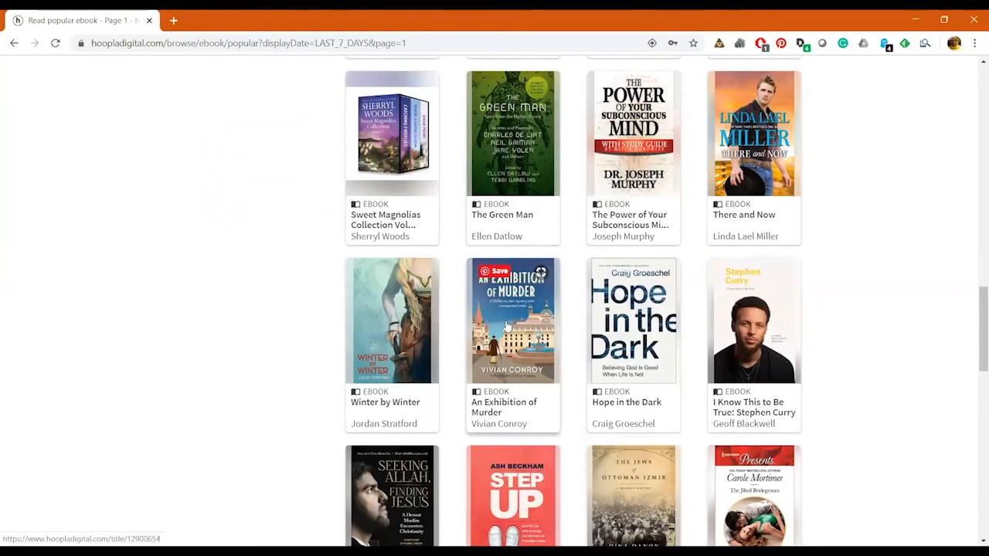
{"action": "scroll", "scroll_direction": "up", "scroll_amount": 3}
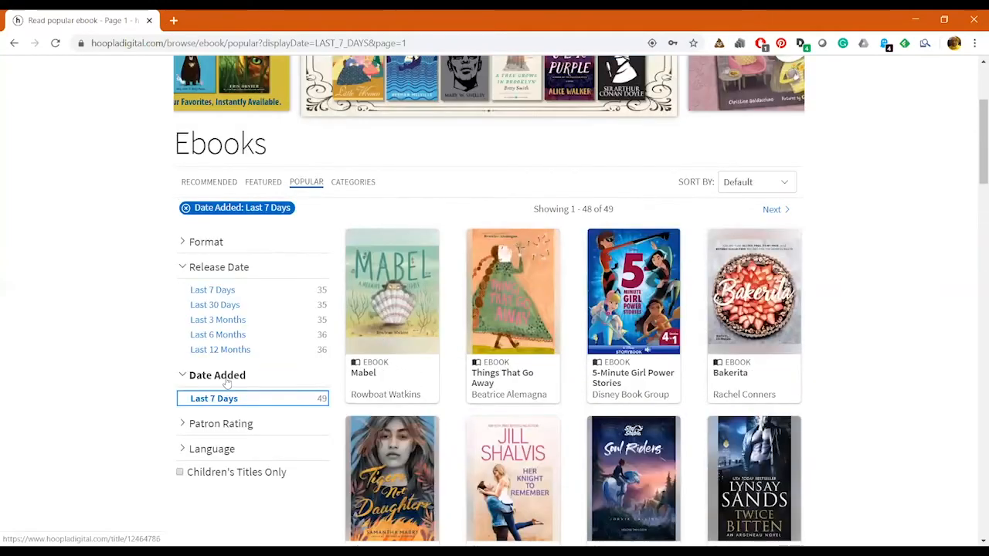
- Remove the Date Added filter to restore the full popular ebooks list
{"action": "left_click", "coordinate": [185, 207]}
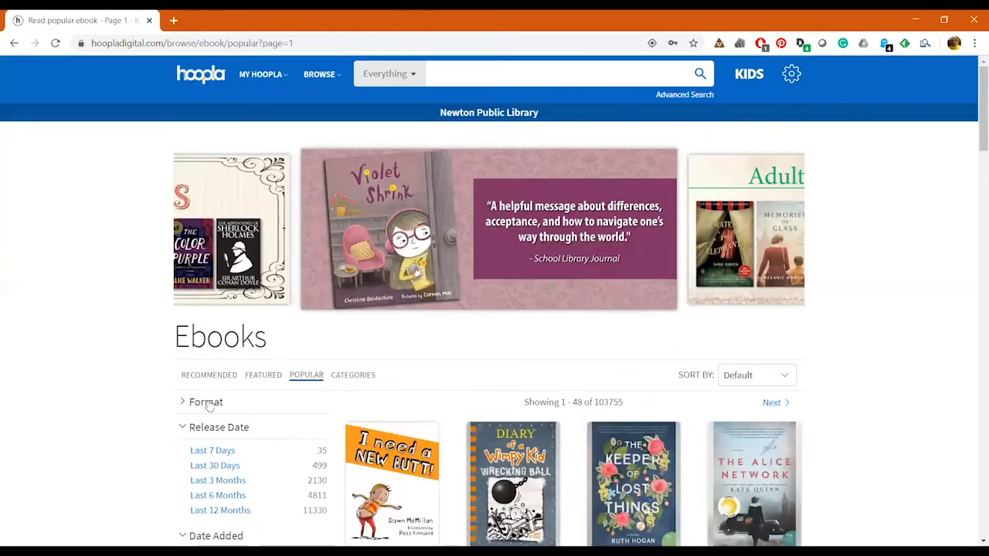
{"action": "scroll", "scroll_direction": "down", "scroll_amount": 3}
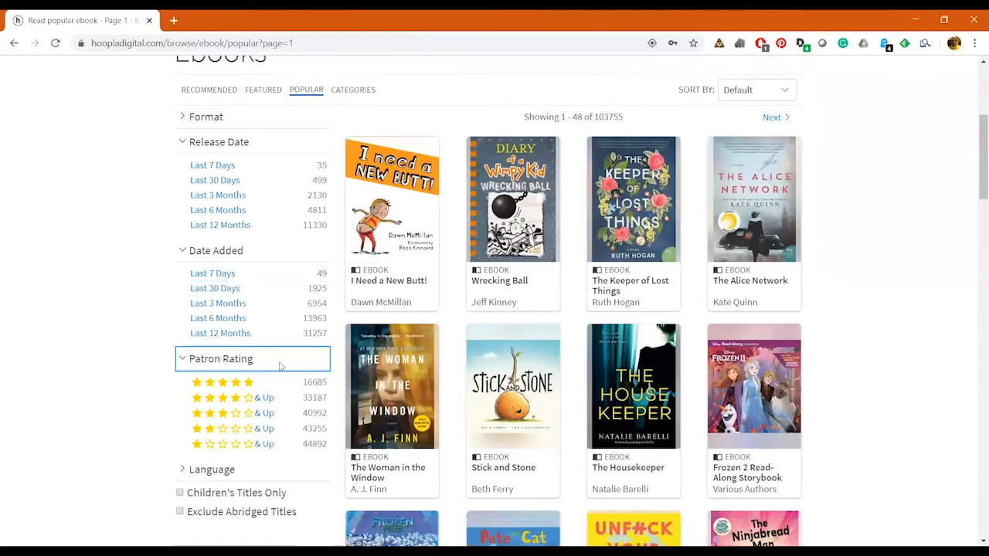
{"action": "scroll", "scroll_direction": "down", "scroll_amount": 3}
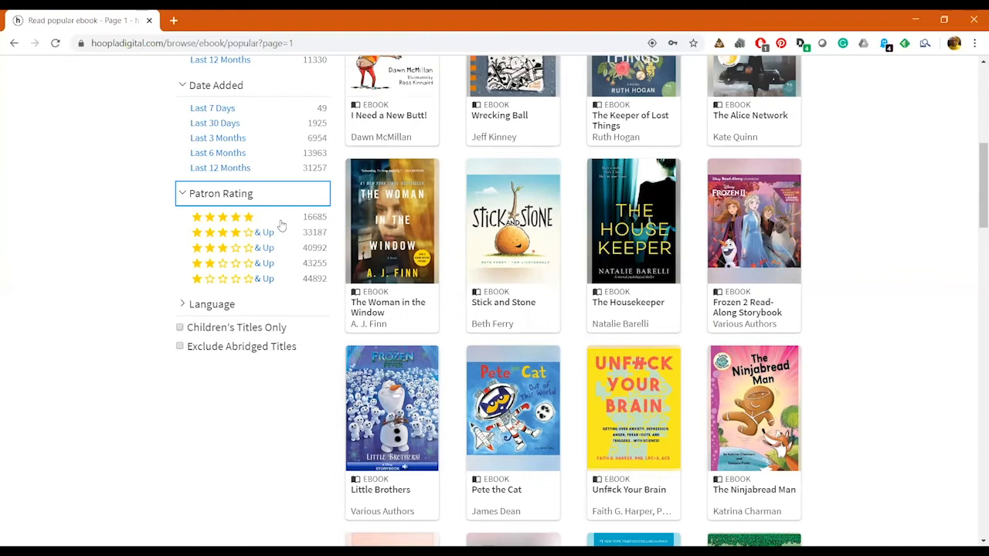
{"action": "mouse_move", "coordinate": [255, 228]}
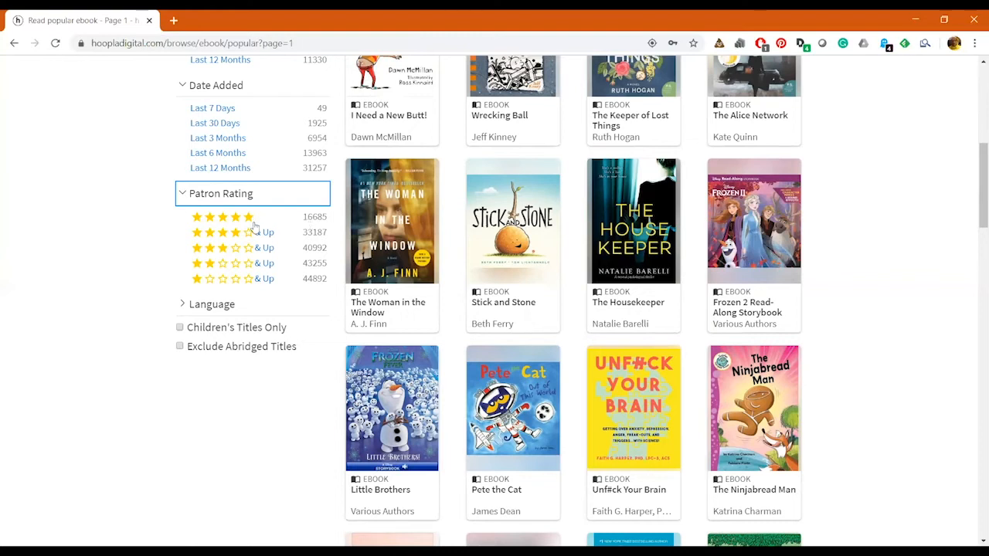
- Show only five-star patron-rated ebooks (16,685 titles) and browse the results
{"action": "left_click", "coordinate": [224, 216]}
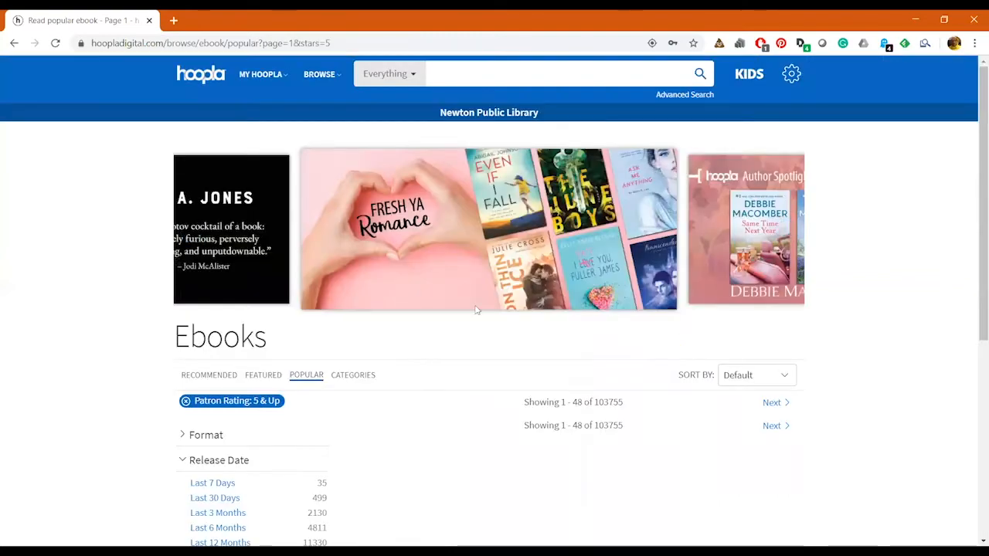
{"action": "scroll", "scroll_direction": "down", "scroll_amount": 3}
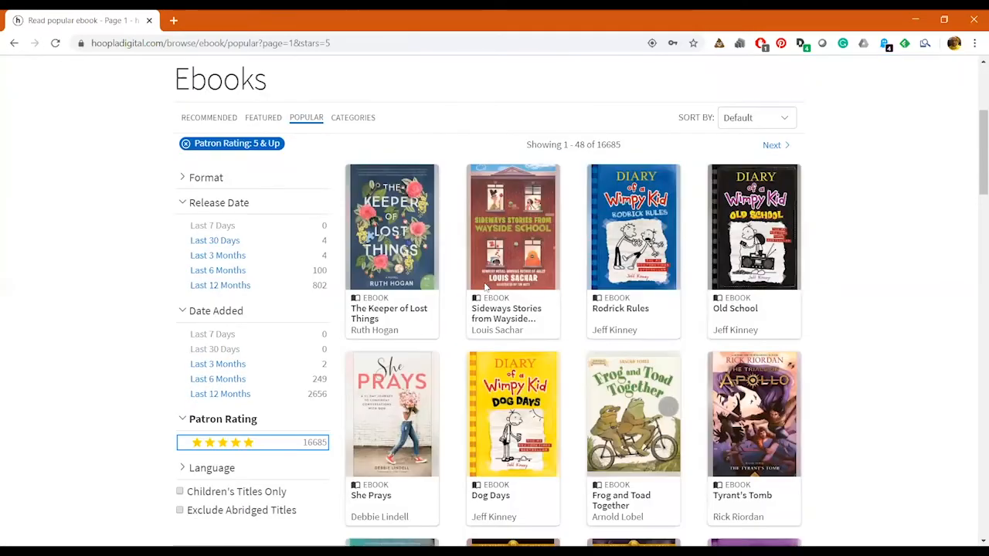
{"action": "scroll", "scroll_direction": "down", "scroll_amount": 3}
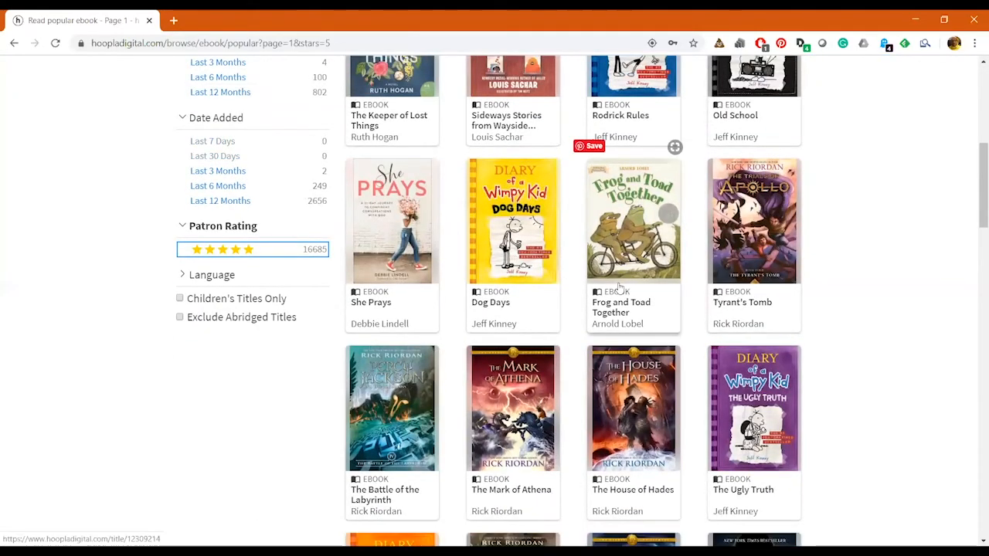
{"action": "mouse_move", "coordinate": [781, 289]}
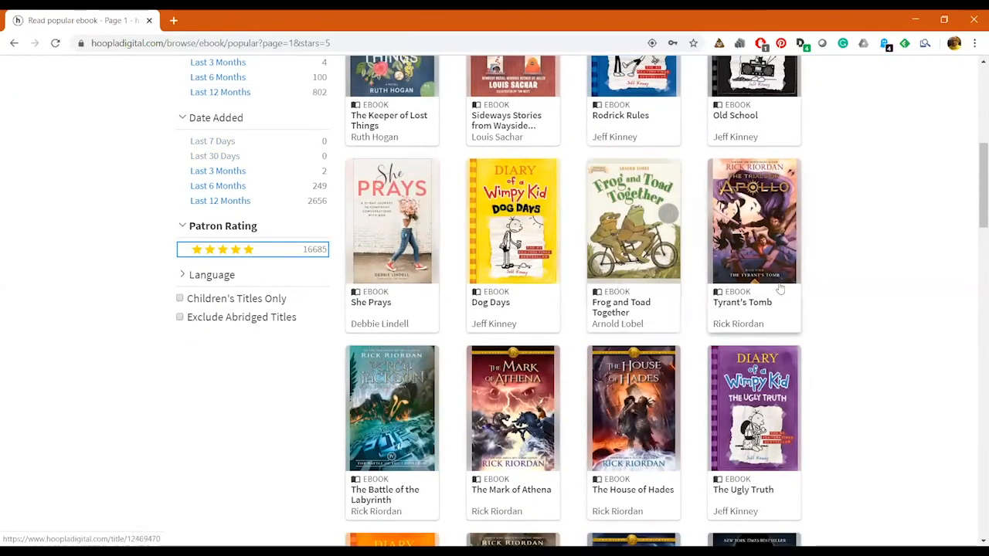
{"action": "scroll", "scroll_direction": "down", "scroll_amount": 3}
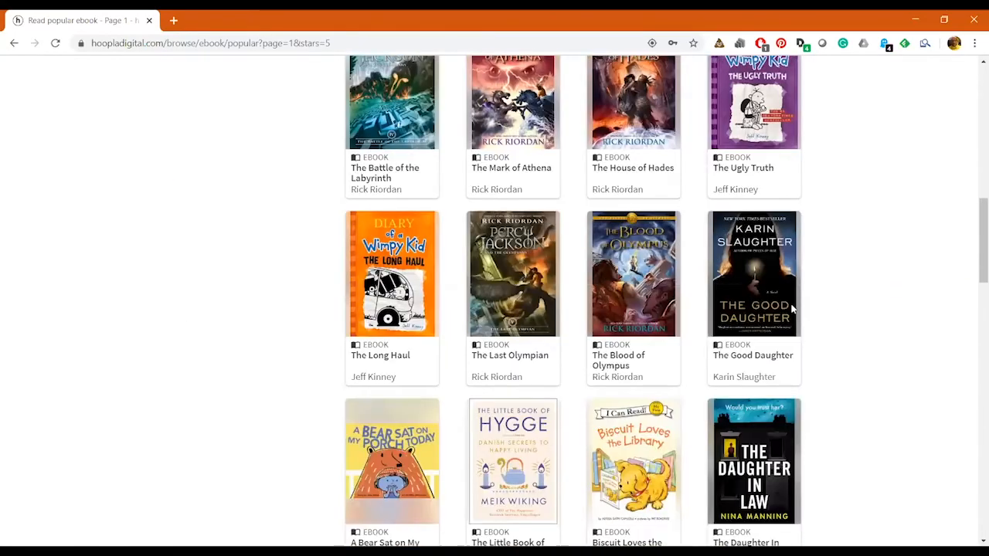
{"action": "scroll", "scroll_direction": "up", "scroll_amount": 3}
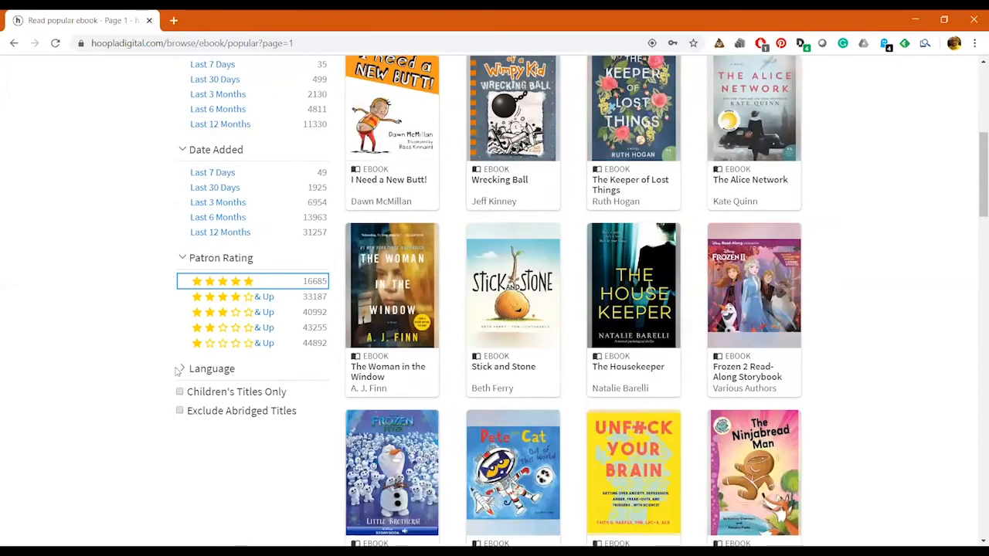
- Filter the popular ebooks to Spanish-language titles, narrowing the list to 955
{"action": "left_click", "coordinate": [212, 368]}
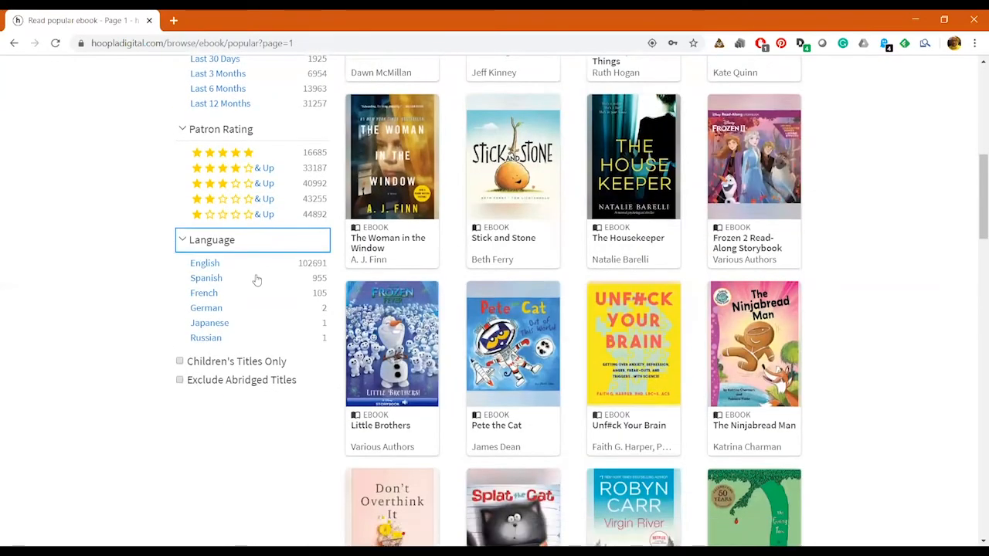
{"action": "mouse_move", "coordinate": [213, 278]}
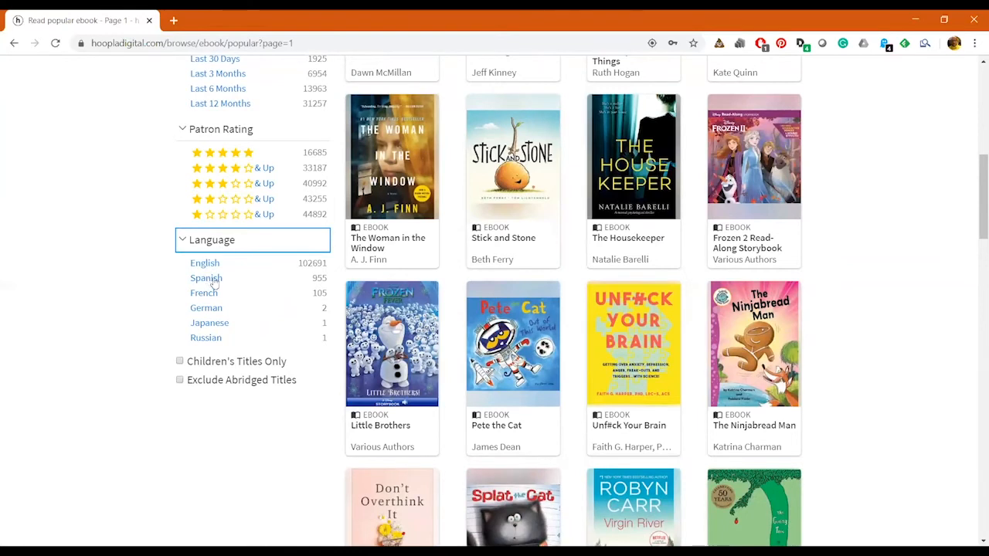
{"action": "left_click", "coordinate": [205, 278]}
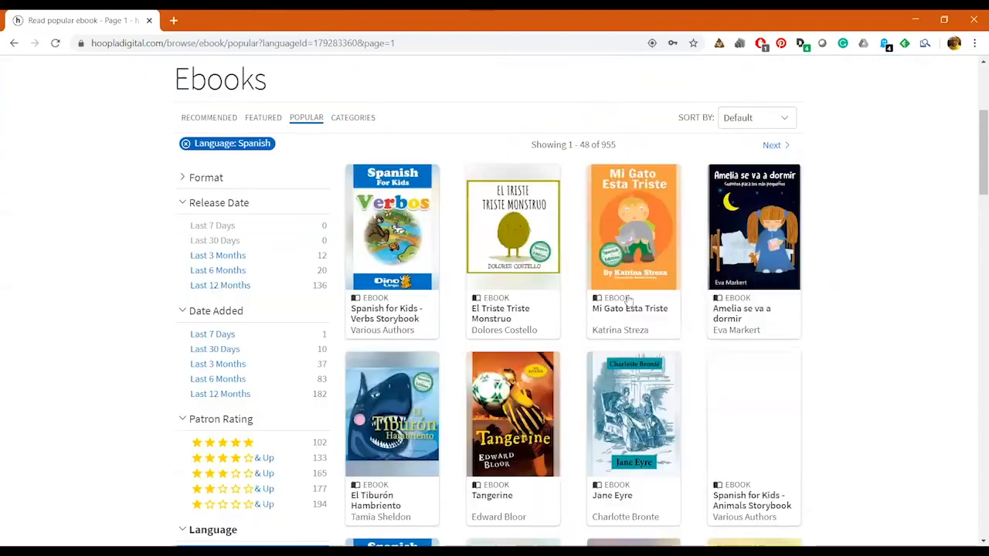
{"action": "scroll", "scroll_direction": "down", "scroll_amount": 3}
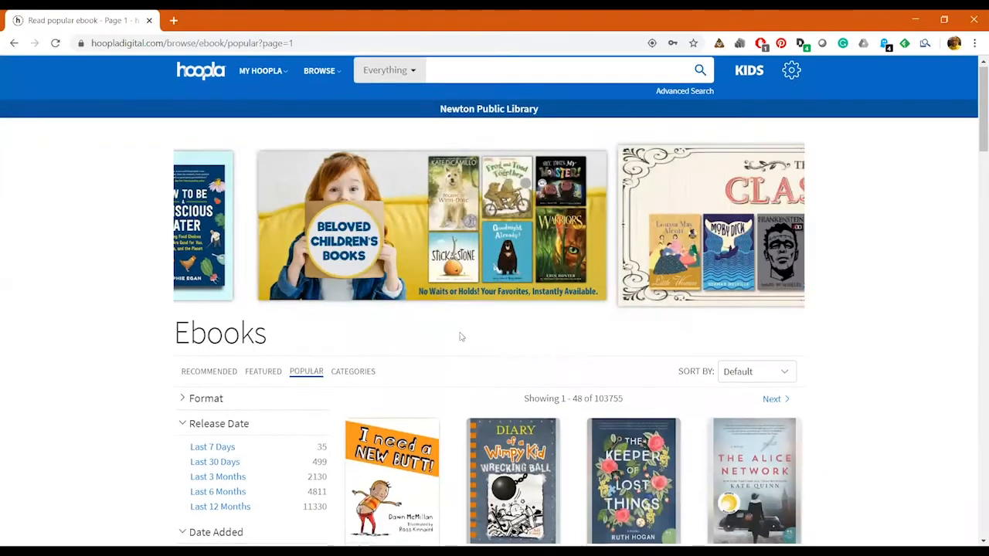
- Try the Exclude Abridged Titles filter on the popular ebooks, then clear it
{"action": "scroll", "scroll_direction": "down", "scroll_amount": 3}
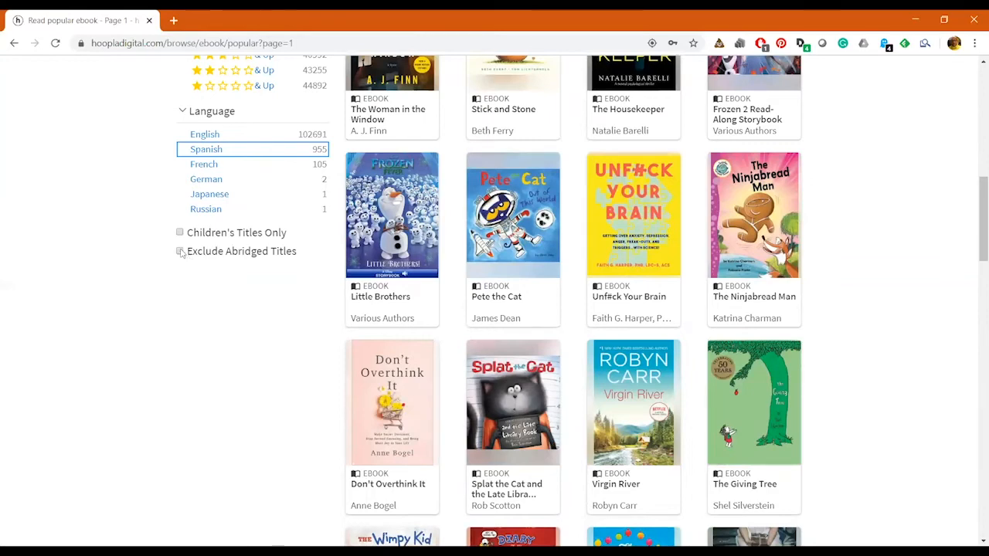
{"action": "left_click", "coordinate": [180, 250]}
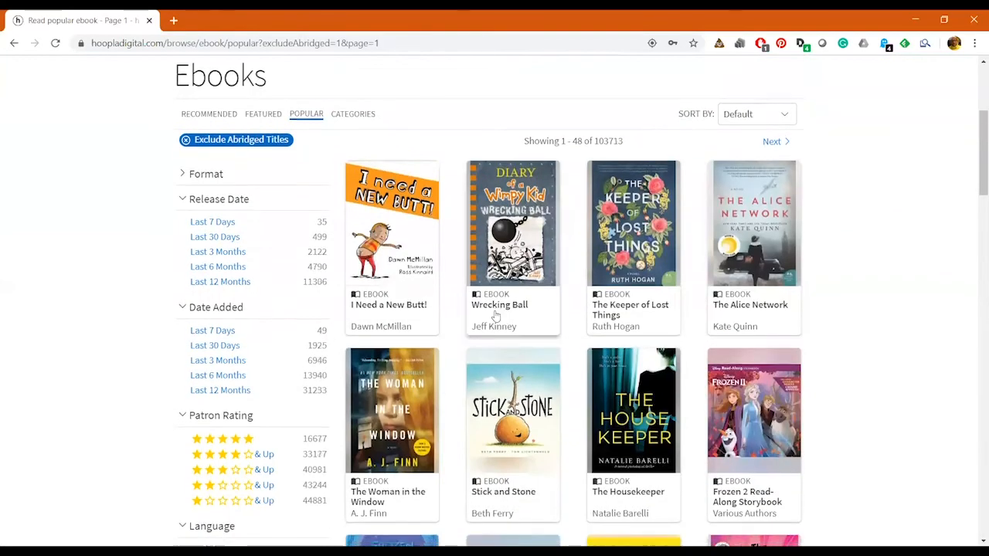
{"action": "scroll", "scroll_direction": "down", "scroll_amount": 3}
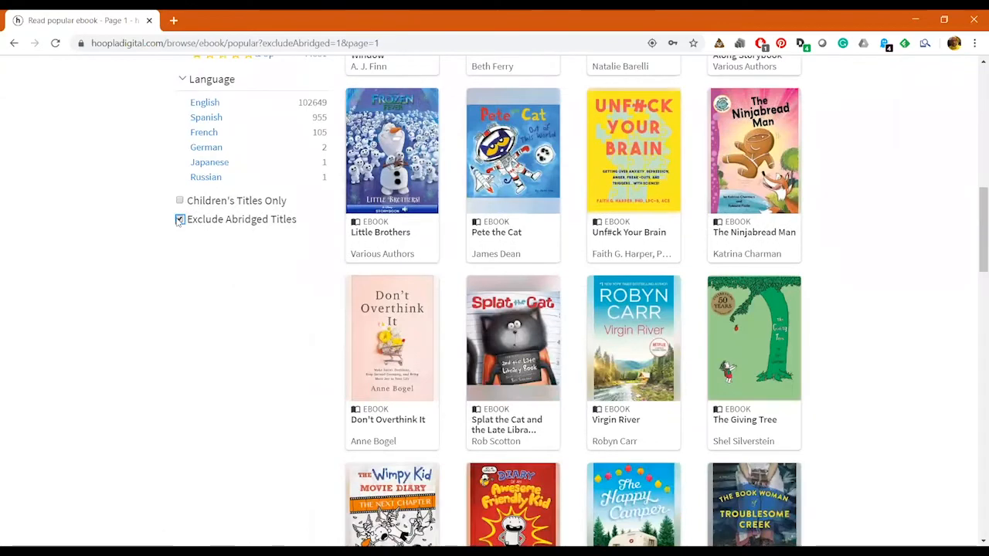
{"action": "left_click", "coordinate": [180, 220]}
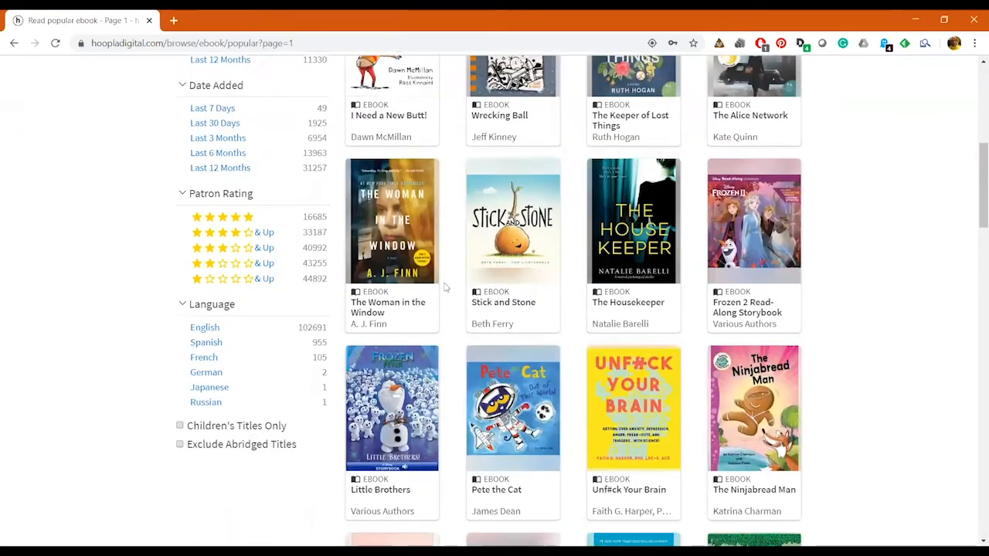
- Limit the popular ebooks to children's titles, browse, then clear it to show all 103,755 again
{"action": "scroll", "scroll_direction": "down", "scroll_amount": 3}
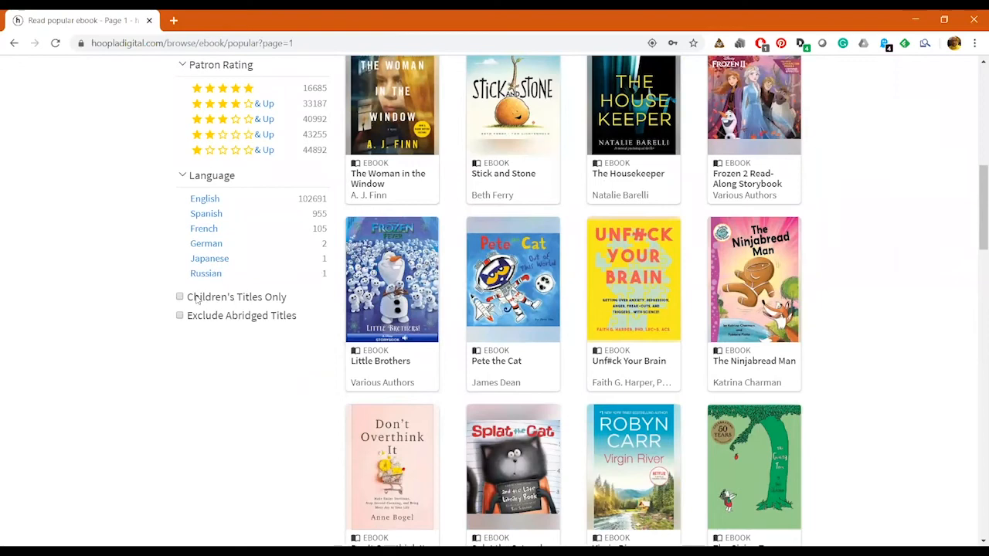
{"action": "left_click", "coordinate": [179, 296]}
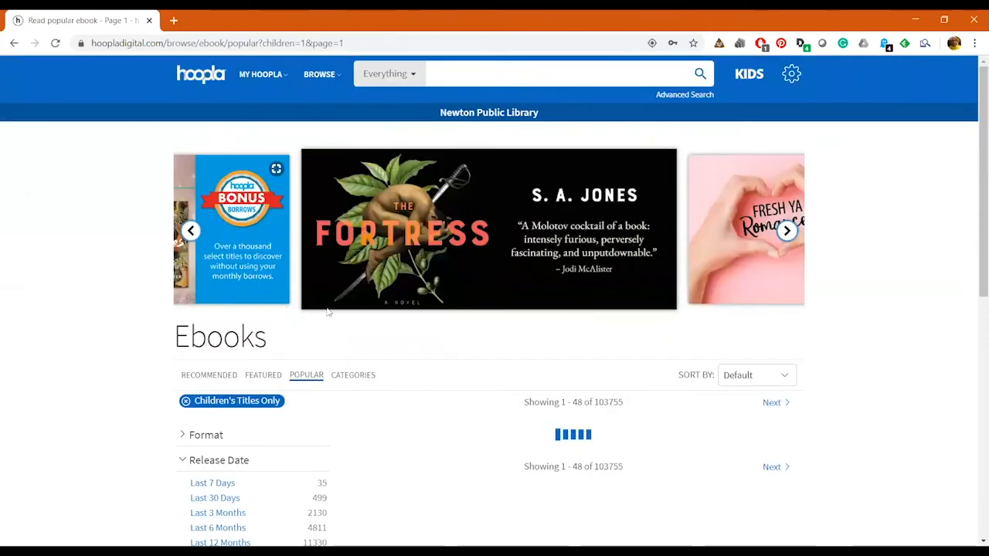
{"action": "scroll", "scroll_direction": "down", "scroll_amount": 3}
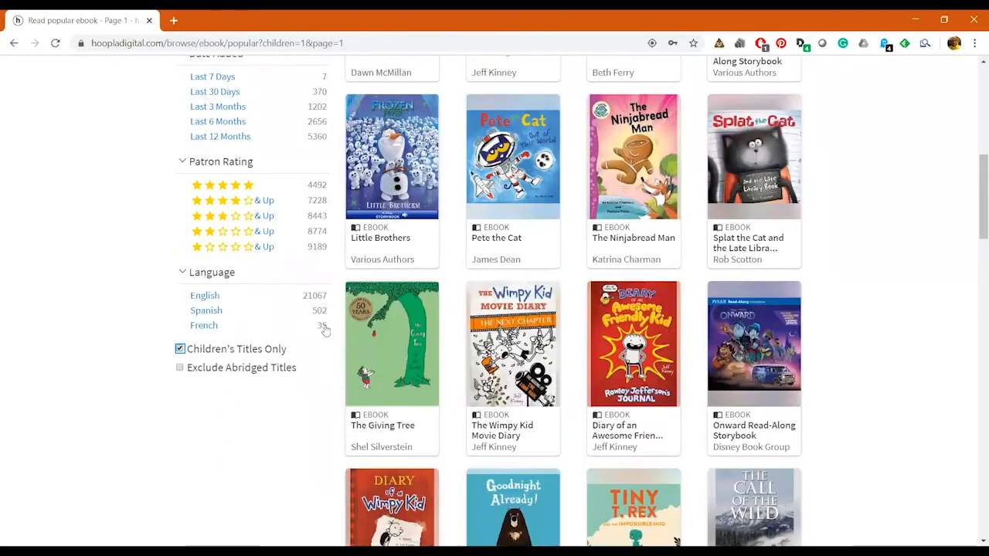
{"action": "scroll", "scroll_direction": "up", "scroll_amount": 3}
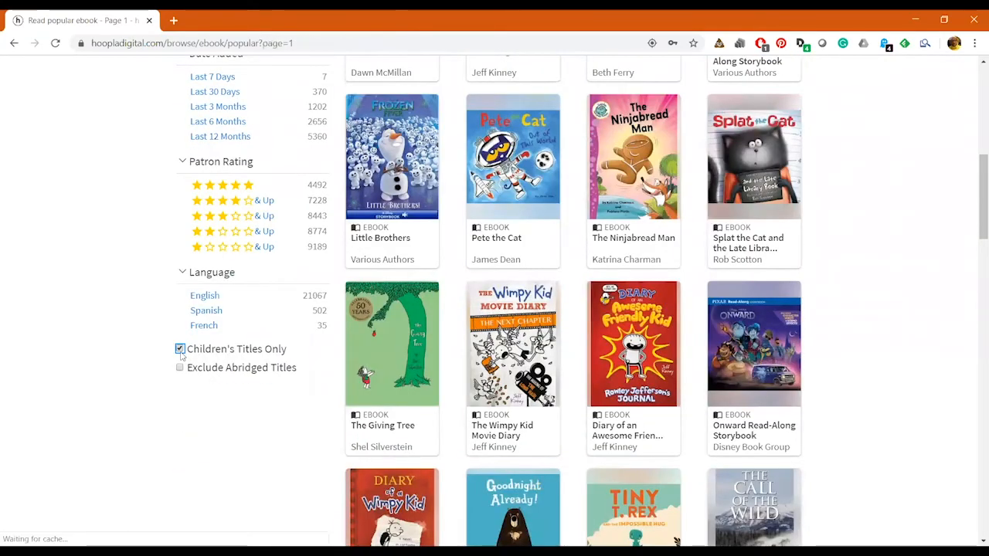
{"action": "left_click", "coordinate": [180, 349]}
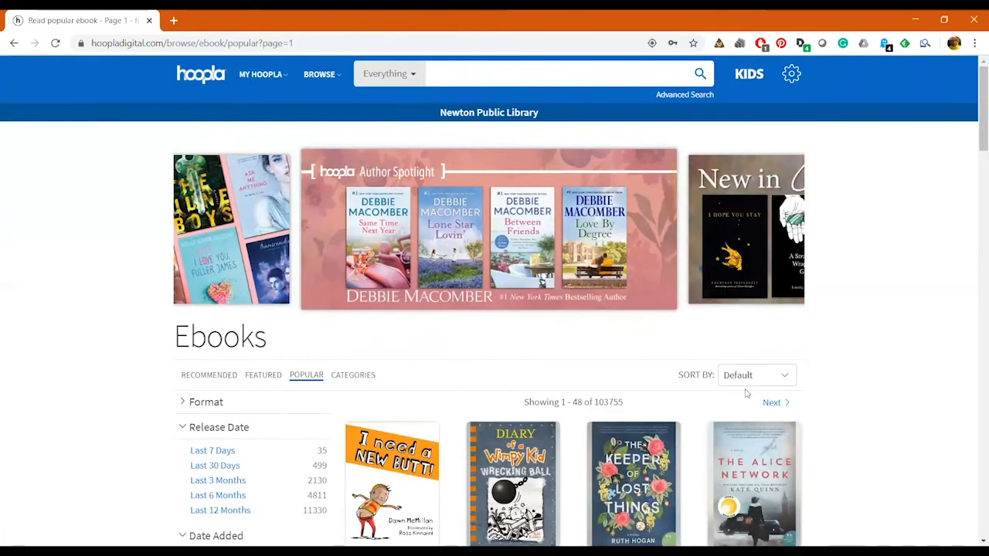
- Search the catalogue for 'yoga for beginners', bringing up 23 mixed results
{"action": "left_click", "coordinate": [318, 74]}
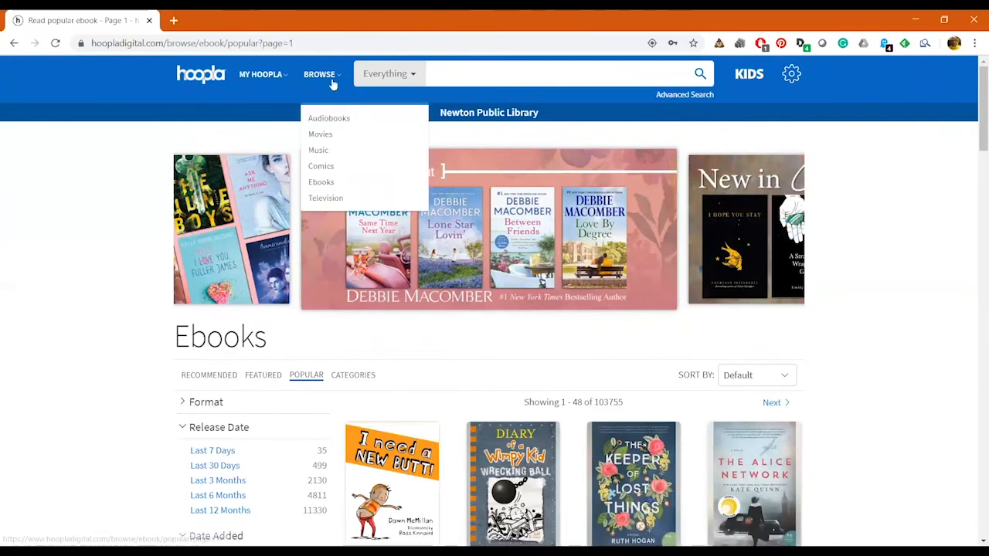
{"action": "left_click", "coordinate": [541, 74]}
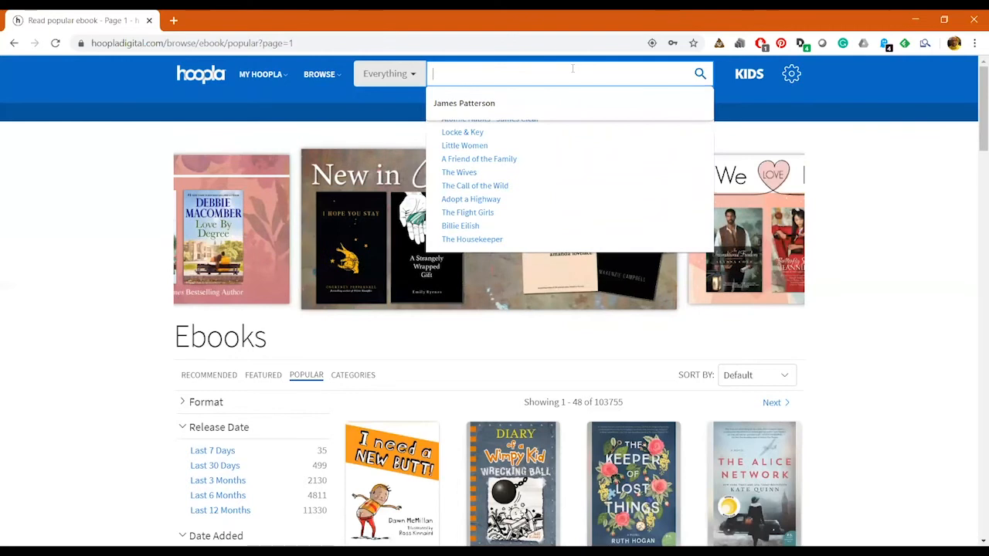
{"action": "type", "text": "yoga for beg"}
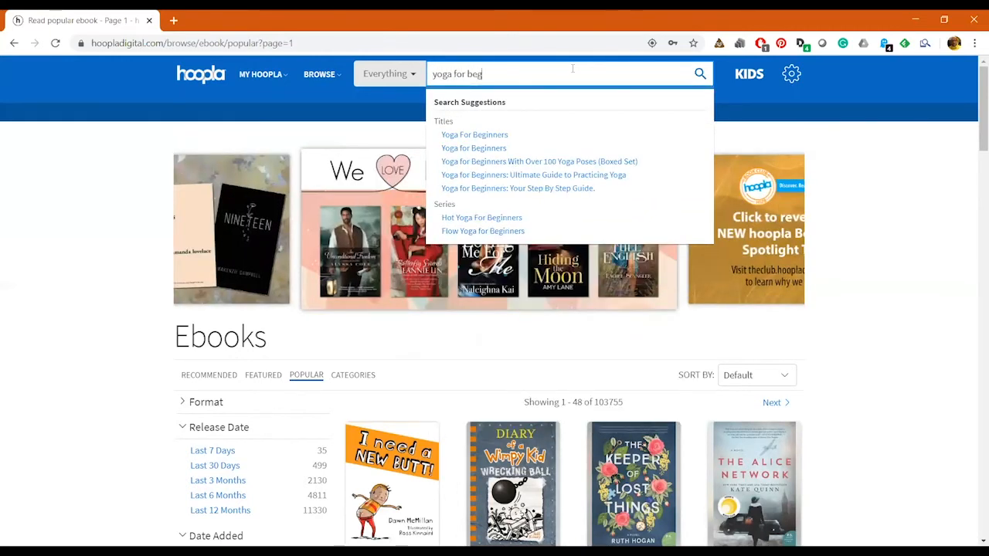
{"action": "left_click", "coordinate": [473, 148]}
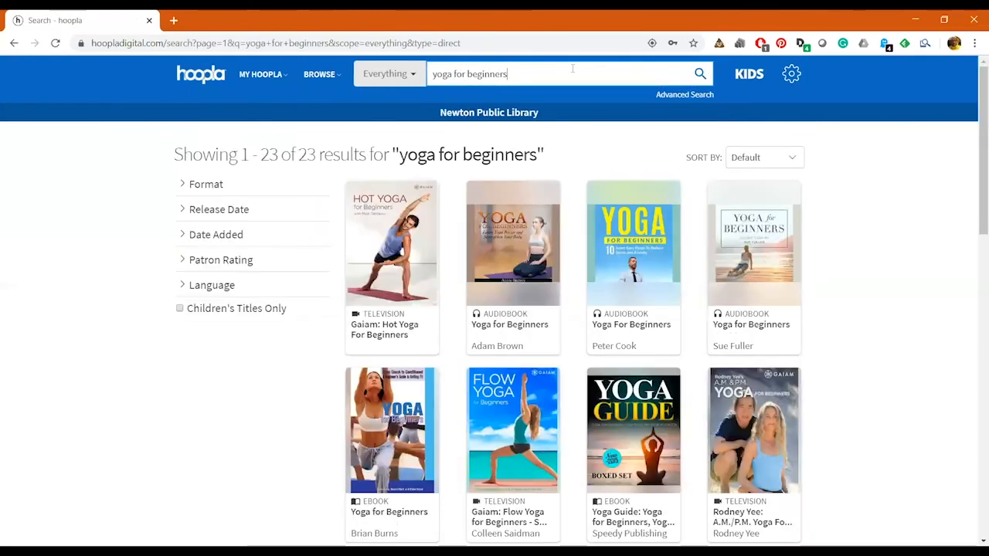
{"action": "mouse_move", "coordinate": [207, 184]}
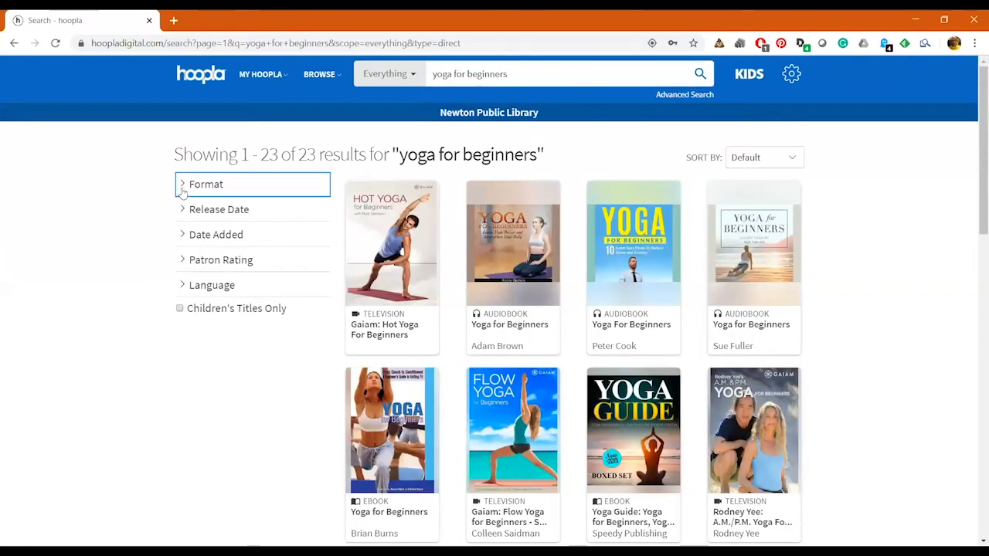
- Expand the Format, Release Date and other filters, then limit the yoga results to children's titles, leaving one ebook
{"action": "left_click", "coordinate": [207, 184]}
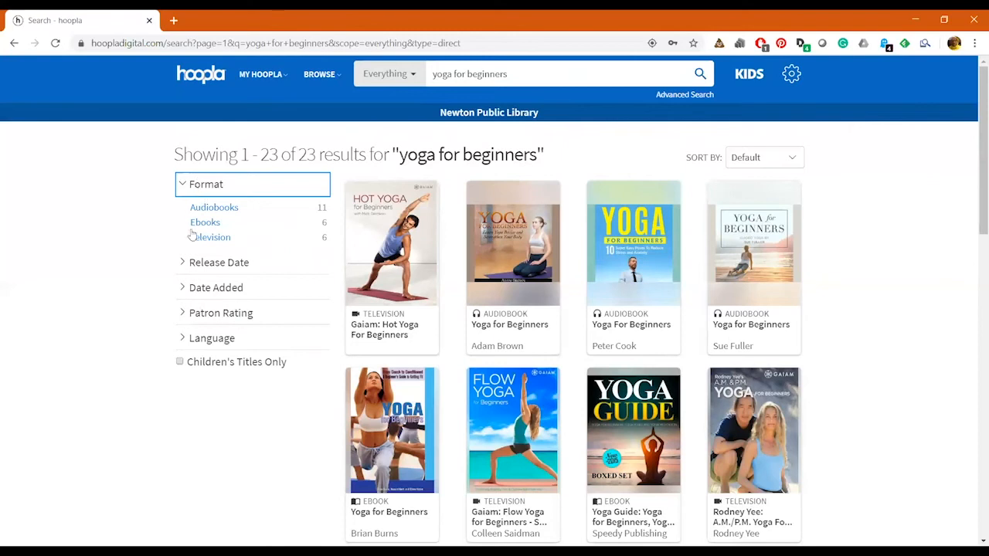
{"action": "mouse_move", "coordinate": [204, 235]}
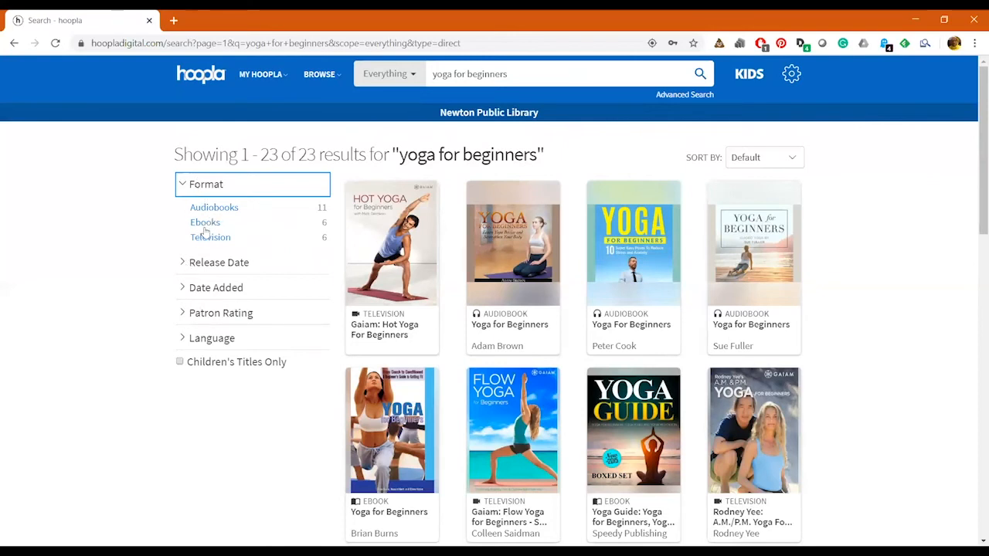
{"action": "mouse_move", "coordinate": [186, 264]}
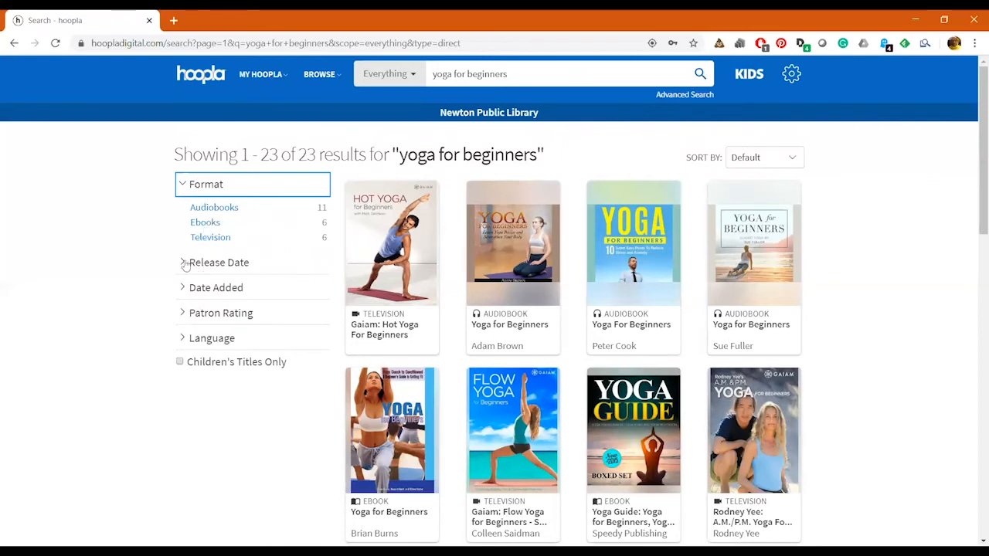
{"action": "left_click", "coordinate": [219, 262]}
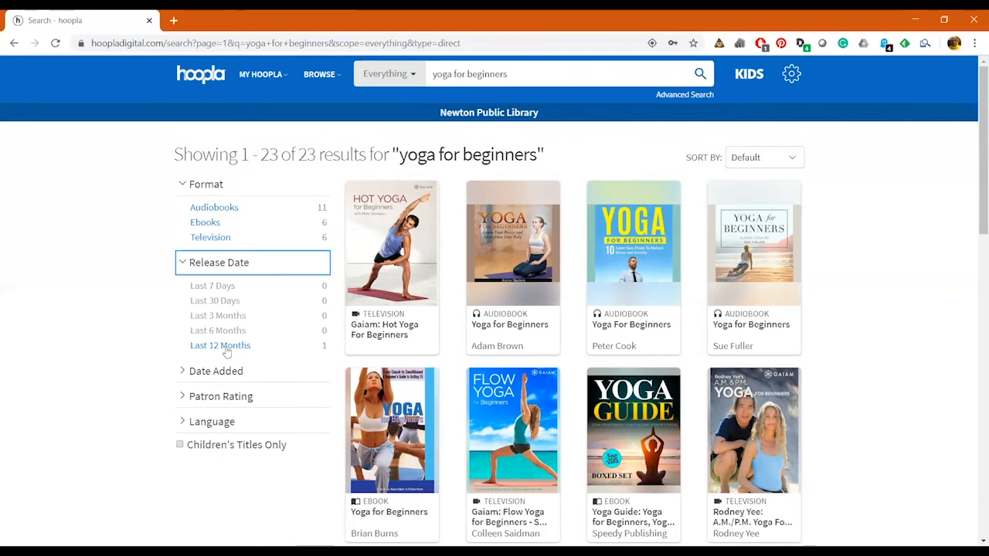
{"action": "scroll", "scroll_direction": "down", "scroll_amount": 3}
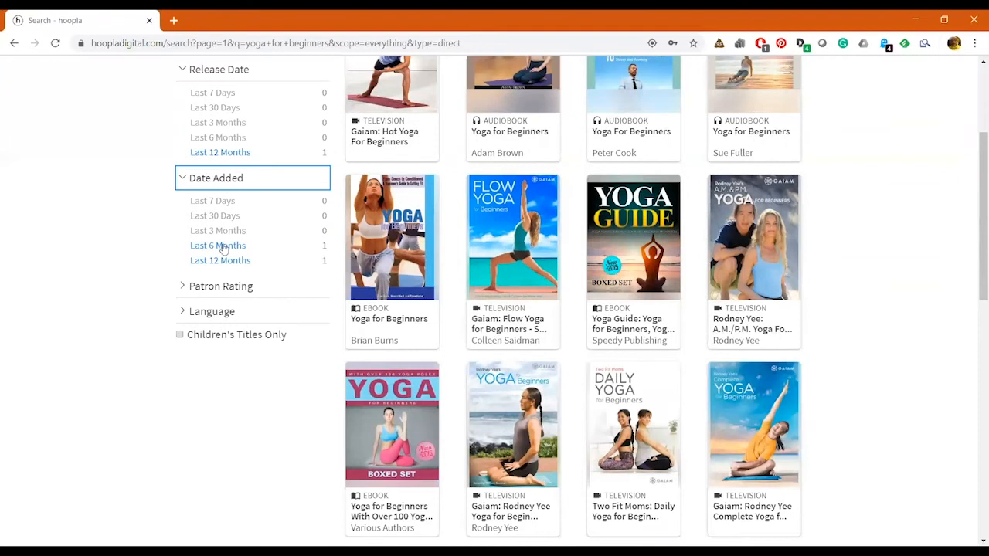
{"action": "mouse_move", "coordinate": [195, 282]}
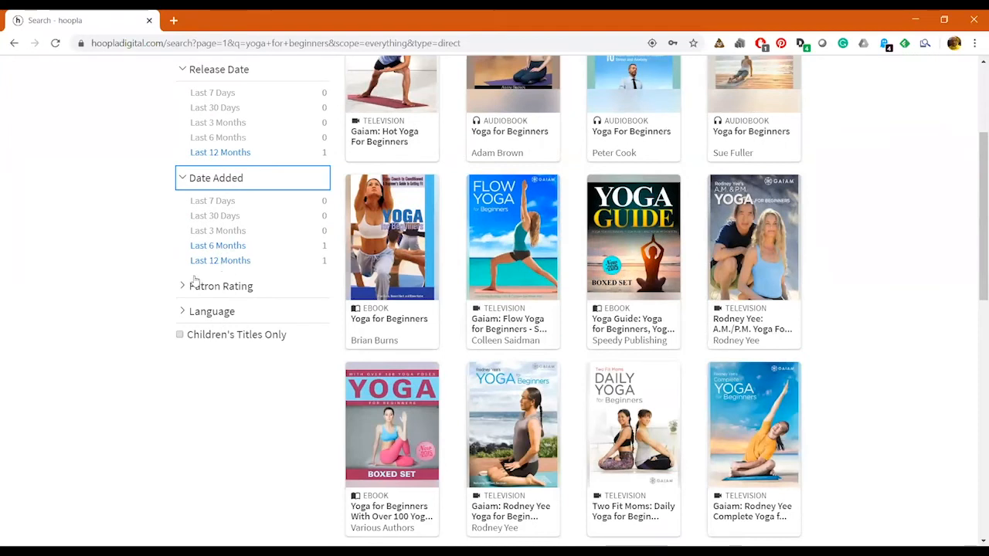
{"action": "mouse_move", "coordinate": [188, 287]}
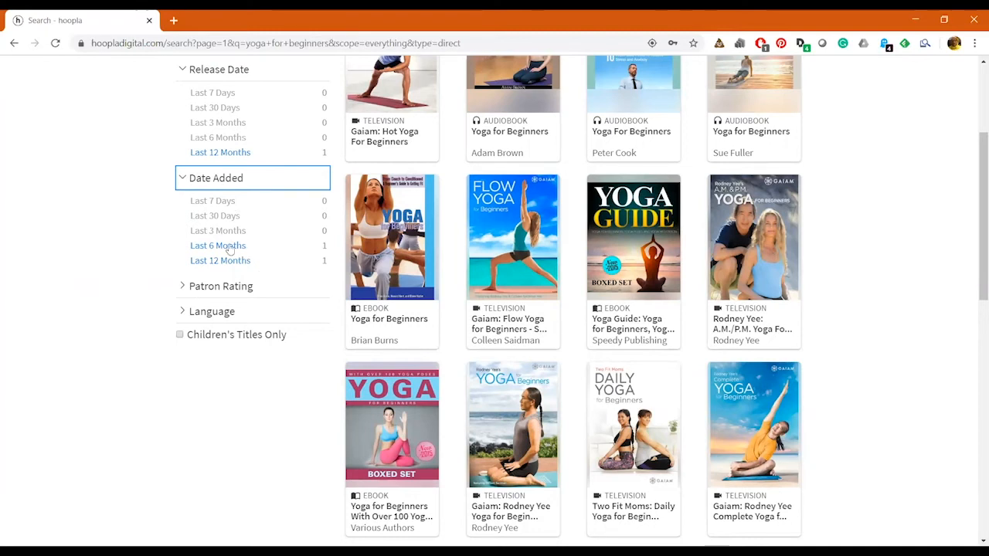
{"action": "left_click", "coordinate": [221, 286]}
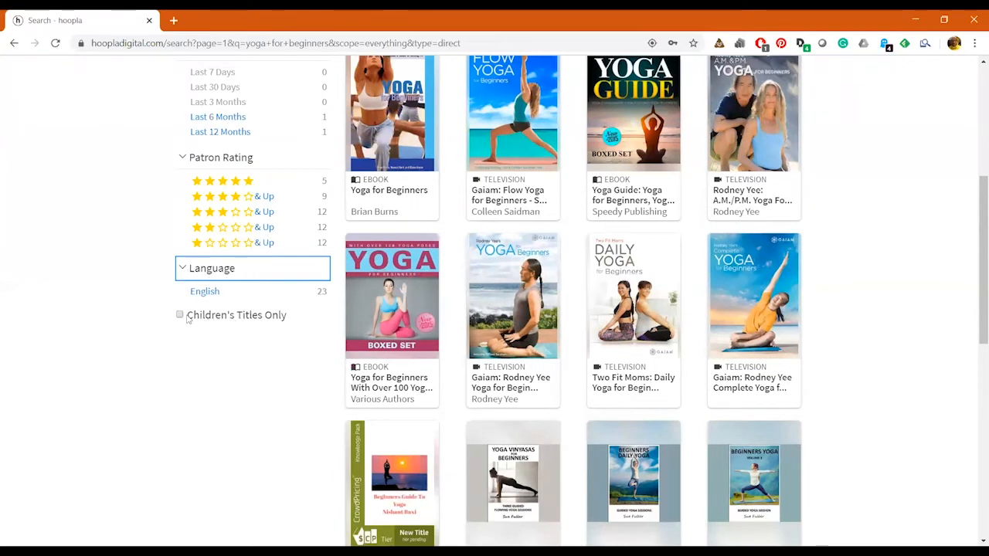
{"action": "left_click", "coordinate": [179, 315]}
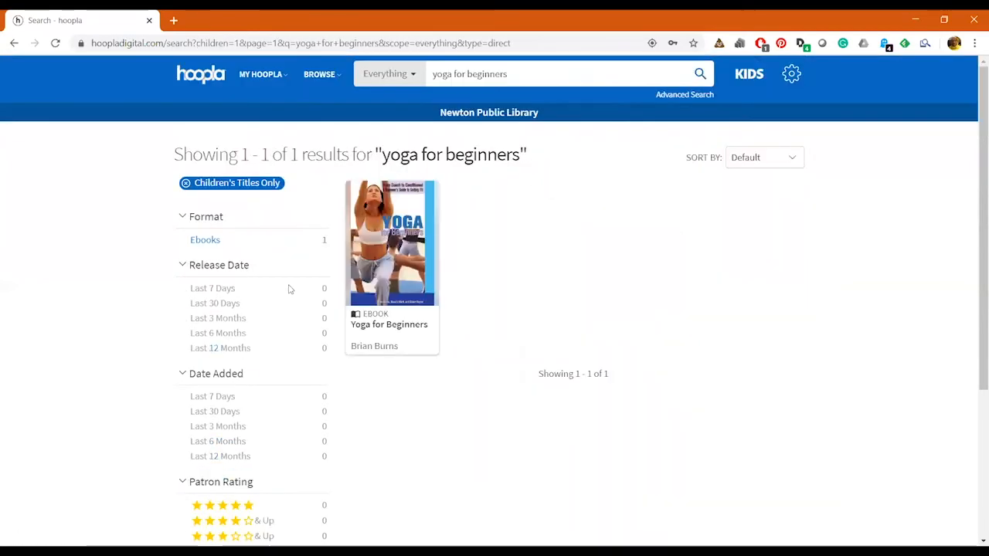
{"action": "scroll", "scroll_direction": "down", "scroll_amount": 3}
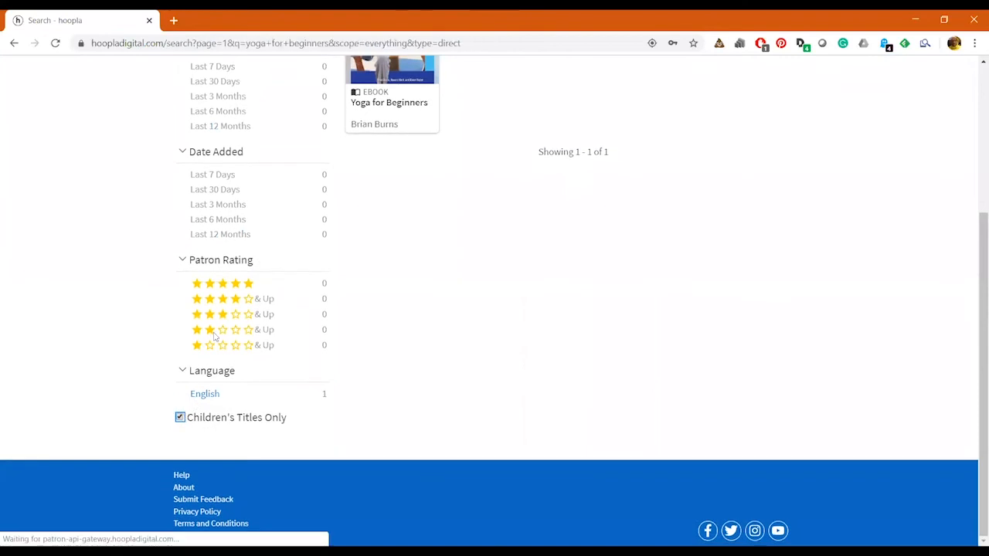
{"action": "left_click", "coordinate": [179, 418]}
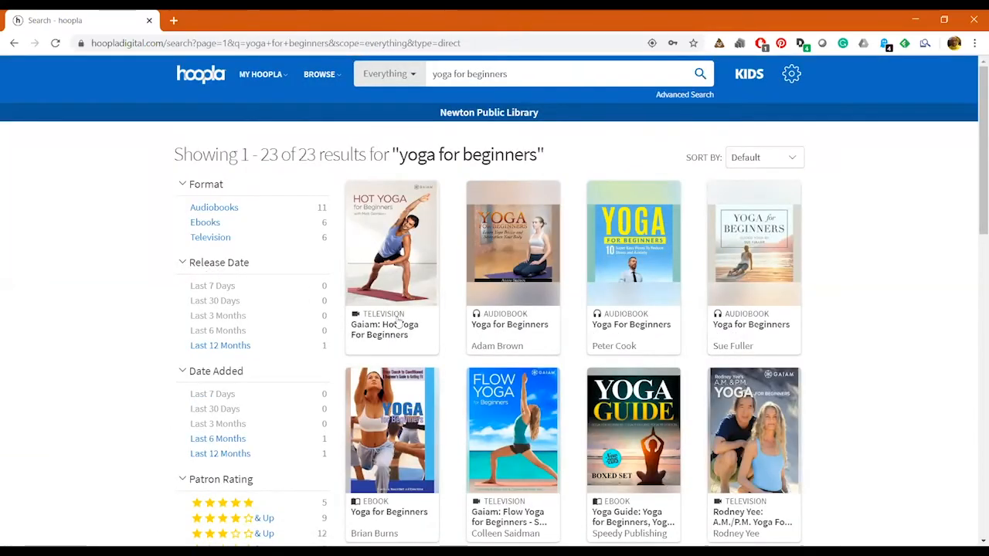
{"action": "left_click", "coordinate": [541, 74]}
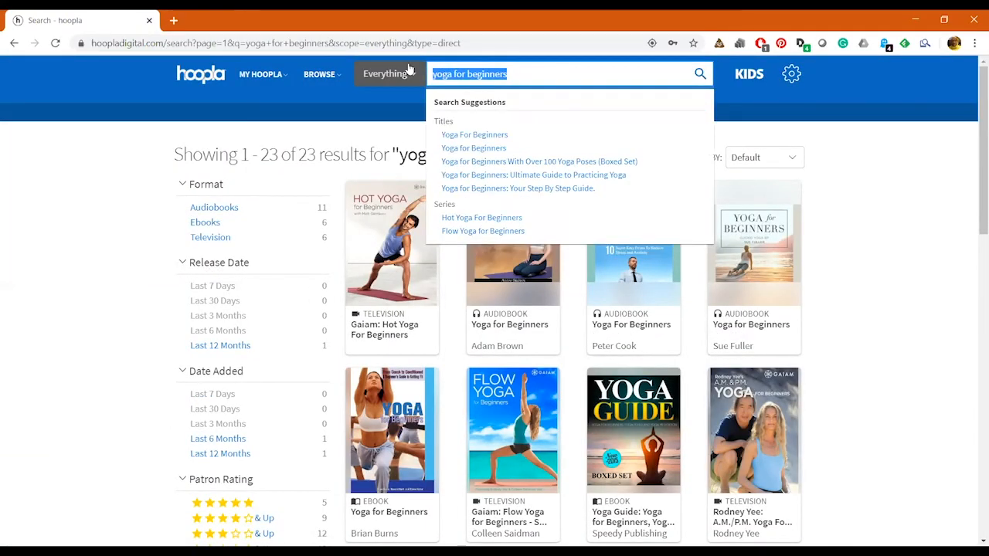
{"action": "type", "text": "james"}
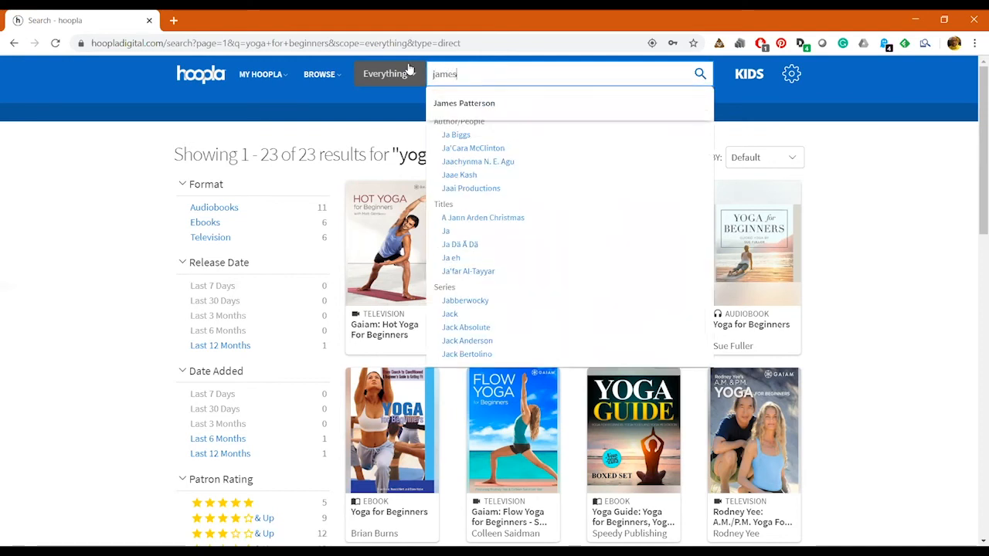
{"action": "left_click", "coordinate": [463, 102]}
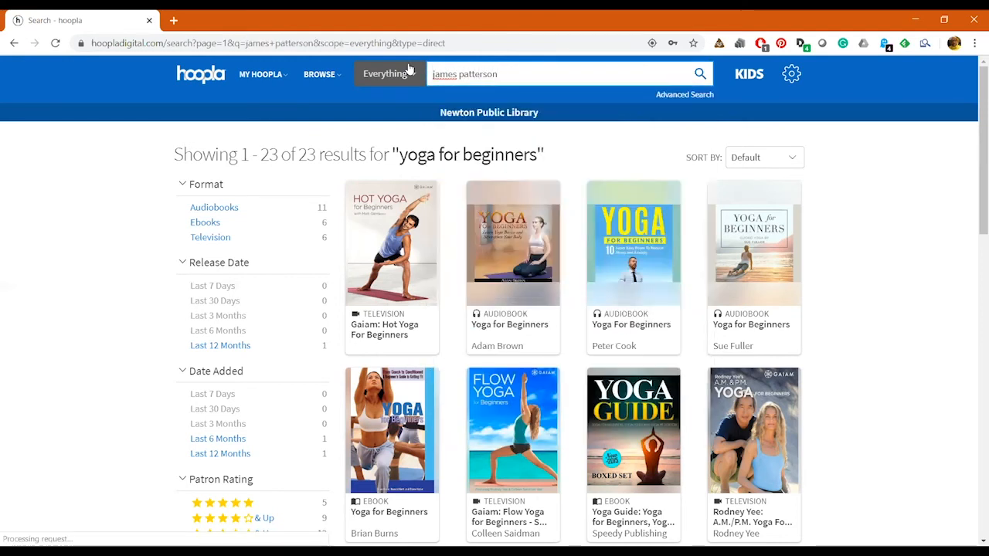
{"action": "left_click", "coordinate": [698, 74]}
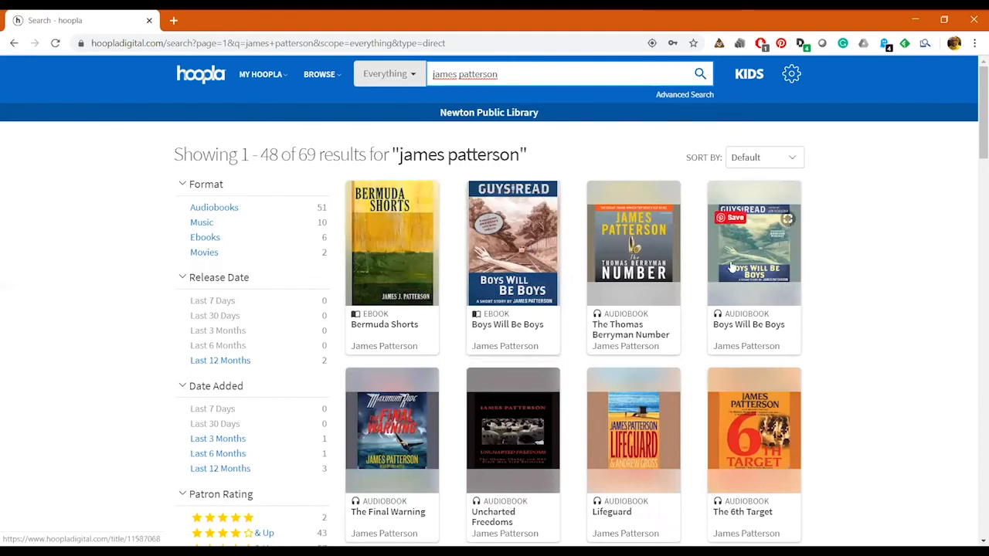
{"action": "mouse_move", "coordinate": [887, 272]}
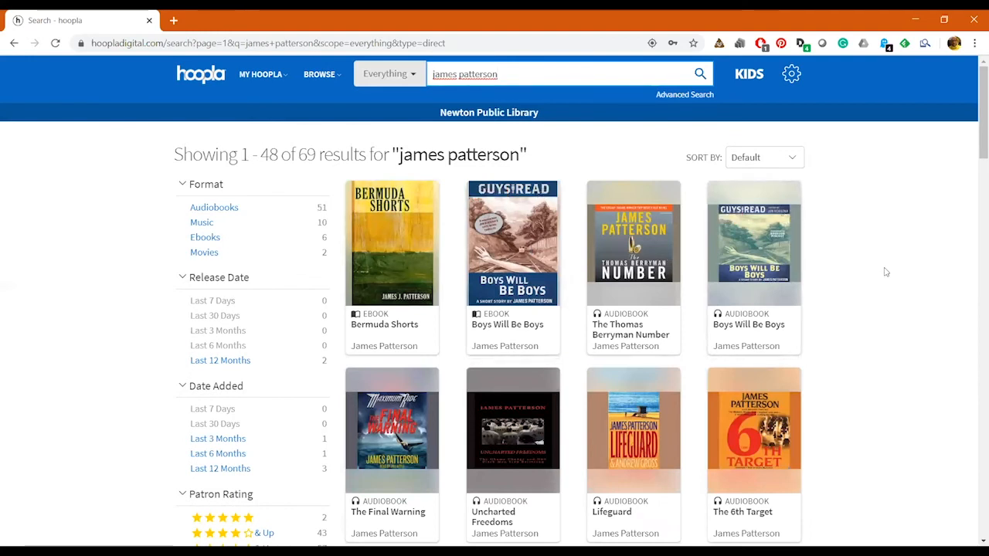
{"action": "scroll", "scroll_direction": "down", "scroll_amount": 3}
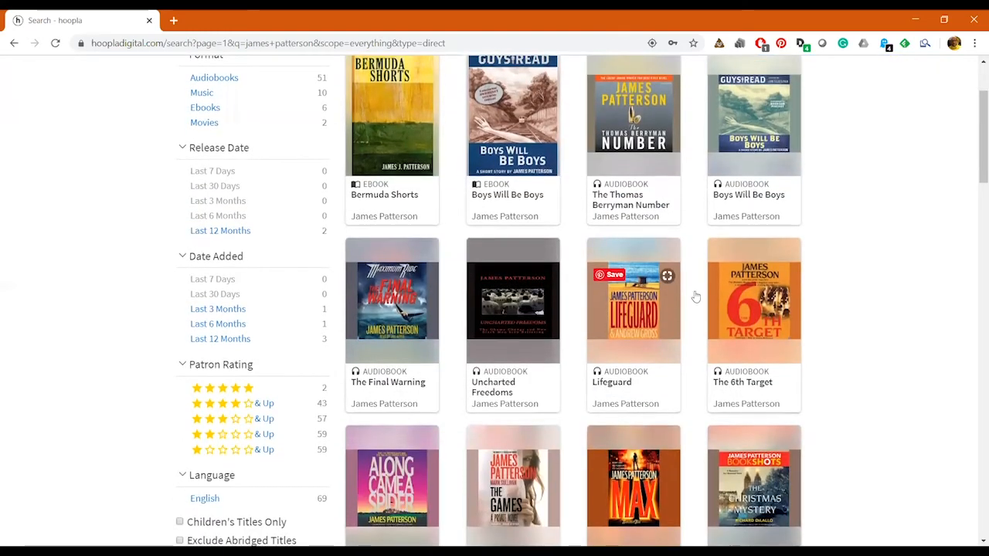
{"action": "scroll", "scroll_direction": "down", "scroll_amount": 3}
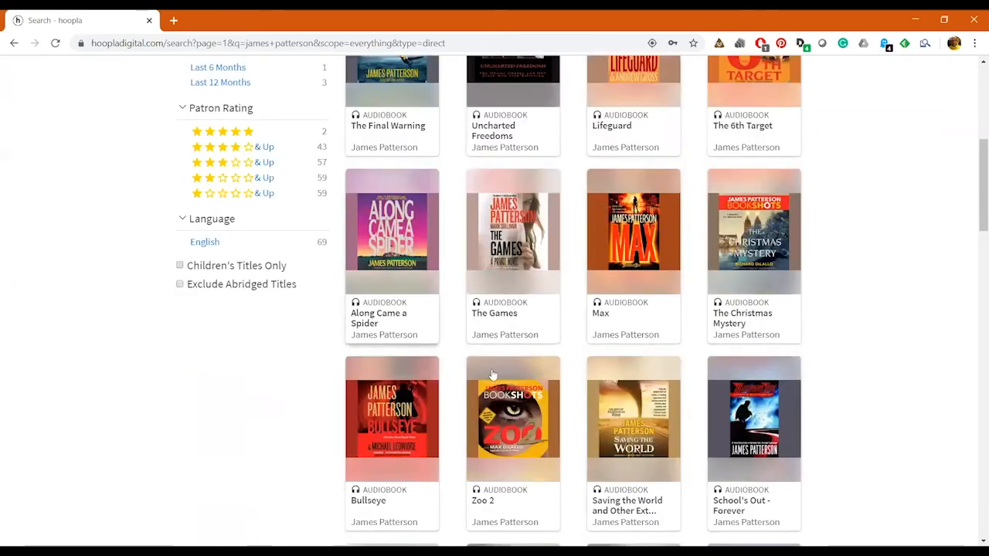
{"action": "scroll", "scroll_direction": "down", "scroll_amount": 3}
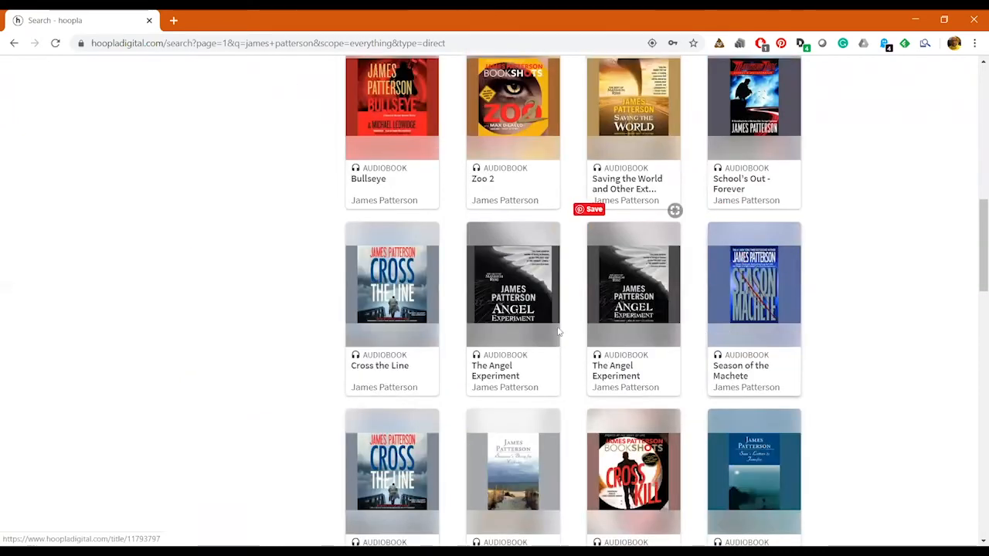
{"action": "scroll", "scroll_direction": "down", "scroll_amount": 3}
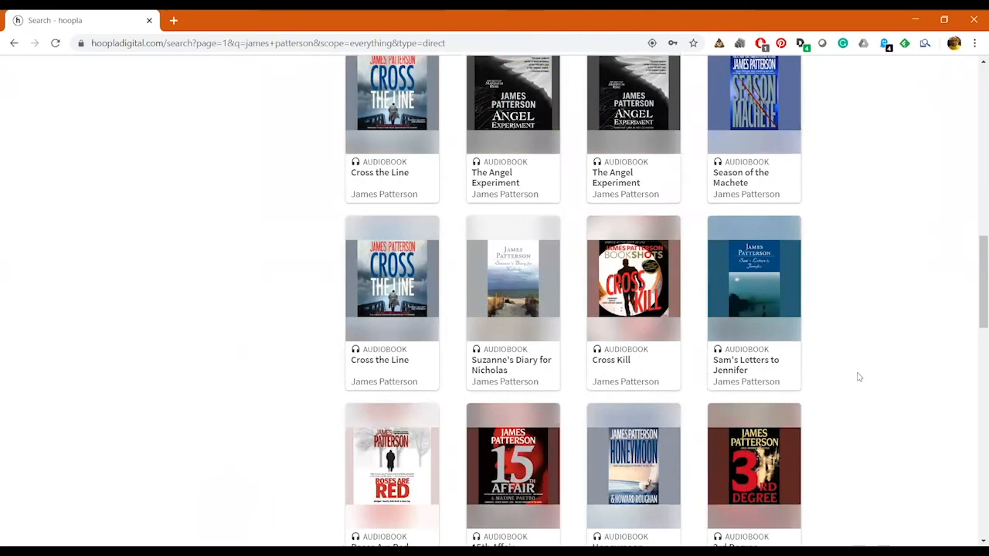
{"action": "scroll", "scroll_direction": "down", "scroll_amount": 3}
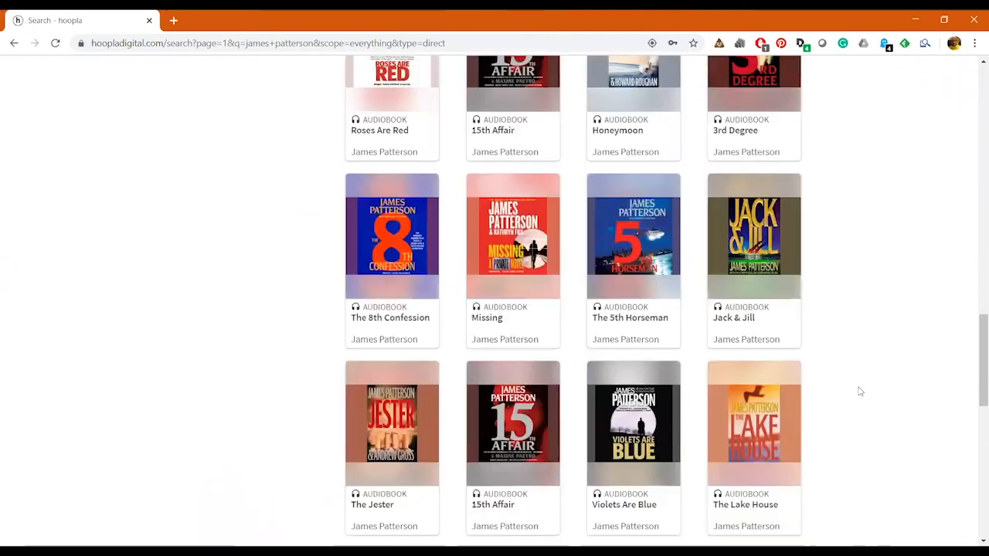
{"action": "scroll", "scroll_direction": "up", "scroll_amount": 3}
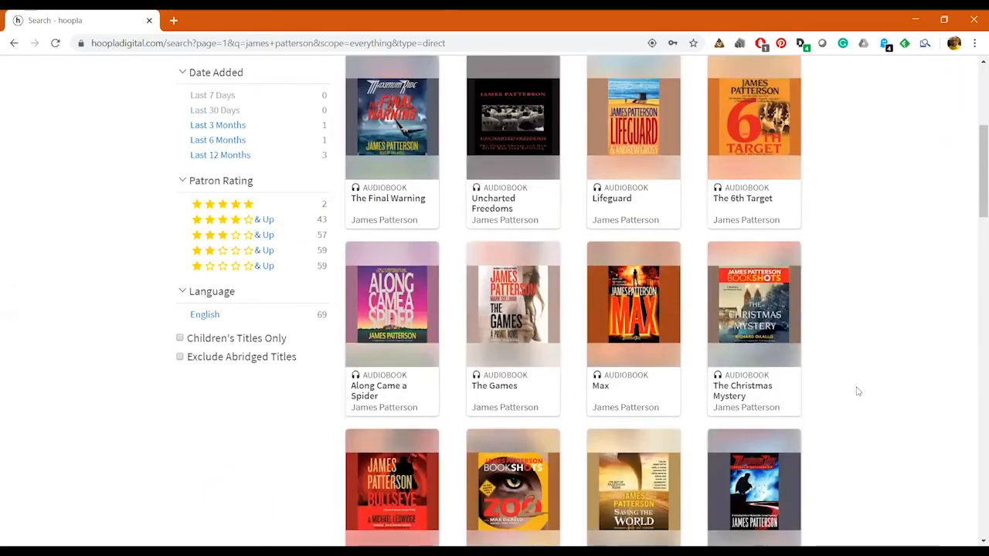
{"action": "scroll", "scroll_direction": "up", "scroll_amount": 3}
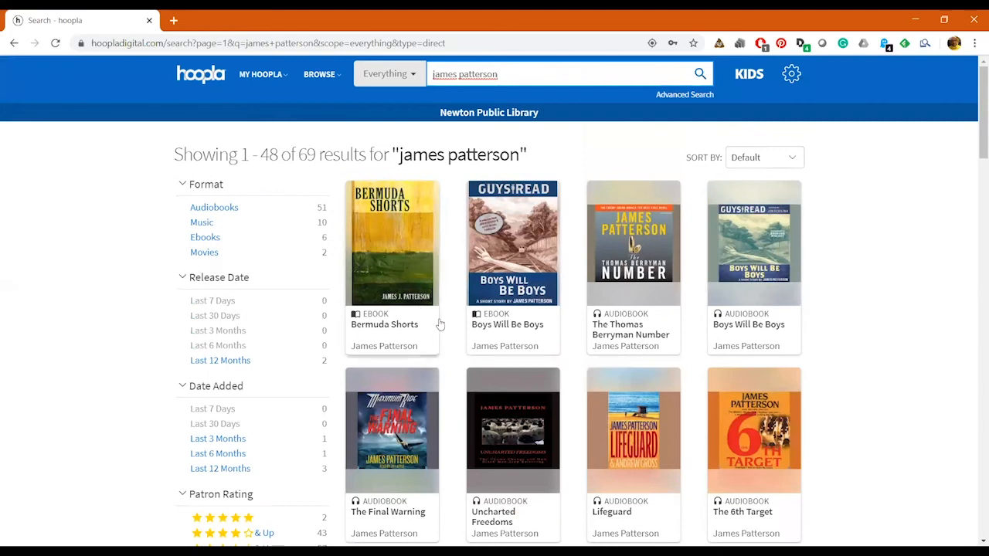
{"action": "mouse_move", "coordinate": [548, 92]}
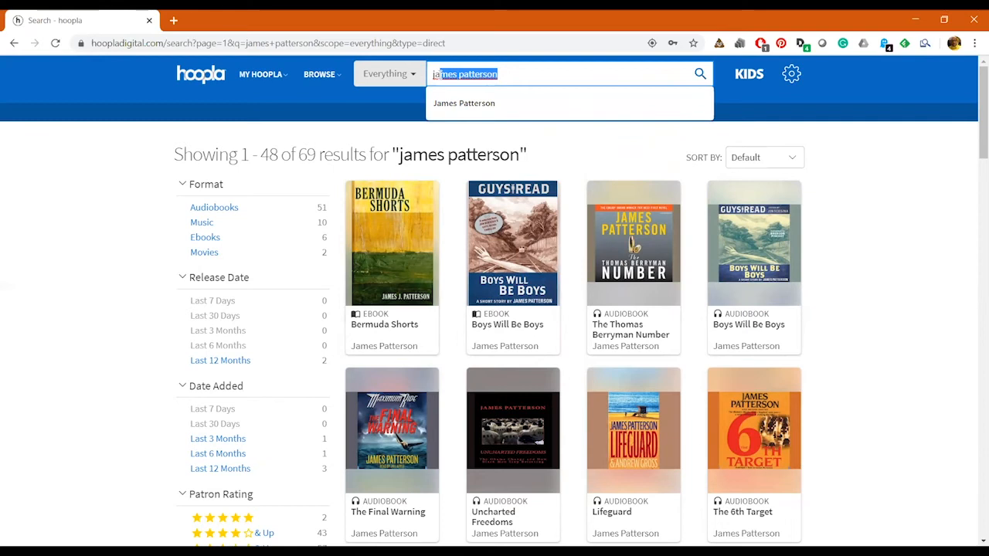
- Run a catalogue search for 'Yoga For Beginners' from the typed 'yoga for beg' suggestion, listing 23 results
{"action": "type", "text": "you"}
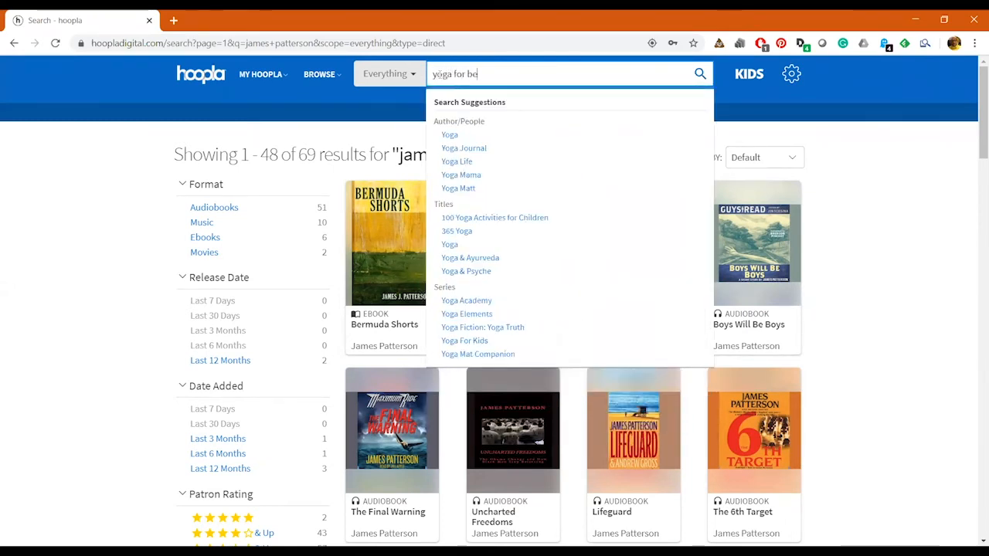
{"action": "type", "text": "g"}
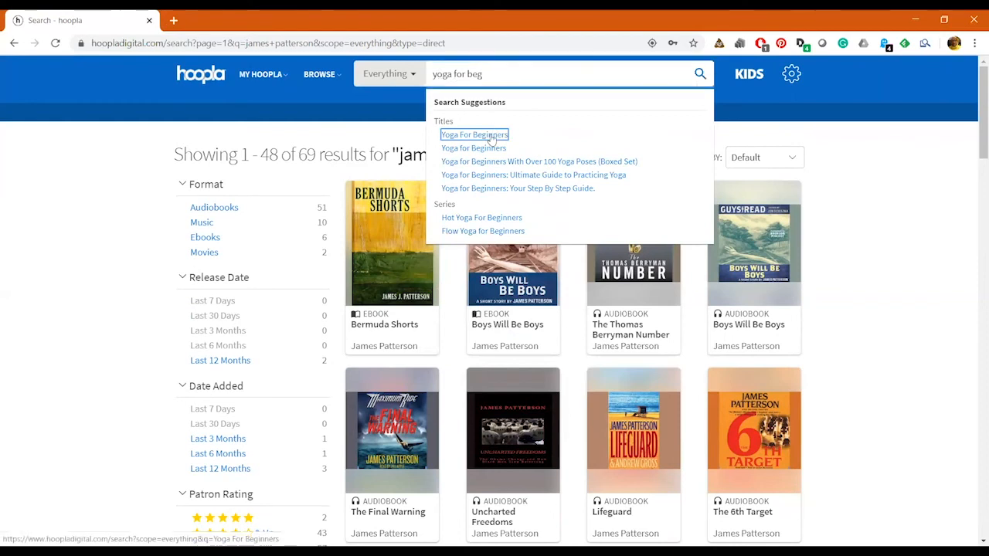
{"action": "left_click", "coordinate": [473, 134]}
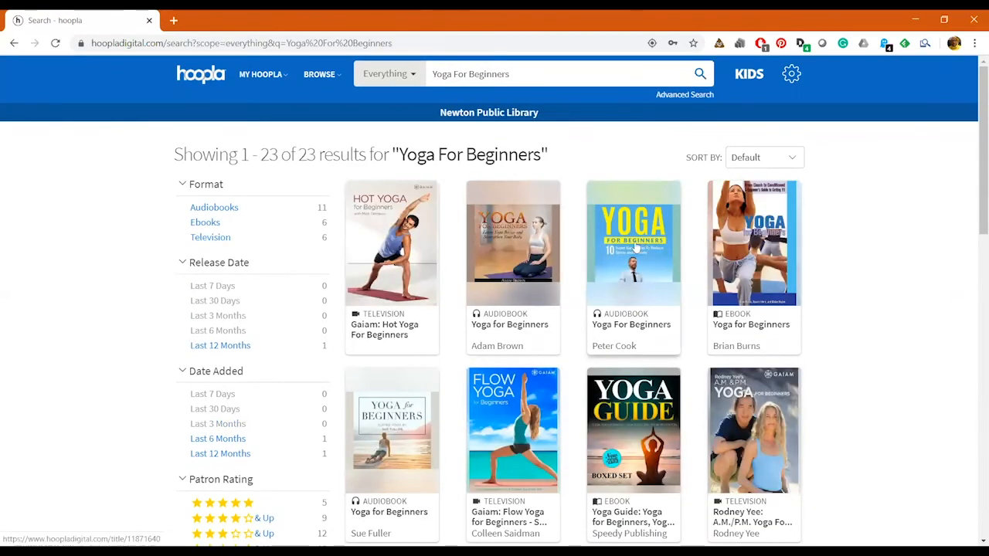
{"action": "scroll", "scroll_direction": "down", "scroll_amount": 3}
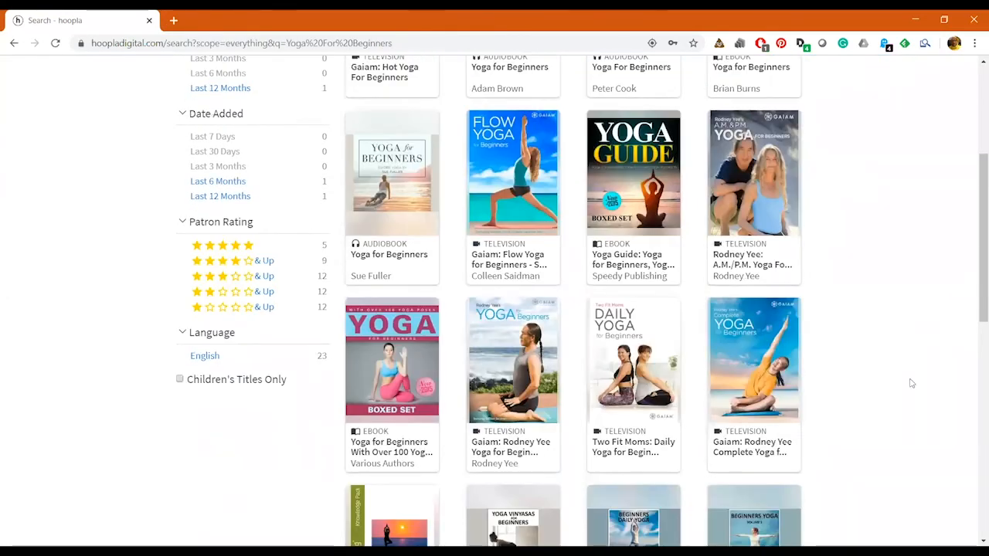
{"action": "mouse_move", "coordinate": [513, 446]}
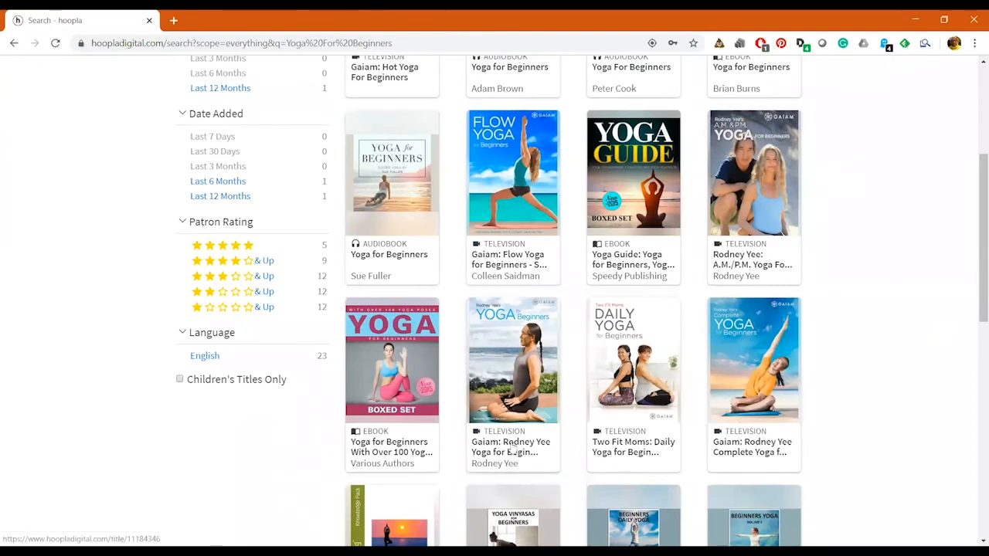
- Borrow Episode 1 'Morning' from the Gaiam: Rodney Yee Yoga For Beginners - Season 1 page
{"action": "left_click", "coordinate": [513, 359]}
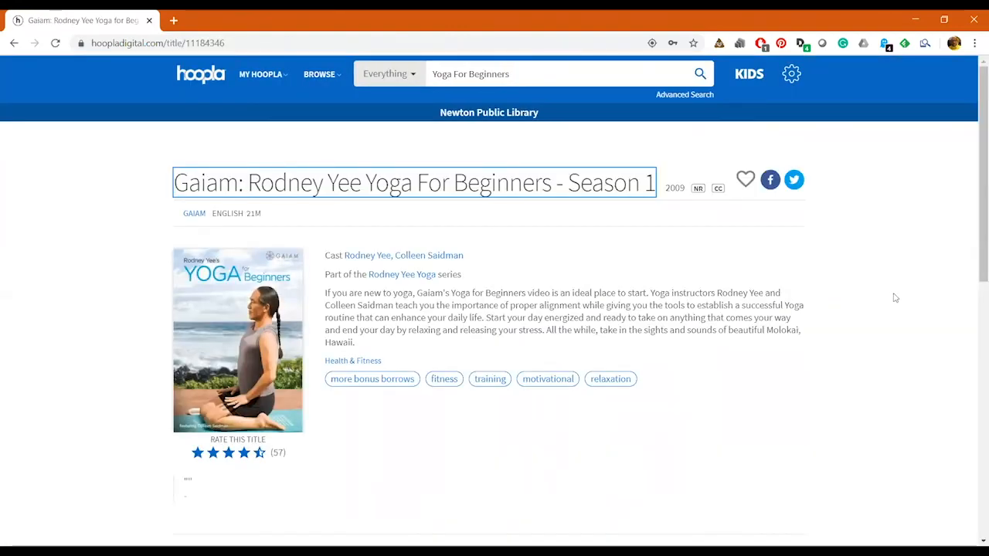
{"action": "scroll", "scroll_direction": "down", "scroll_amount": 3}
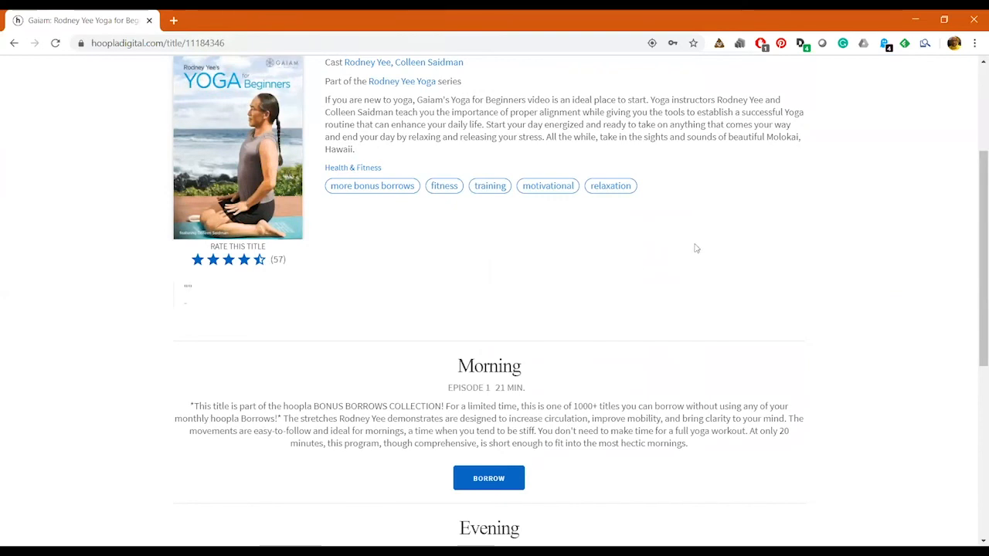
{"action": "mouse_move", "coordinate": [371, 186]}
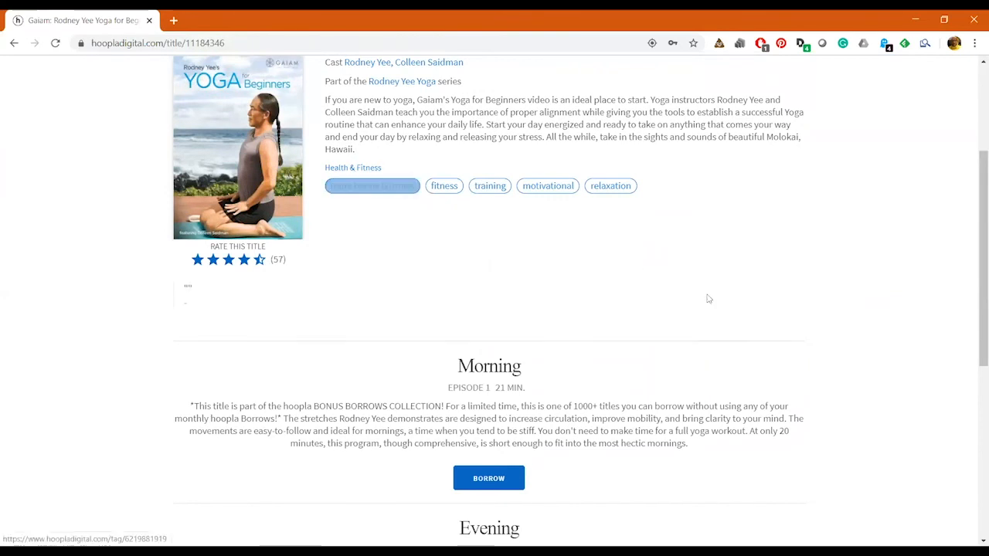
{"action": "scroll", "scroll_direction": "up", "scroll_amount": 3}
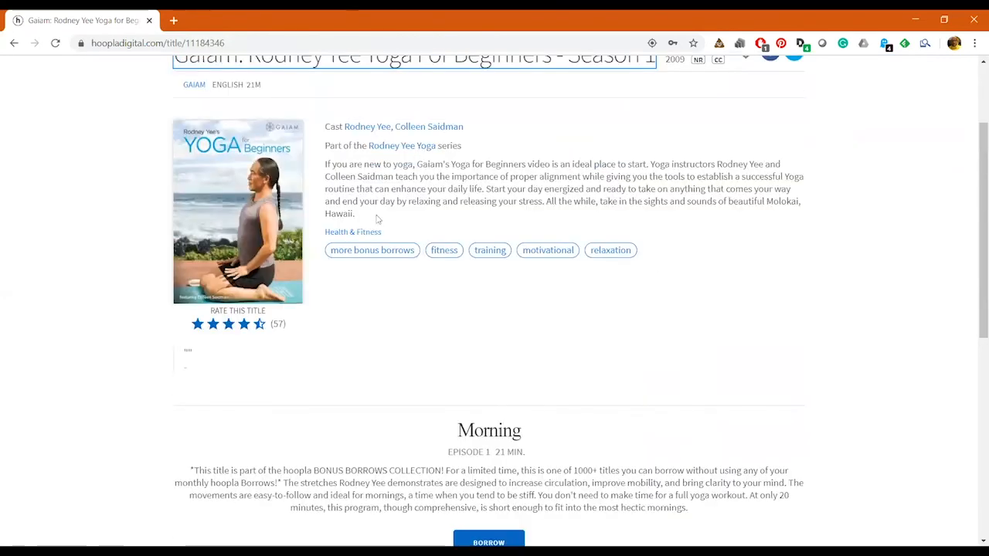
{"action": "scroll", "scroll_direction": "down", "scroll_amount": 3}
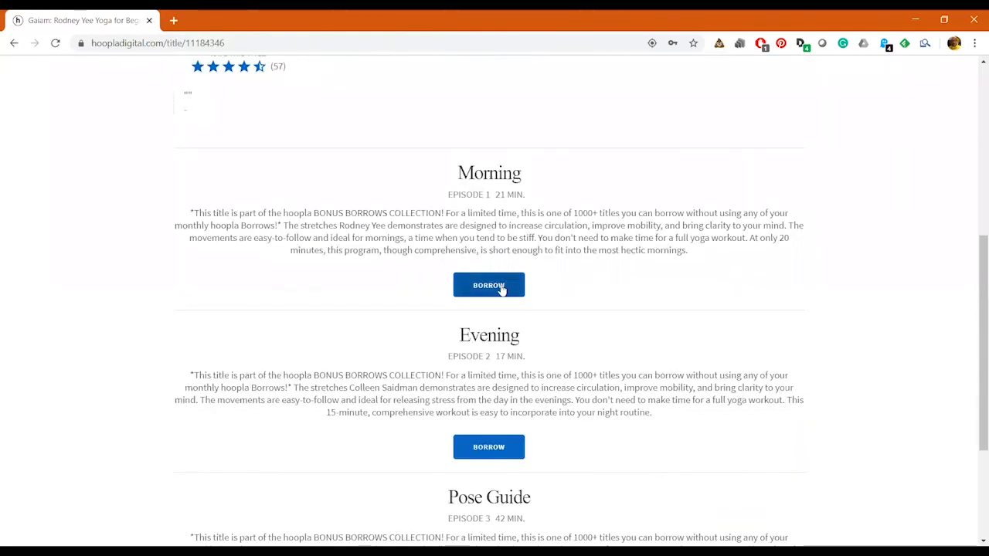
{"action": "mouse_move", "coordinate": [745, 280]}
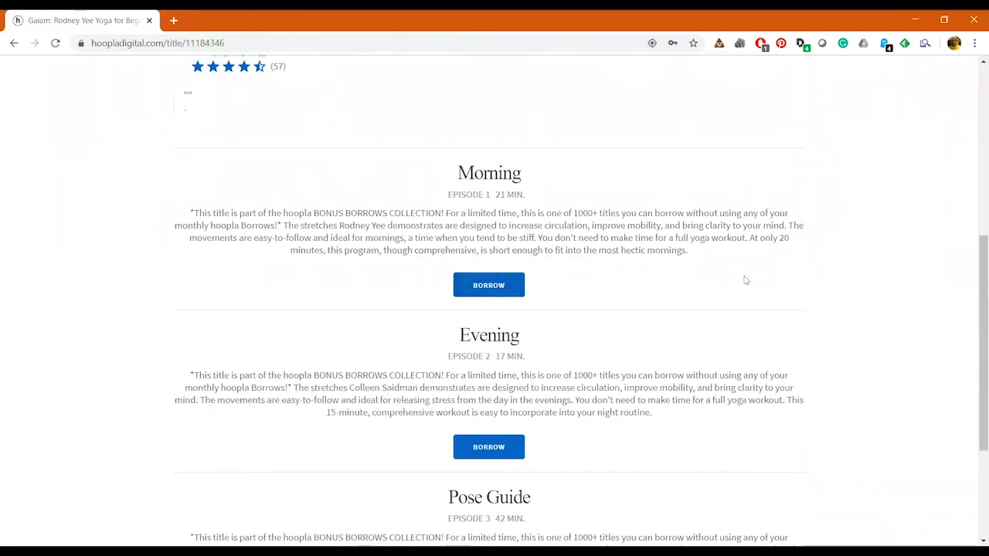
{"action": "left_click", "coordinate": [488, 284]}
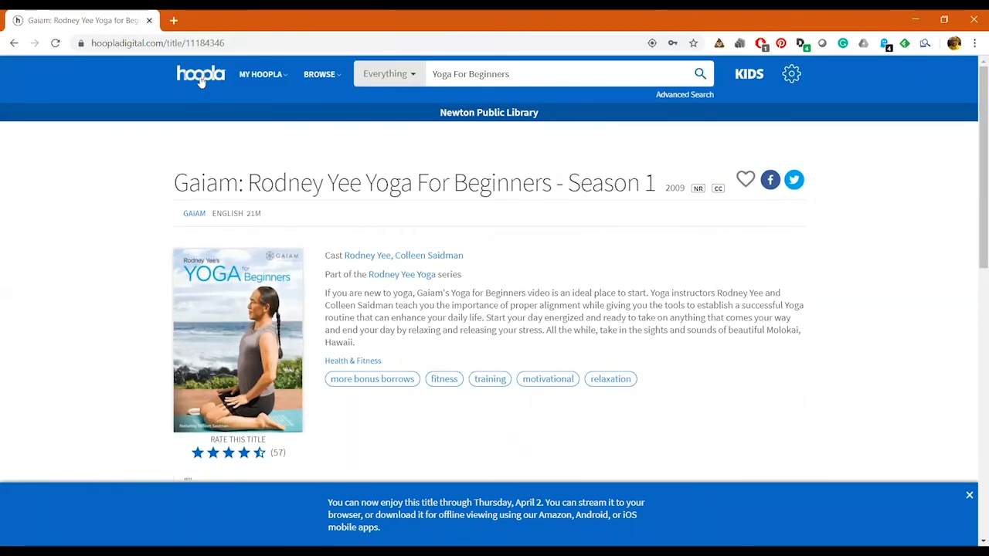
- Show the Currently Borrowed section of My Hoopla with the Rodney Yee yoga season listed, 4 borrows remaining
{"action": "left_click", "coordinate": [262, 74]}
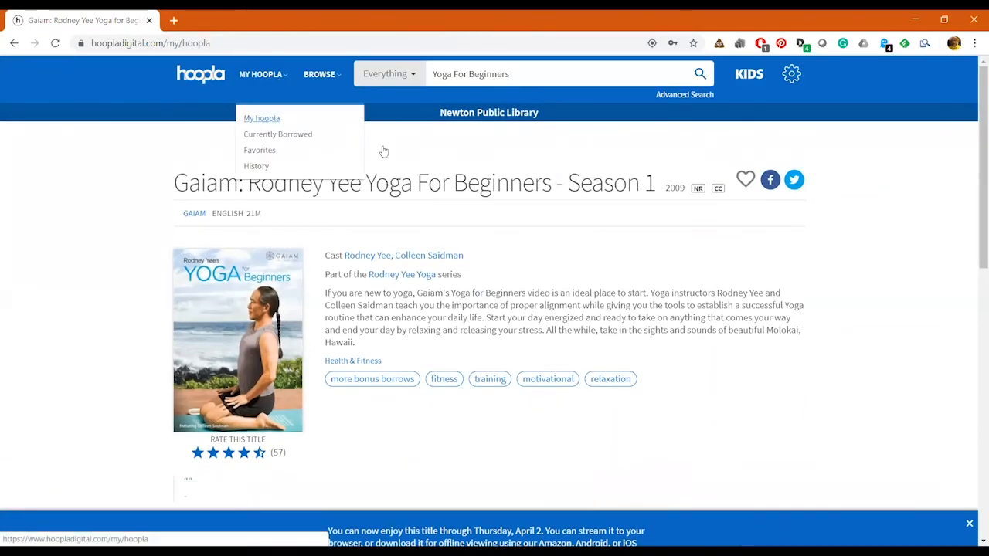
{"action": "left_click", "coordinate": [261, 117]}
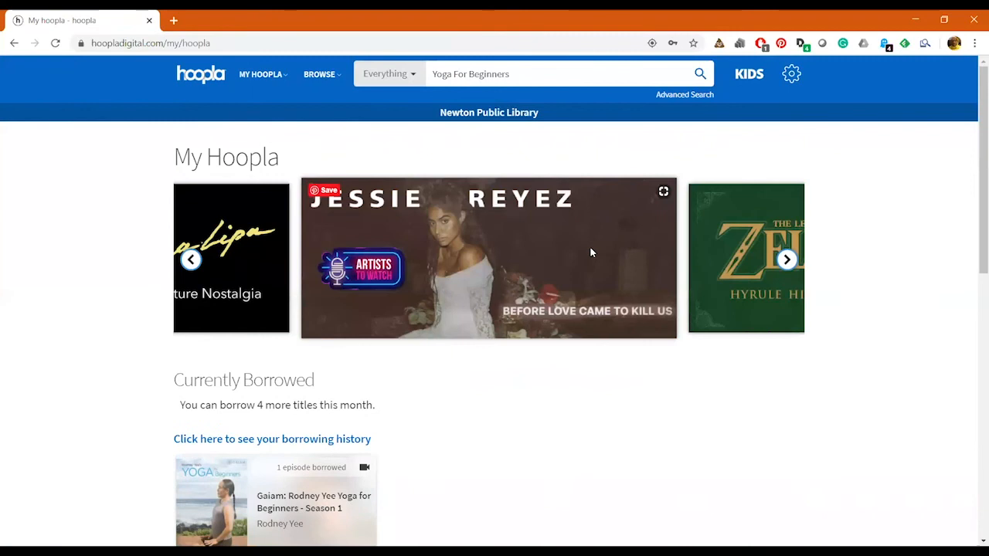
{"action": "scroll", "scroll_direction": "down", "scroll_amount": 3}
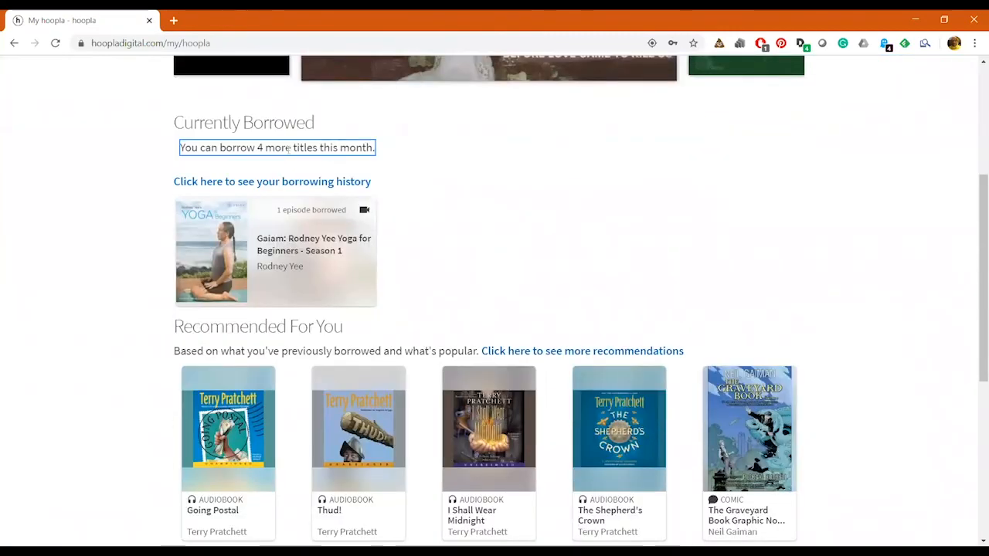
{"action": "scroll", "scroll_direction": "down", "scroll_amount": 3}
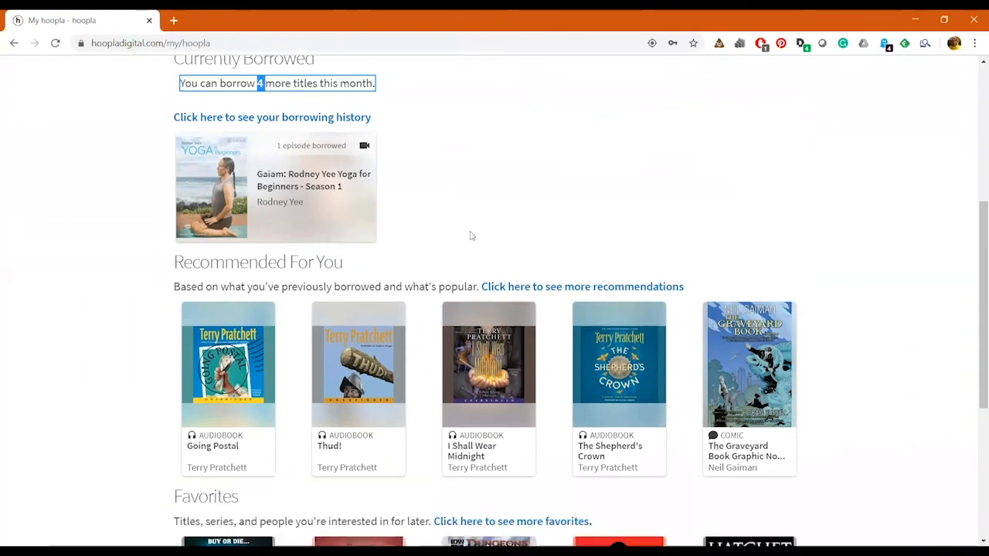
{"action": "mouse_move", "coordinate": [402, 193]}
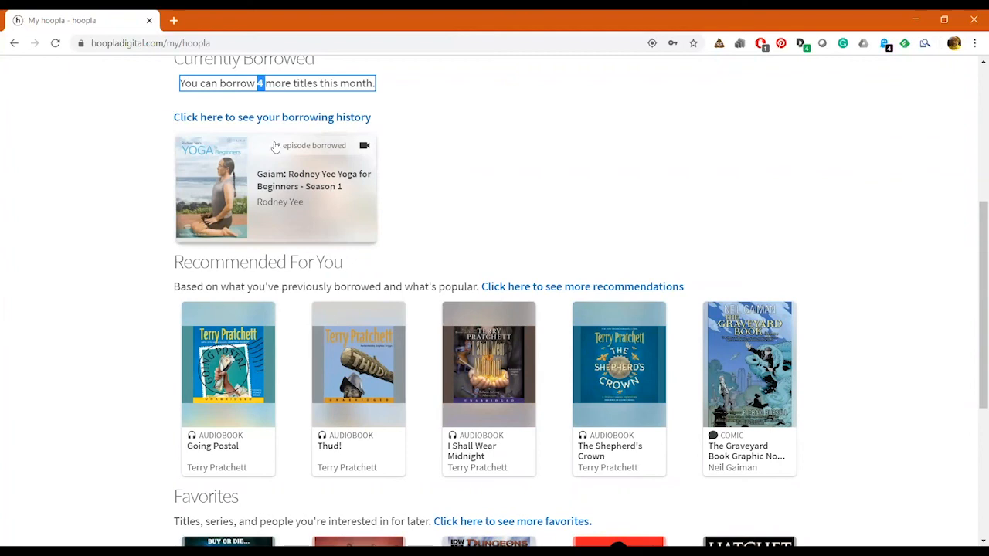
{"action": "mouse_move", "coordinate": [615, 216]}
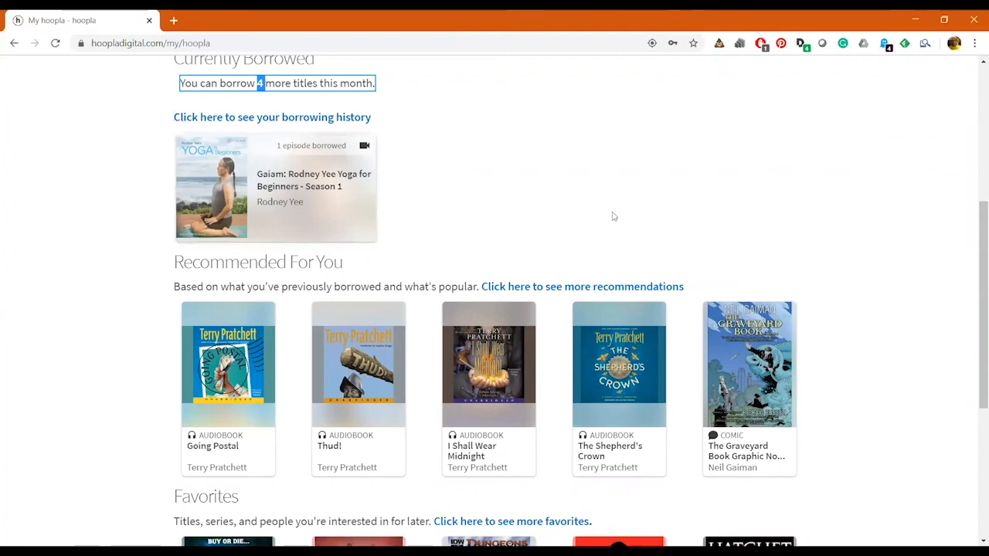
{"action": "scroll", "scroll_direction": "down", "scroll_amount": 3}
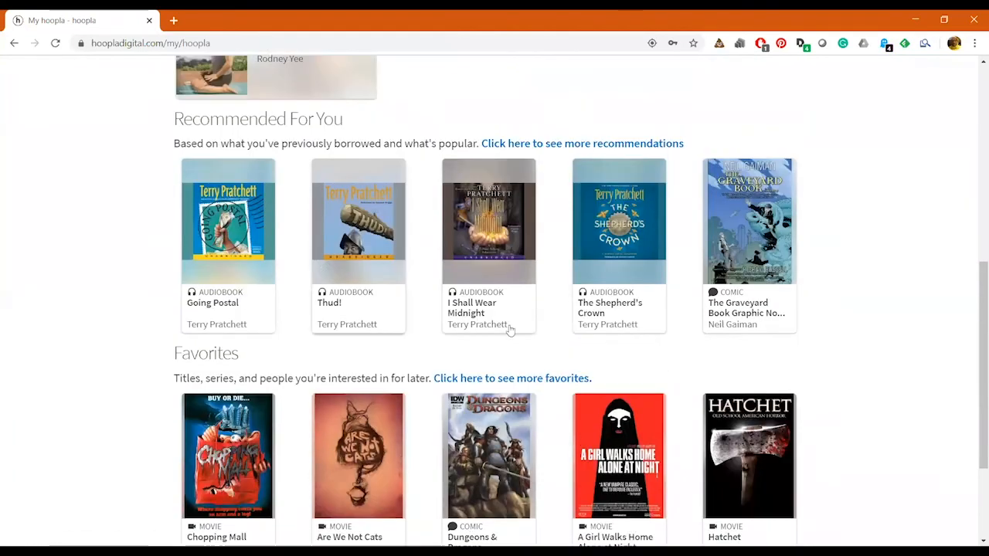
{"action": "scroll", "scroll_direction": "up", "scroll_amount": 3}
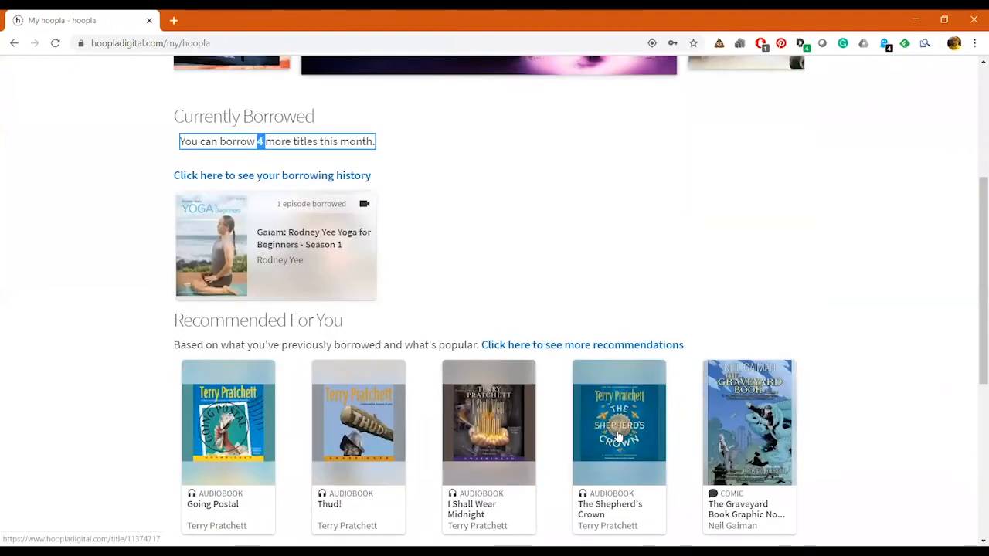
{"action": "scroll", "scroll_direction": "up", "scroll_amount": 3}
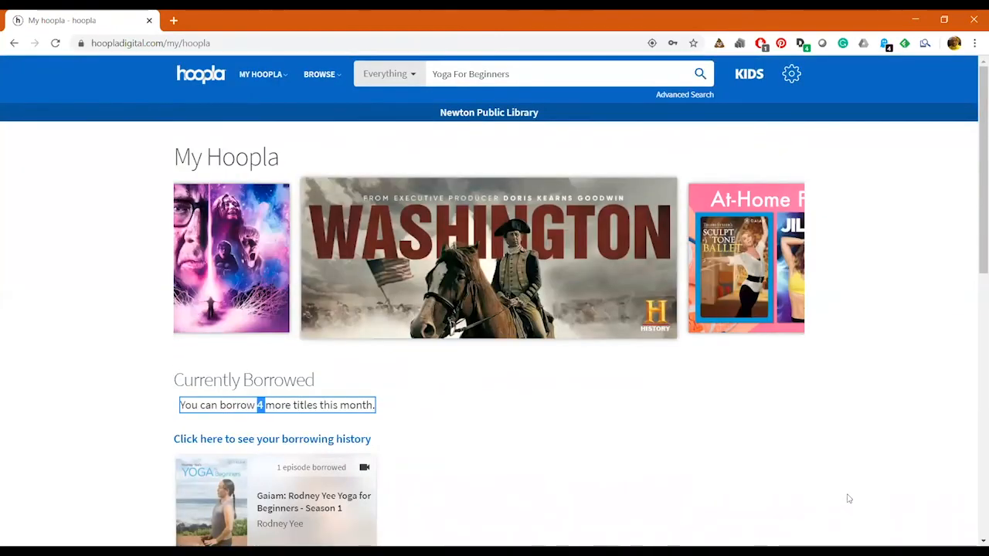